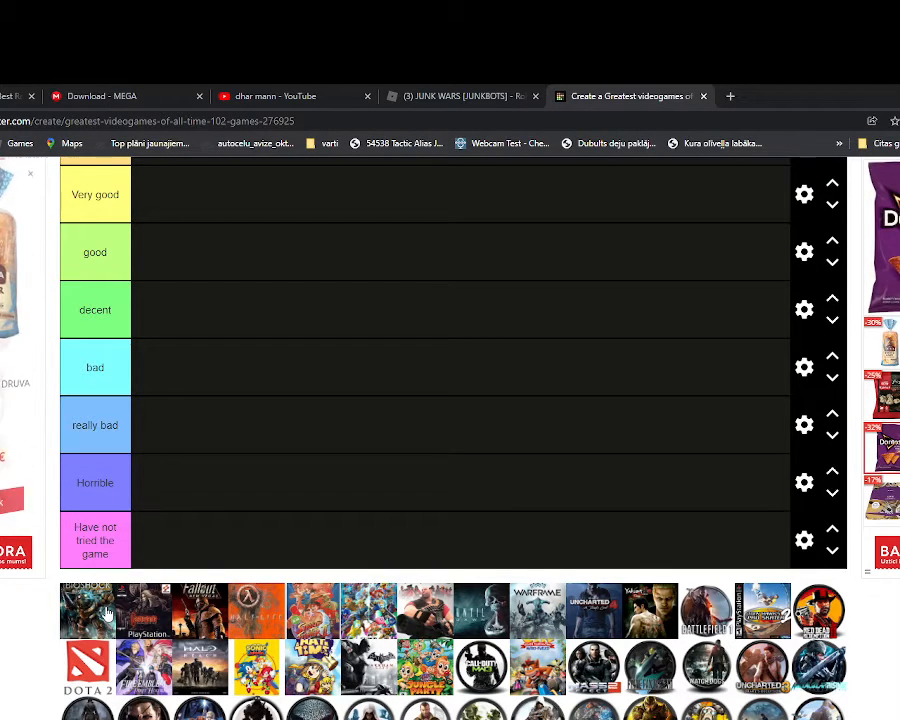
Drop the Fortnite icon into the good row after trying it in Very good.
{"action": "scroll", "scroll_direction": "down", "scroll_amount": 3}
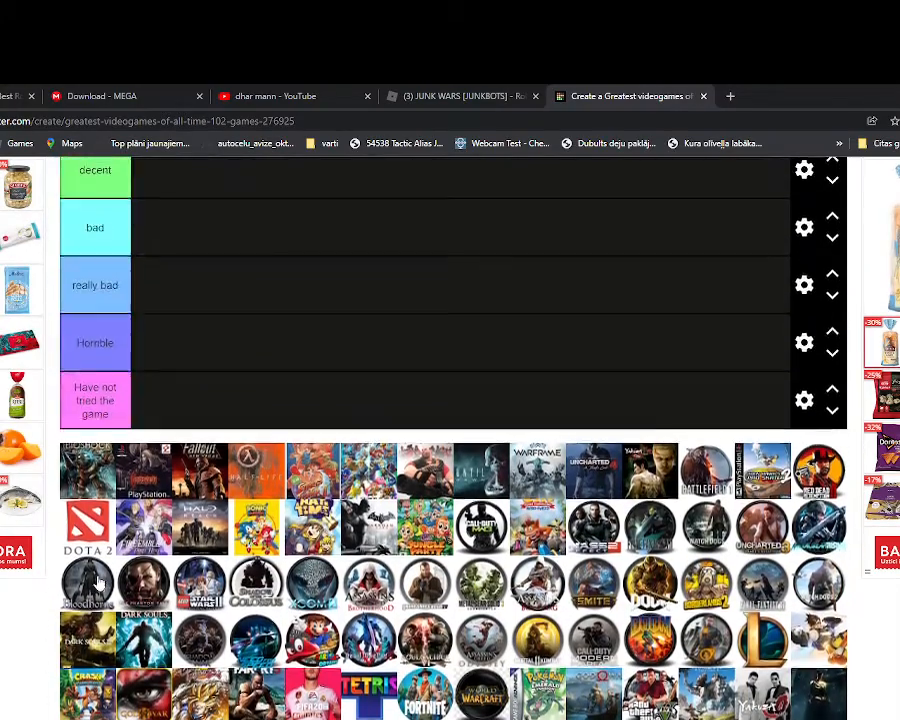
{"action": "scroll", "scroll_direction": "up", "scroll_amount": 3}
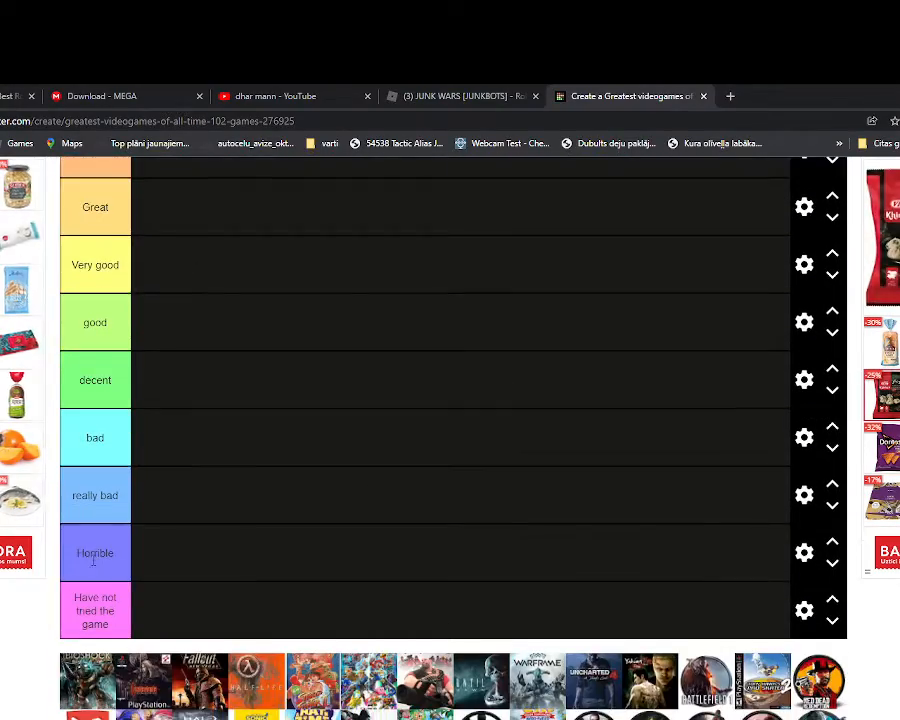
{"action": "scroll", "scroll_direction": "down", "scroll_amount": 3}
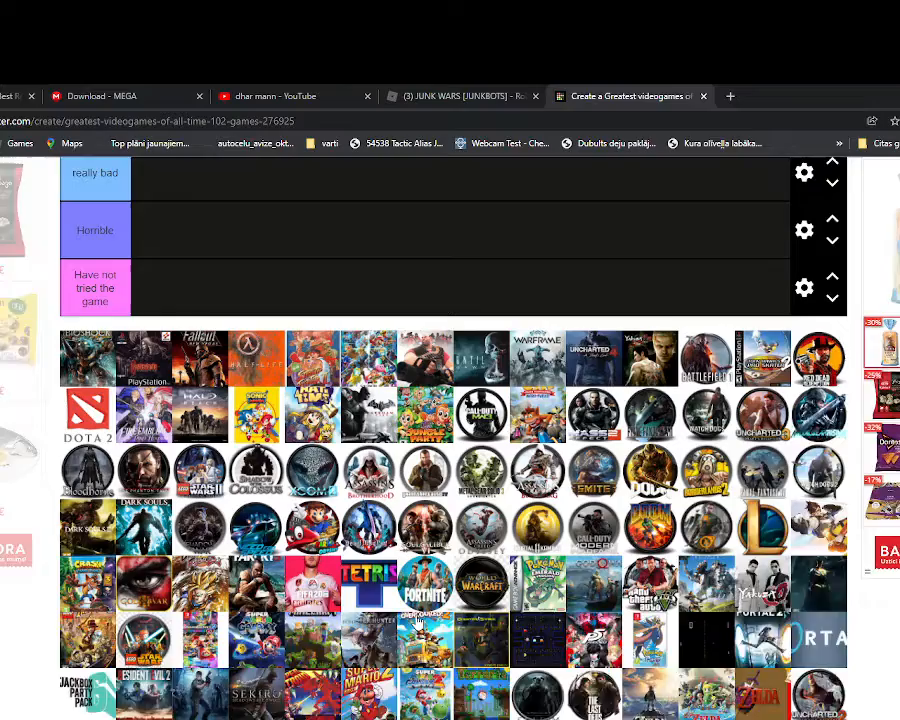
{"action": "scroll", "scroll_direction": "down", "scroll_amount": 3}
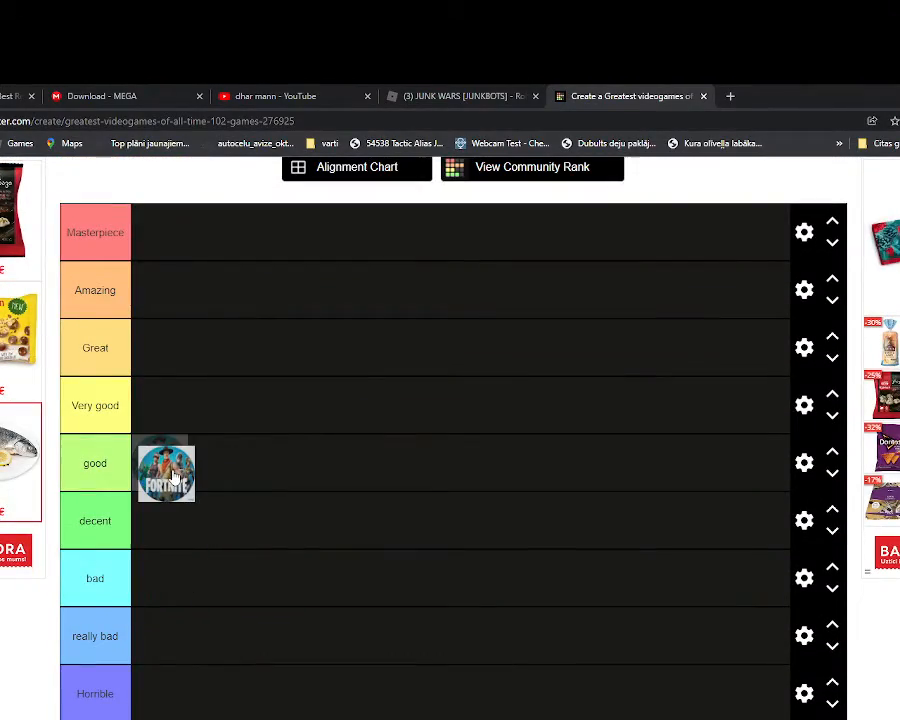
{"action": "left_click_drag", "start_coordinate": [166, 472], "coordinate": [166, 396]}
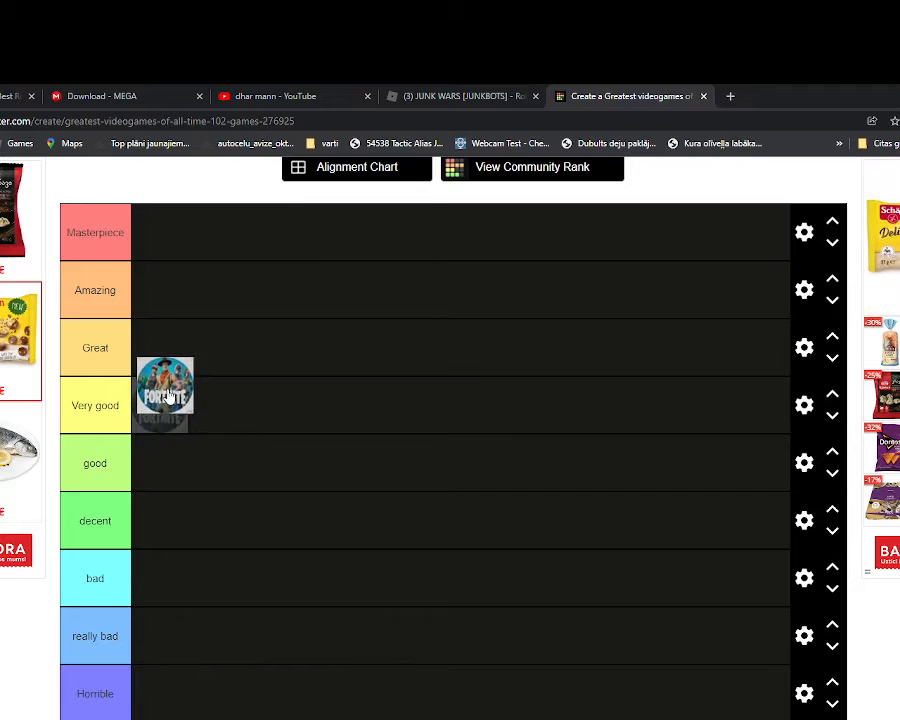
{"action": "left_click_drag", "start_coordinate": [164, 392], "coordinate": [148, 452]}
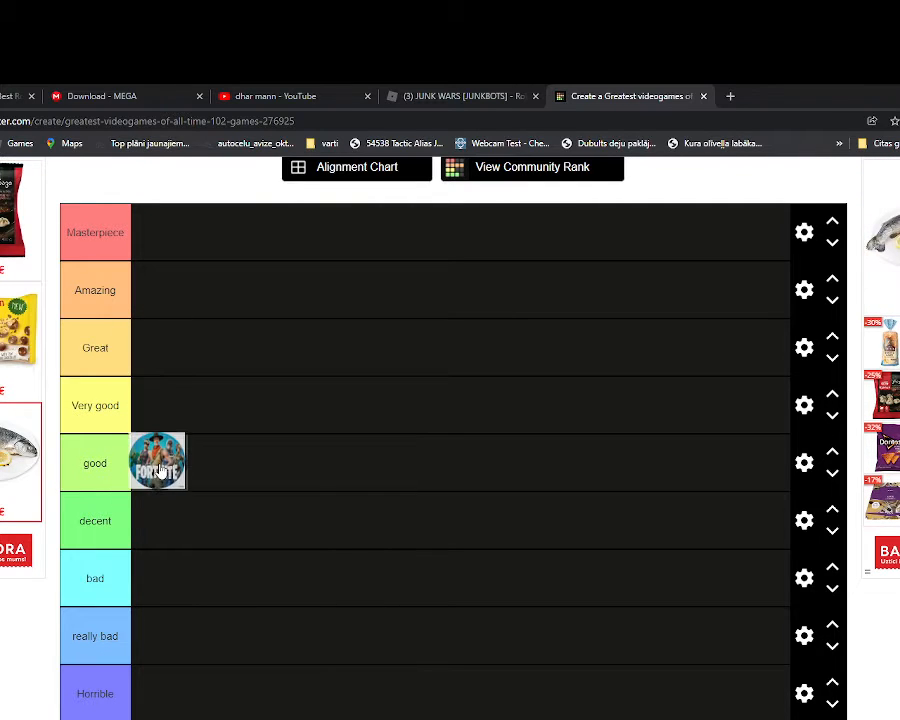
Place the gold L (League of Legends) icon in the decent row.
{"action": "scroll", "scroll_direction": "down", "scroll_amount": 3}
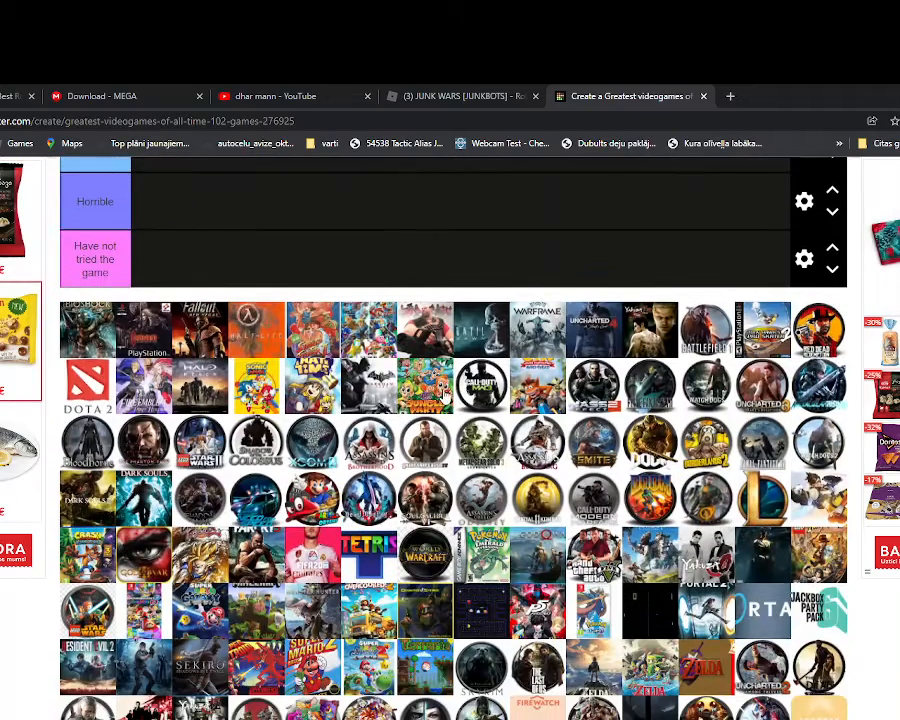
{"action": "scroll", "scroll_direction": "up", "scroll_amount": 3}
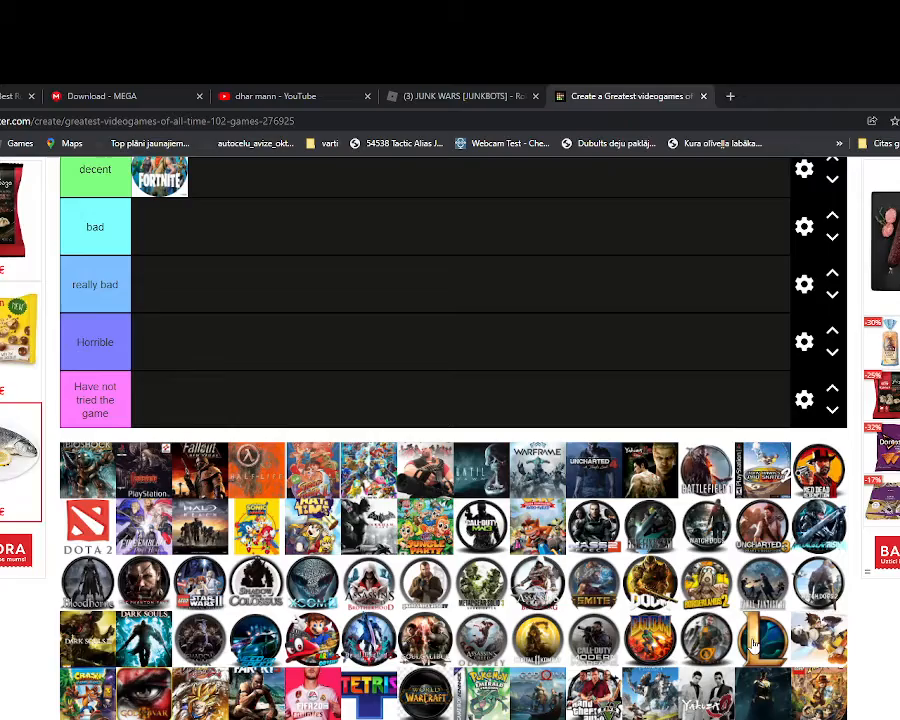
{"action": "scroll", "scroll_direction": "up", "scroll_amount": 3}
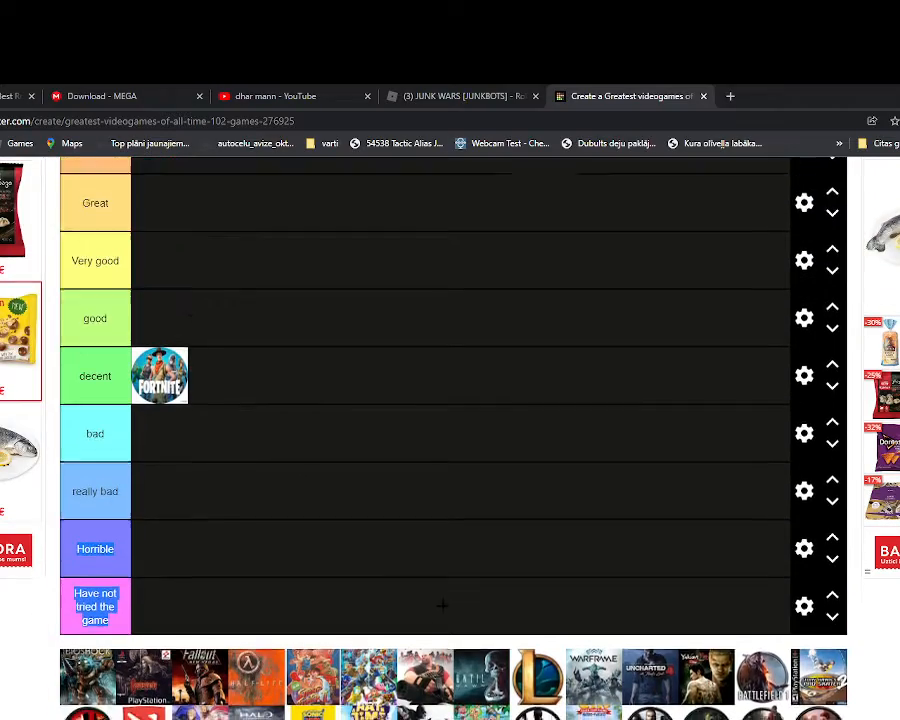
{"action": "scroll", "scroll_direction": "down", "scroll_amount": 3}
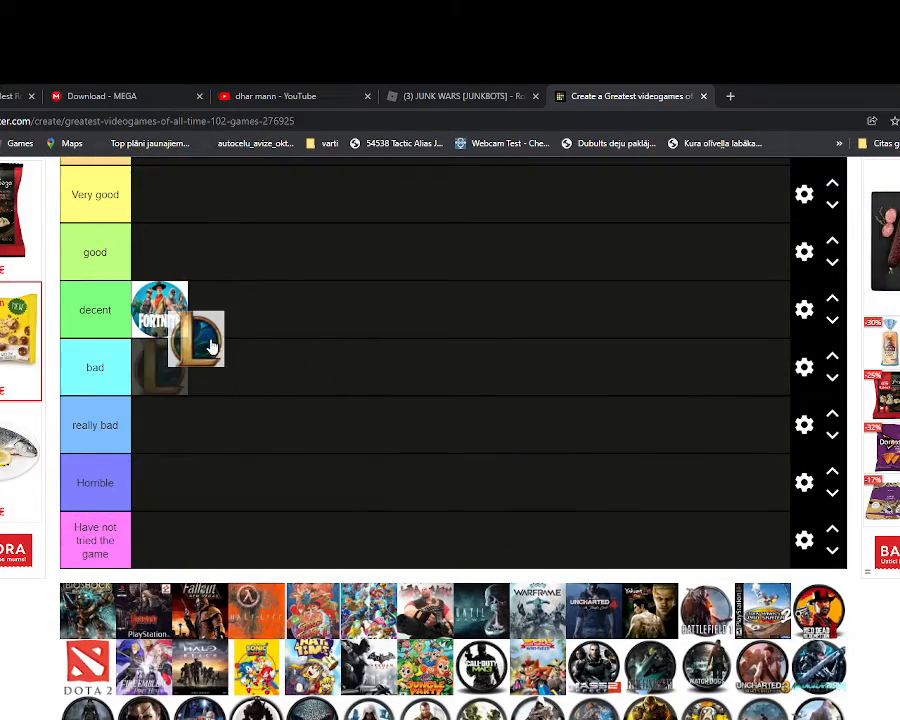
{"action": "left_click_drag", "start_coordinate": [196, 344], "coordinate": [218, 308]}
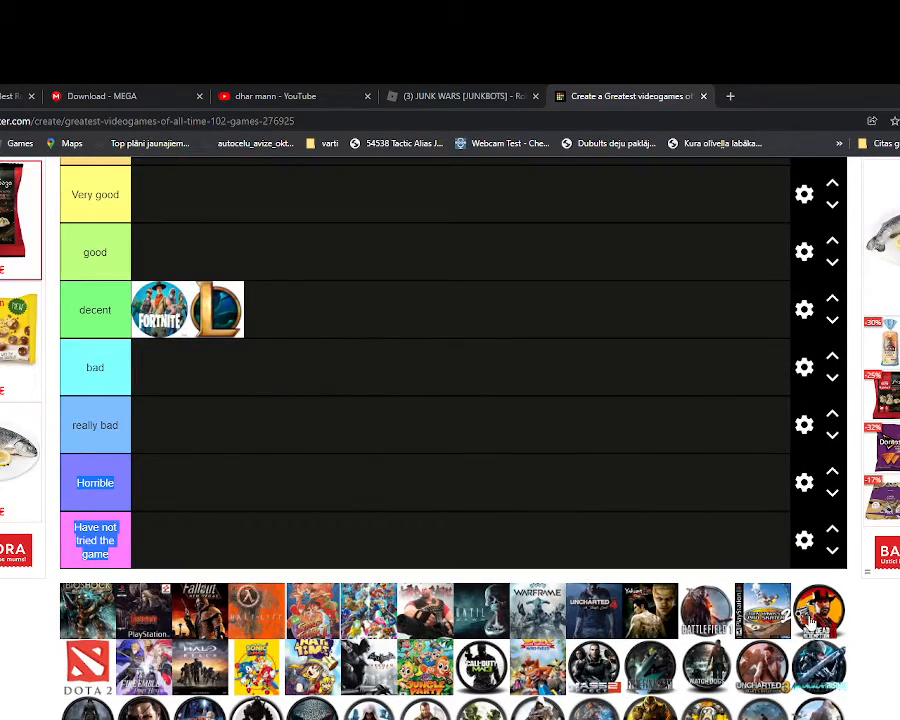
{"action": "scroll", "scroll_direction": "up", "scroll_amount": 3}
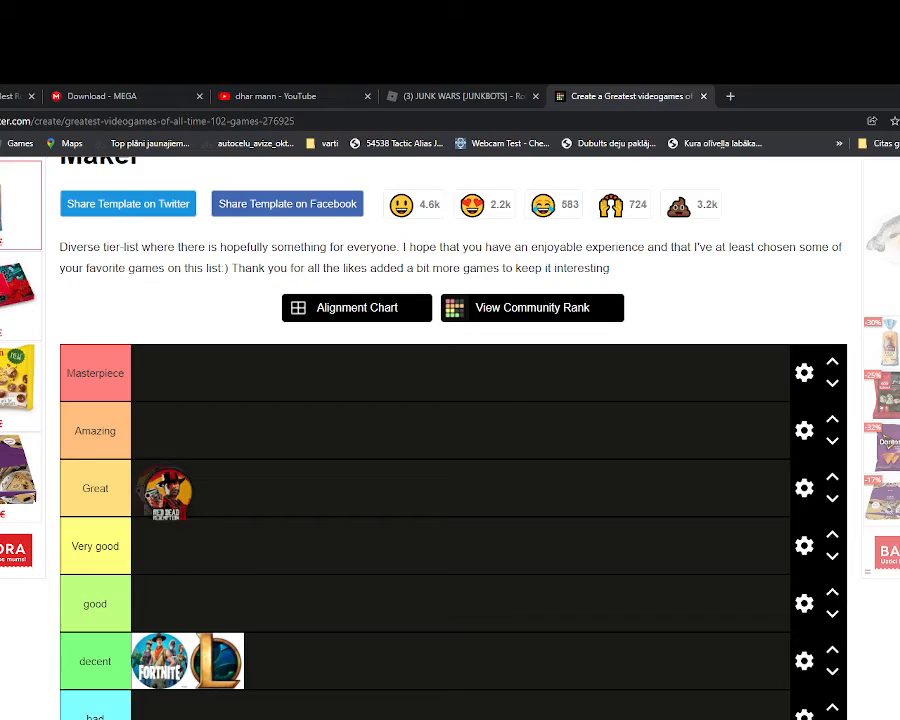
Drag a game icon from the pool into the Masterpiece row, then browse the remaining pool.
{"action": "scroll", "scroll_direction": "down", "scroll_amount": 3}
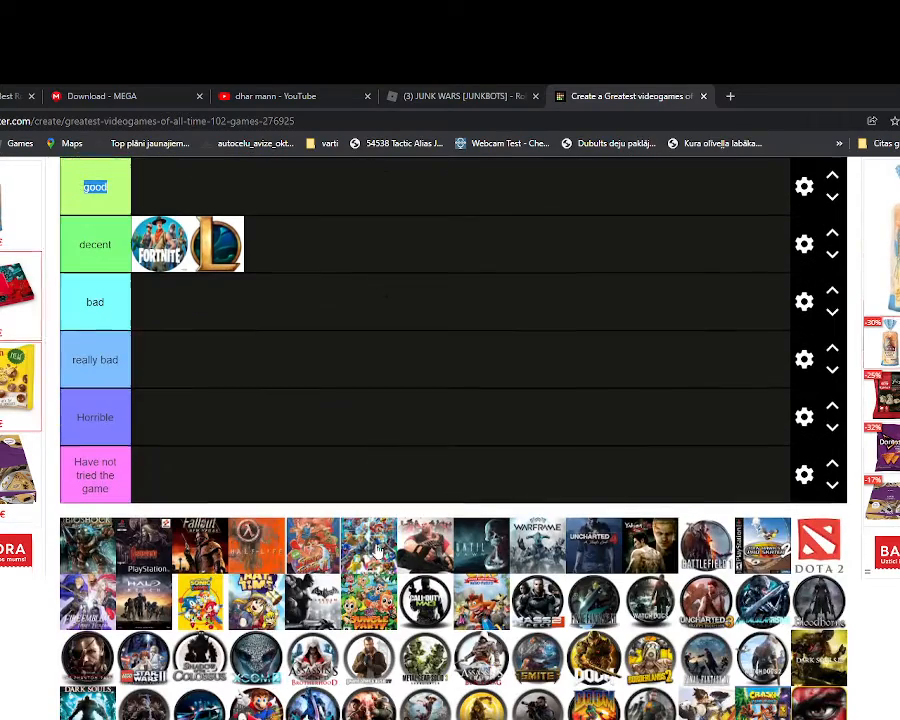
{"action": "scroll", "scroll_direction": "down", "scroll_amount": 3}
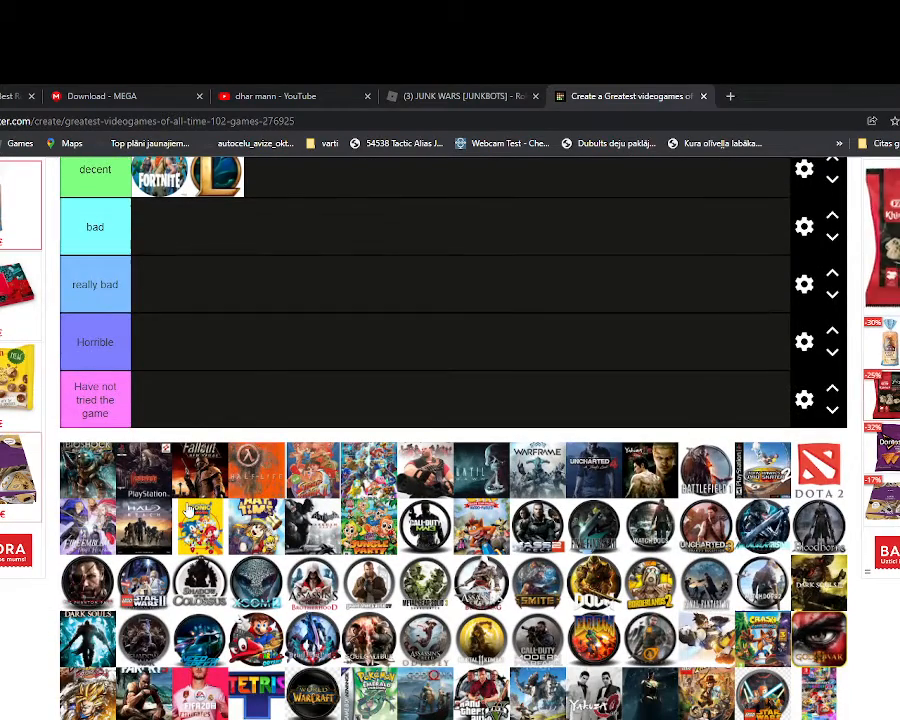
{"action": "scroll", "scroll_direction": "down", "scroll_amount": 3}
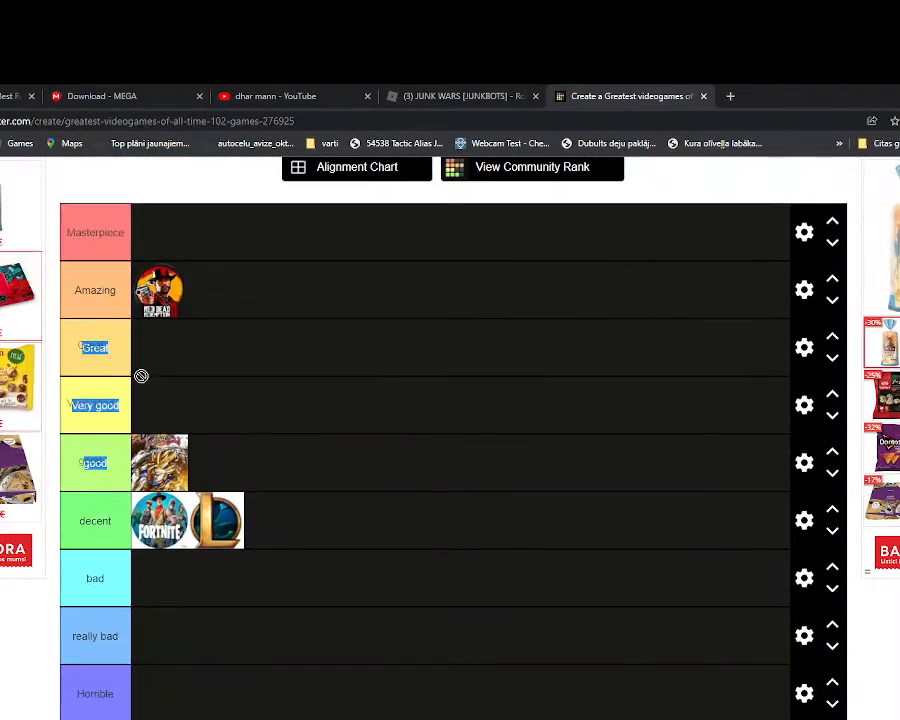
{"action": "left_click_drag", "start_coordinate": [160, 462], "coordinate": [164, 520]}
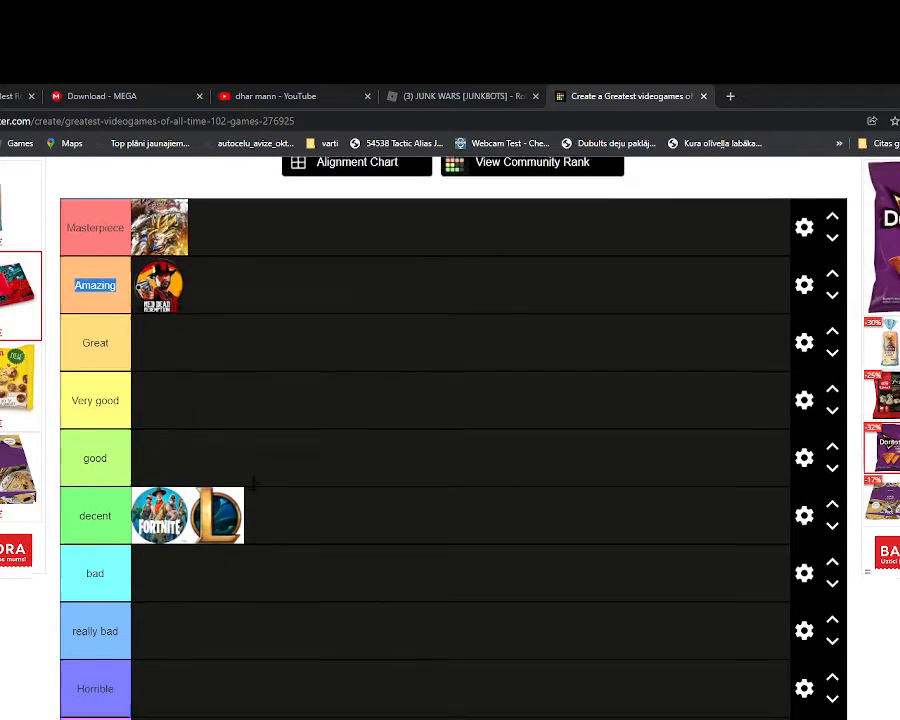
{"action": "scroll", "scroll_direction": "down", "scroll_amount": 3}
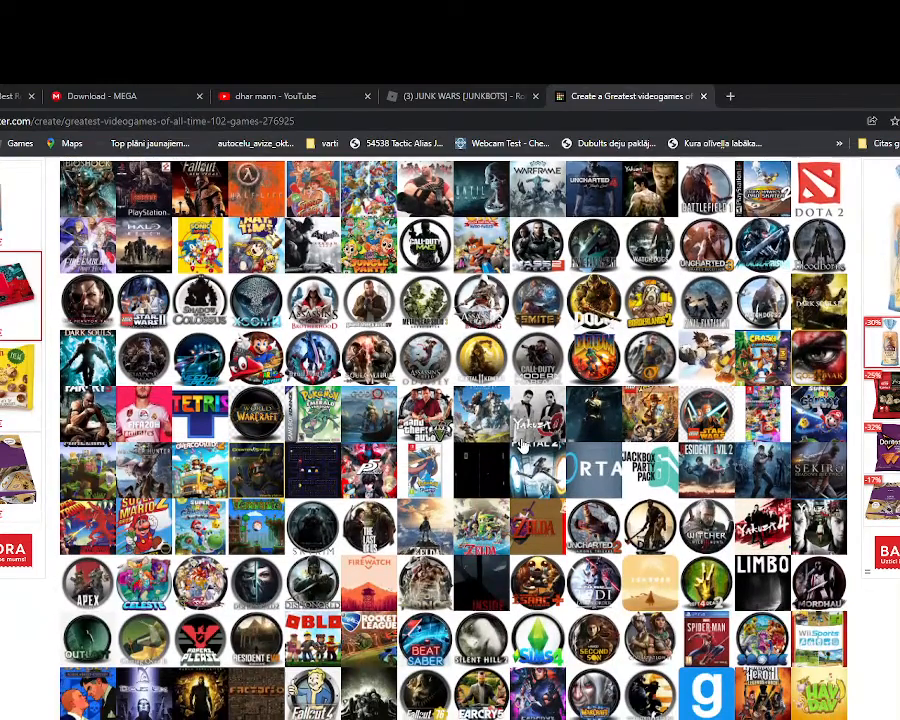
{"action": "scroll", "scroll_direction": "down", "scroll_amount": 3}
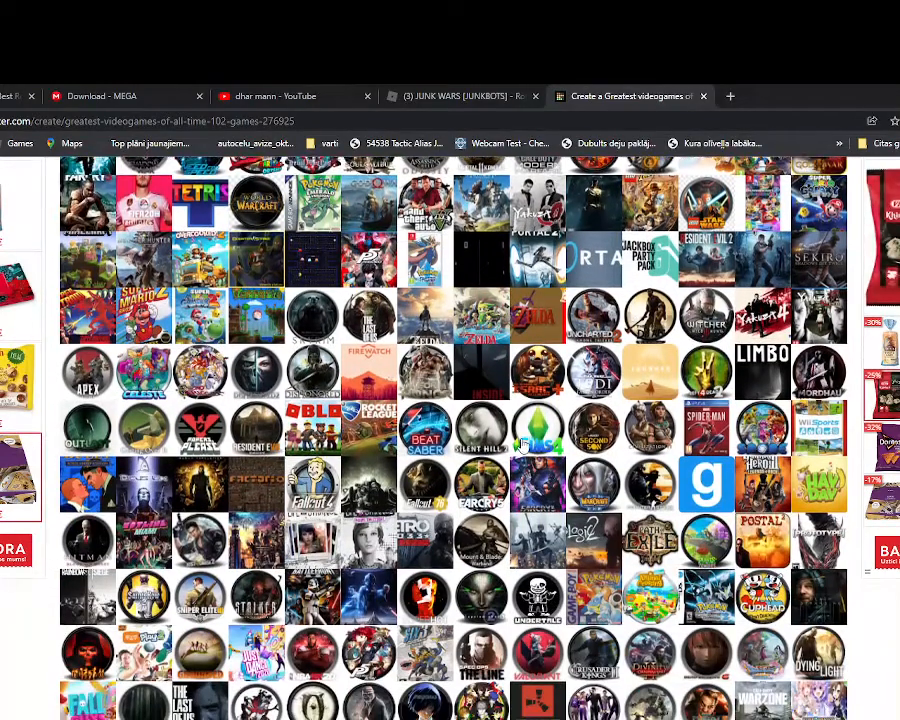
{"action": "scroll", "scroll_direction": "up", "scroll_amount": 3}
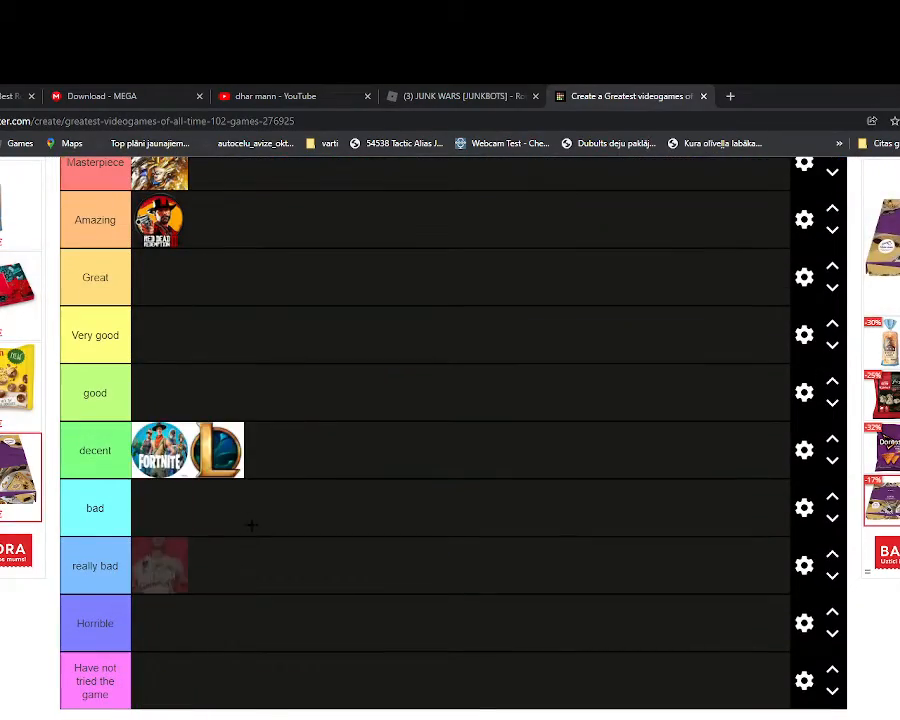
{"action": "scroll", "scroll_direction": "down", "scroll_amount": 3}
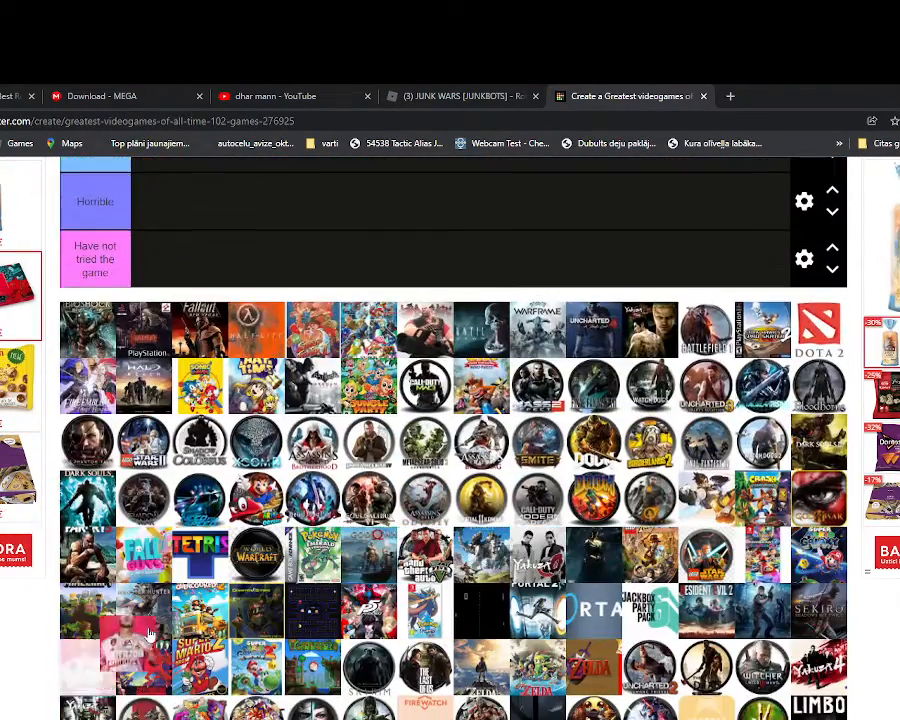
{"action": "scroll", "scroll_direction": "down", "scroll_amount": 3}
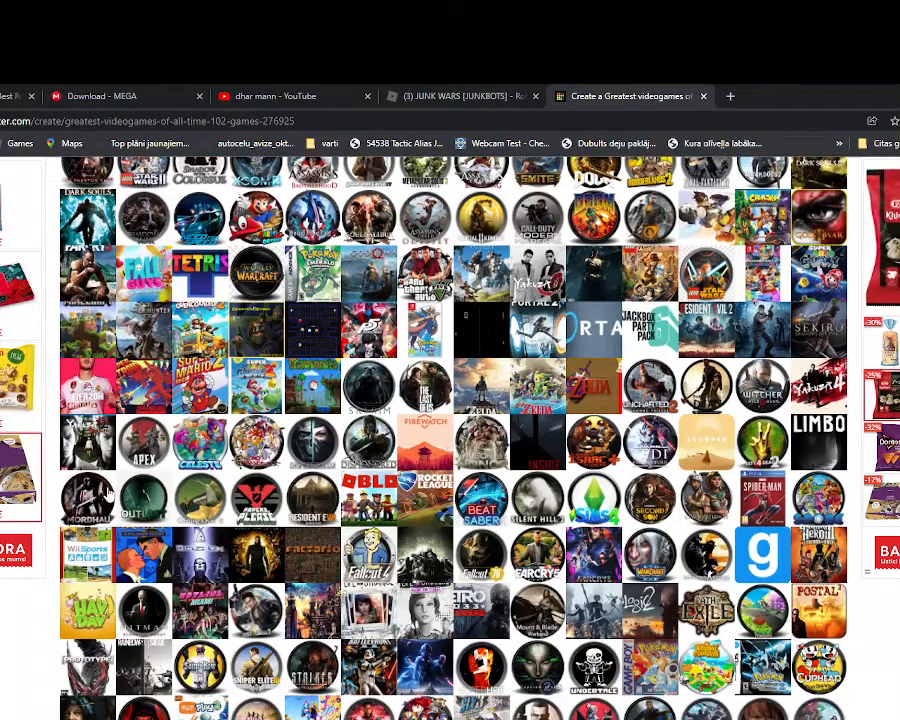
{"action": "scroll", "scroll_direction": "down", "scroll_amount": 3}
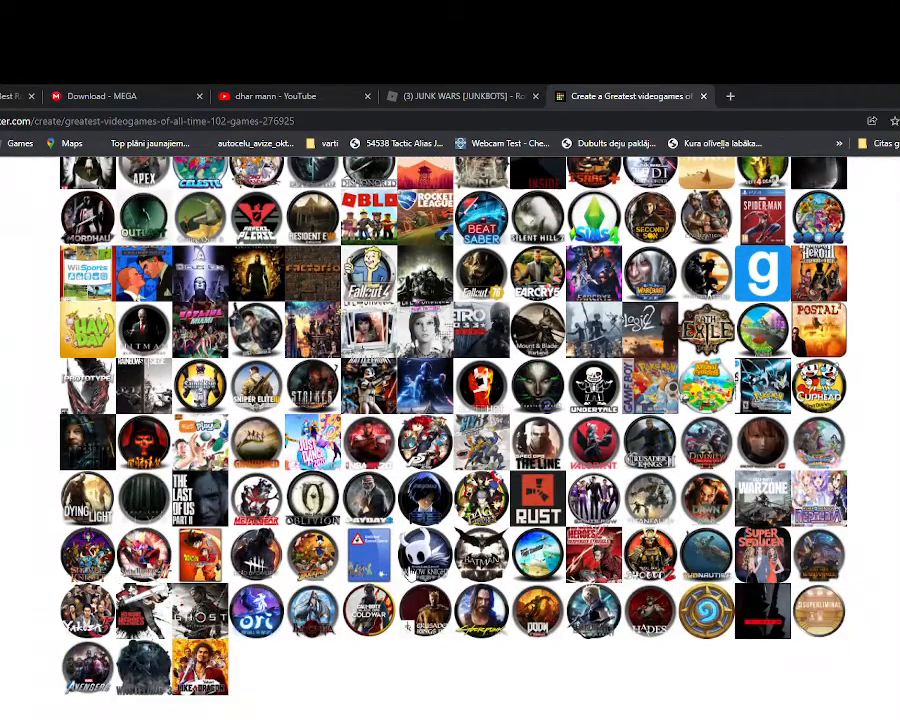
{"action": "scroll", "scroll_direction": "up", "scroll_amount": 3}
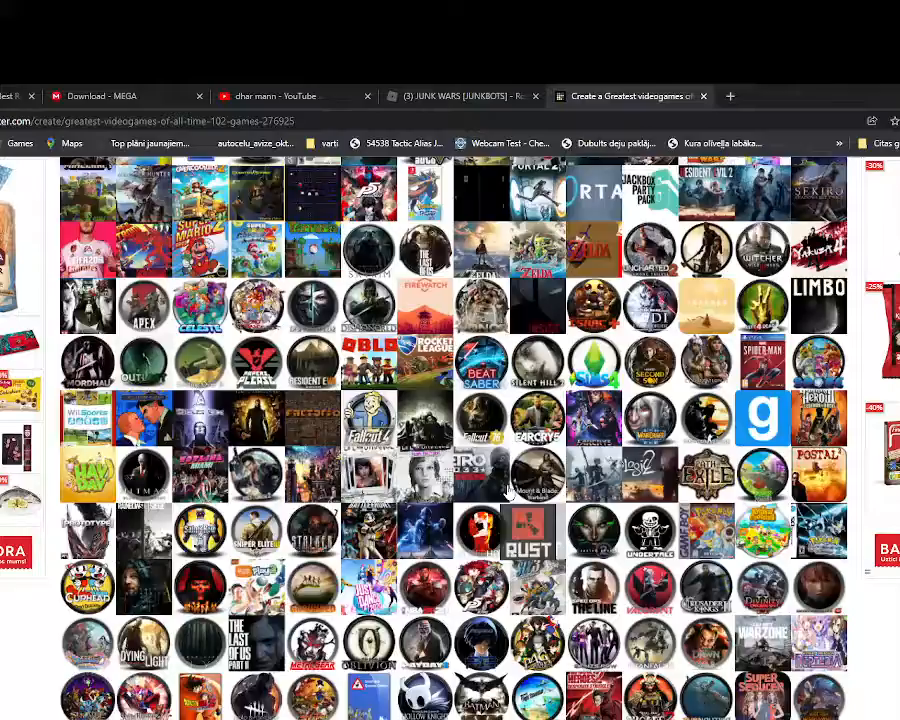
{"action": "scroll", "scroll_direction": "up", "scroll_amount": 3}
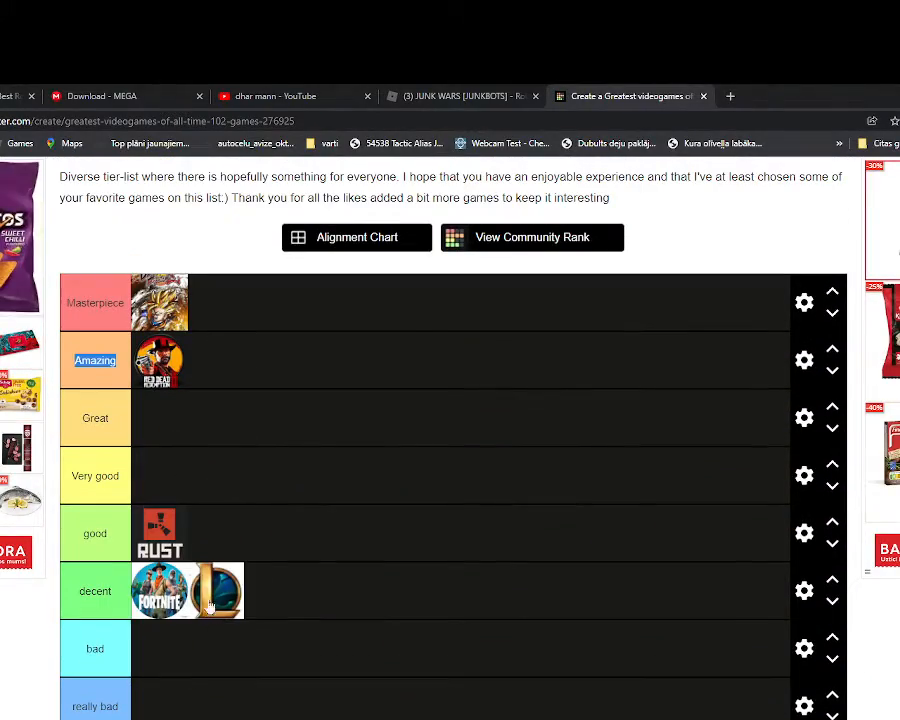
{"action": "scroll", "scroll_direction": "down", "scroll_amount": 3}
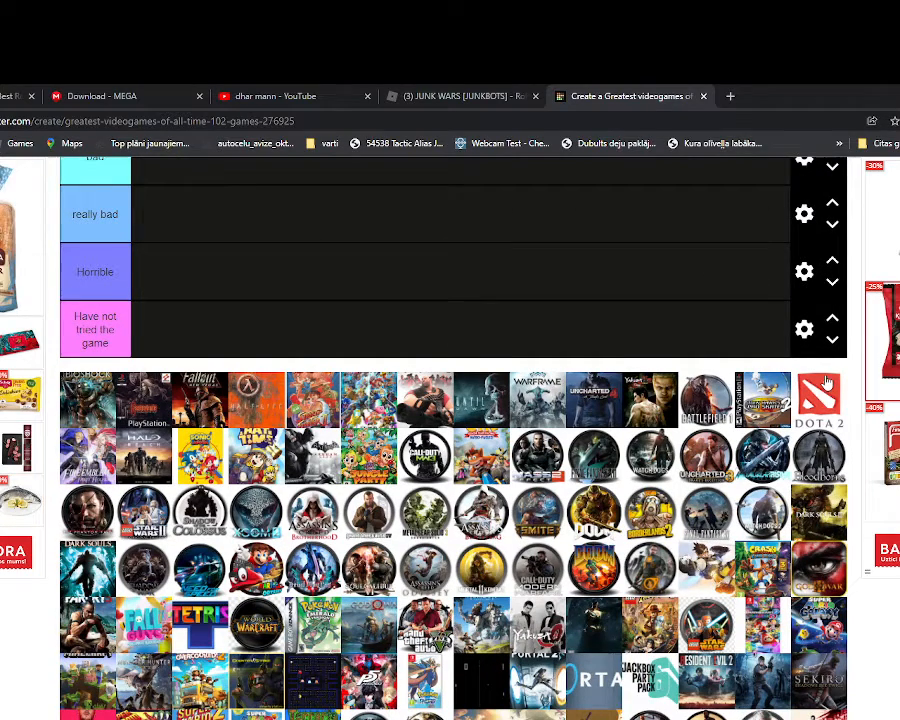
{"action": "mouse_move", "coordinate": [470, 564]}
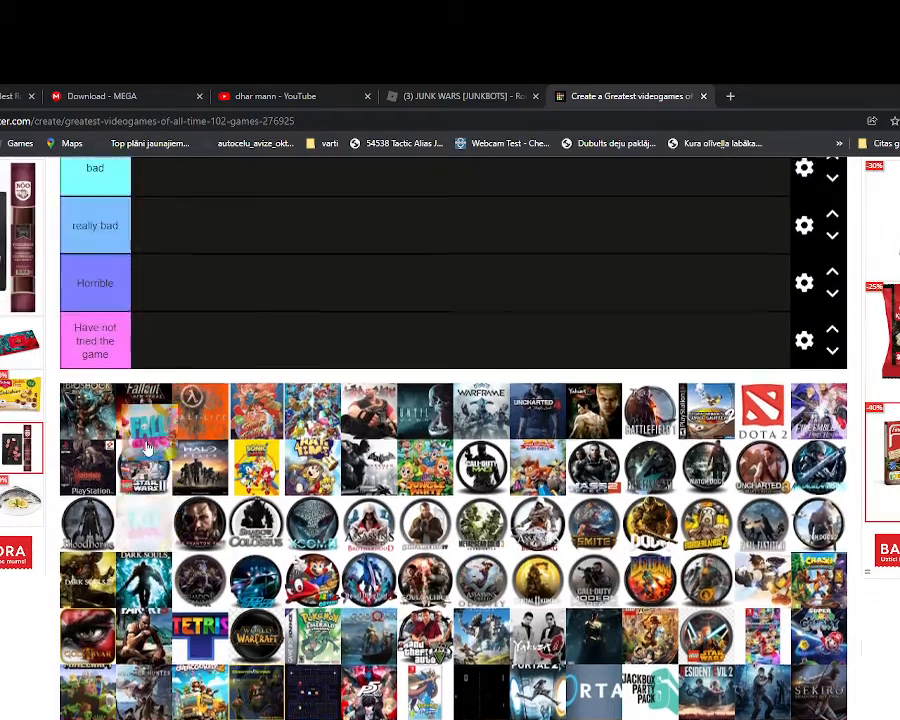
Place the Mario game icon in the decent tier.
{"action": "scroll", "scroll_direction": "up", "scroll_amount": 3}
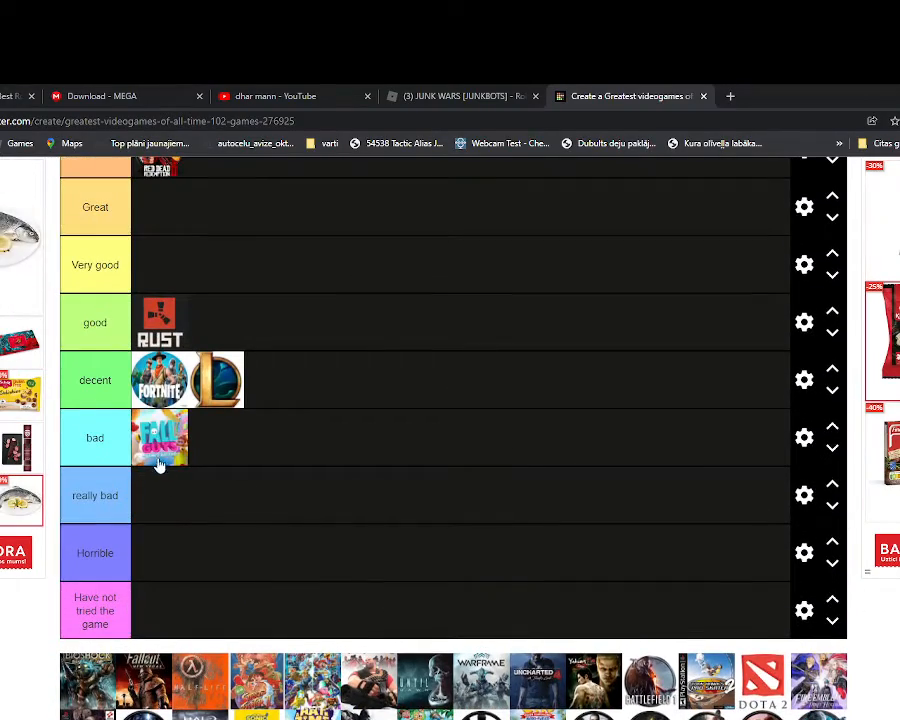
{"action": "scroll", "scroll_direction": "down", "scroll_amount": 3}
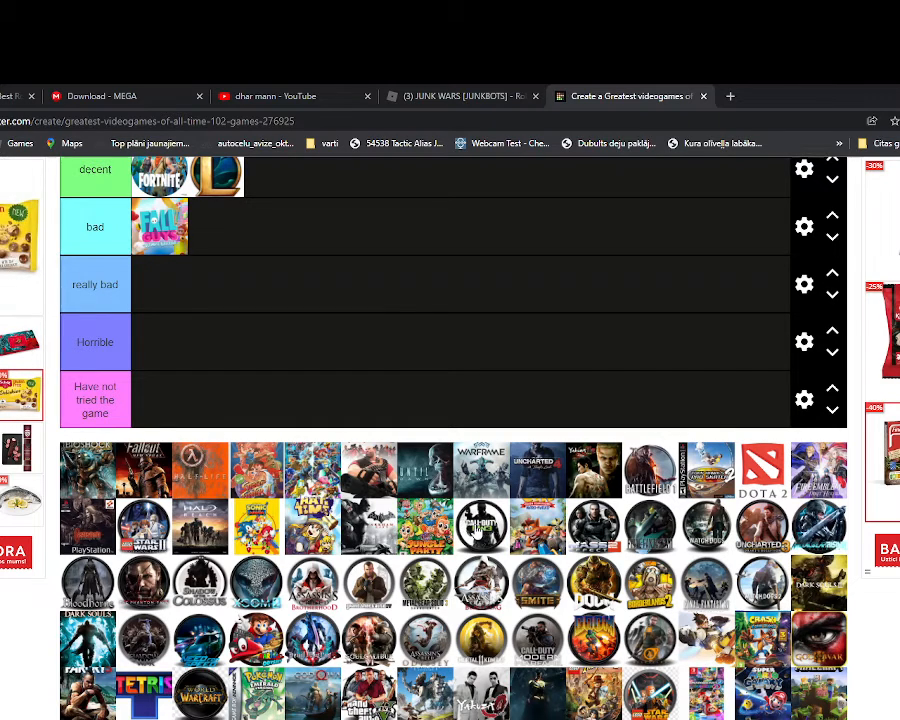
{"action": "scroll", "scroll_direction": "up", "scroll_amount": 3}
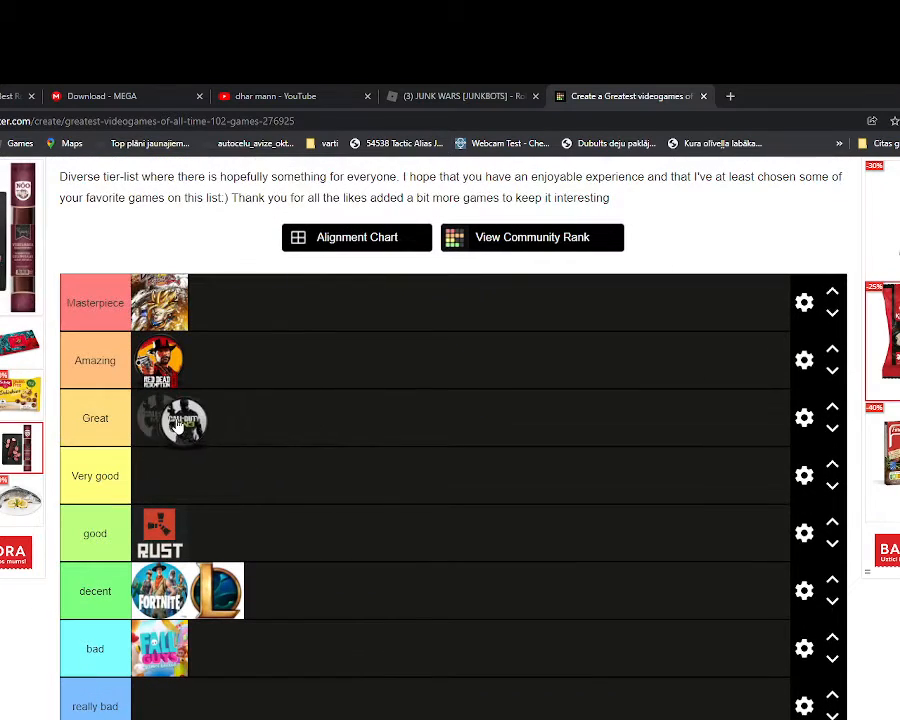
{"action": "scroll", "scroll_direction": "down", "scroll_amount": 3}
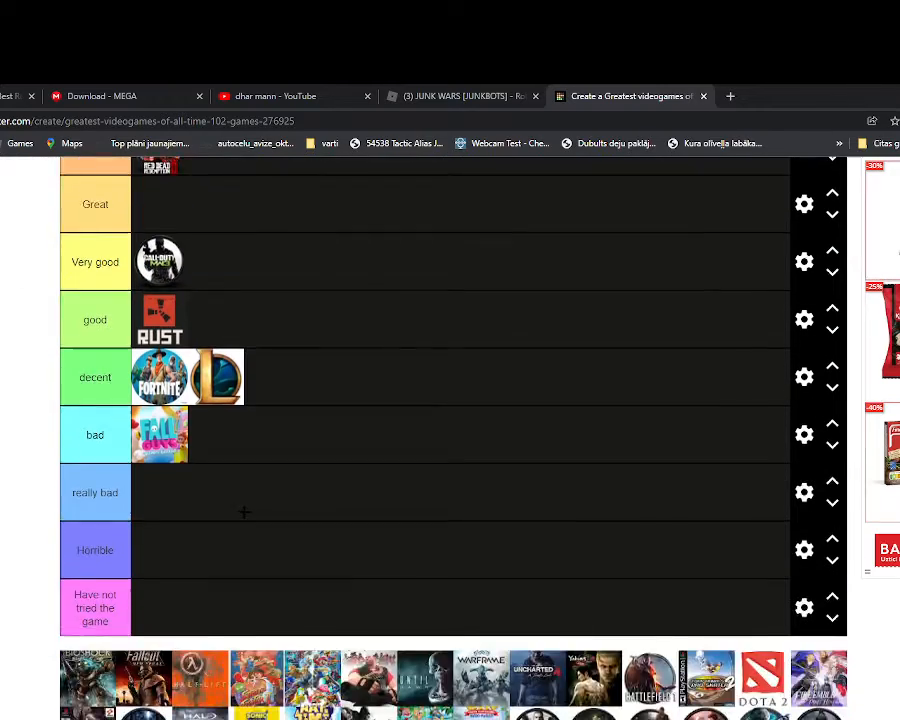
{"action": "scroll", "scroll_direction": "down", "scroll_amount": 3}
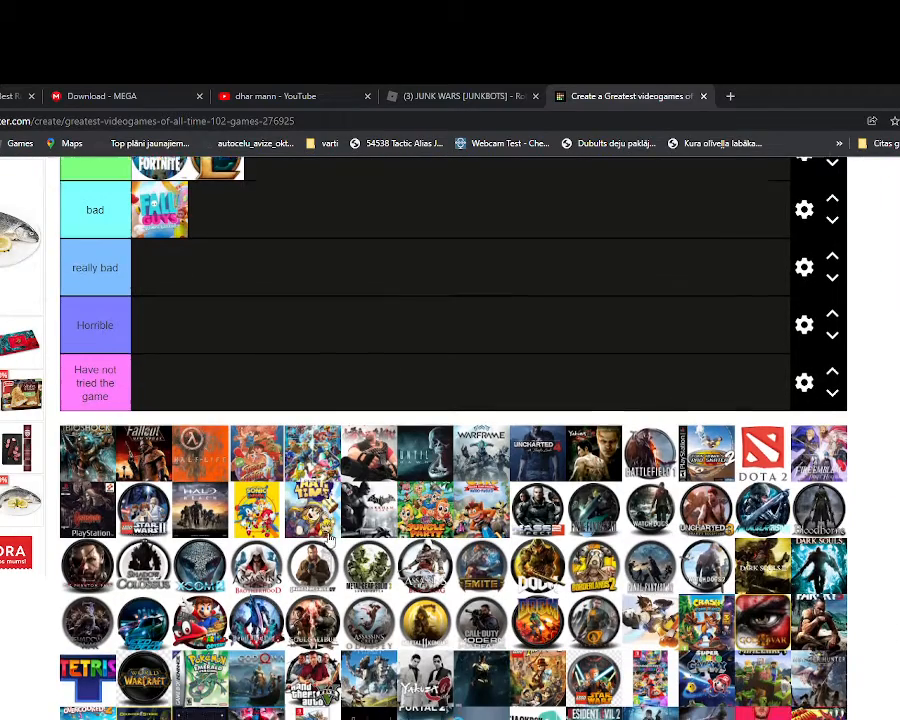
{"action": "scroll", "scroll_direction": "down", "scroll_amount": 3}
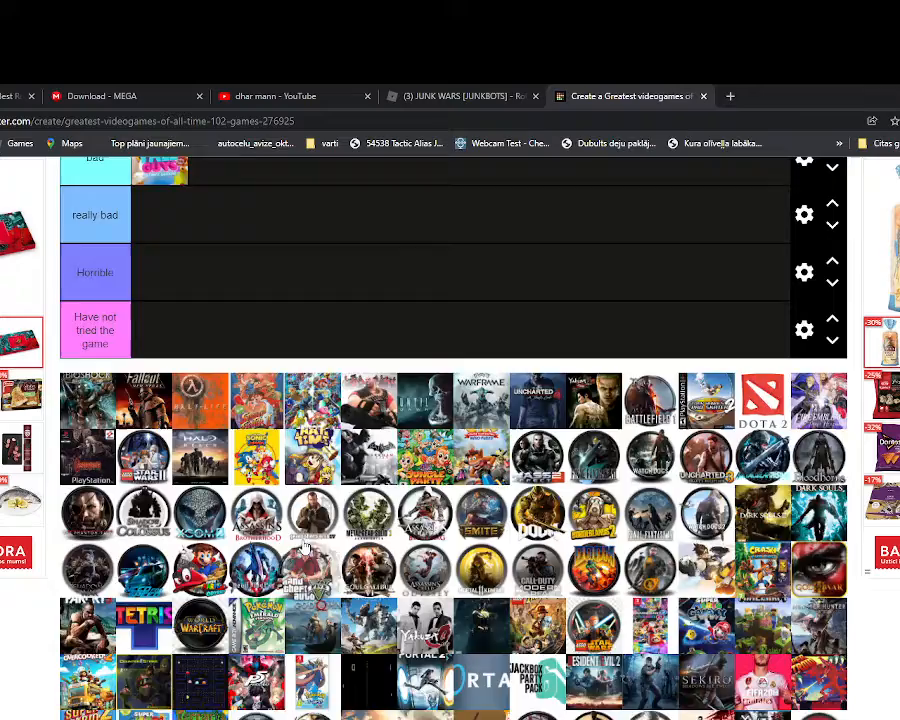
{"action": "scroll", "scroll_direction": "up", "scroll_amount": 3}
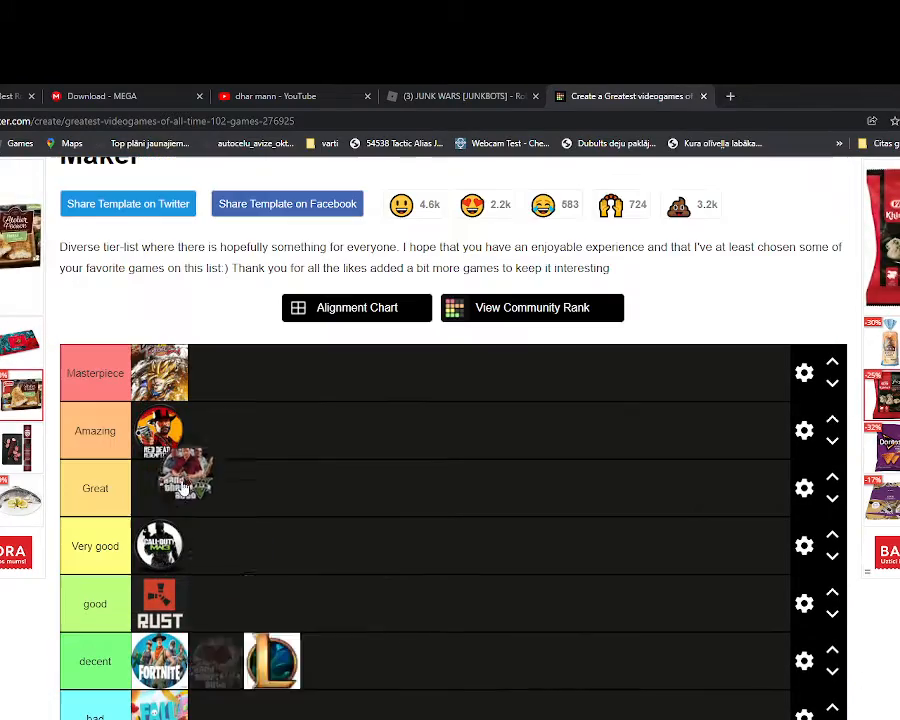
{"action": "scroll", "scroll_direction": "down", "scroll_amount": 3}
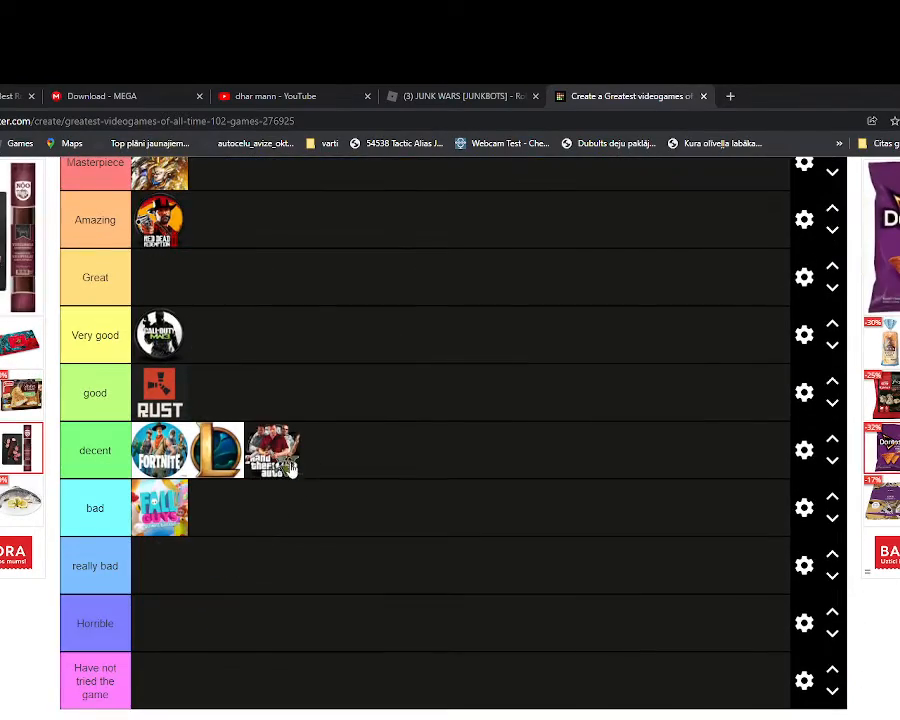
{"action": "scroll", "scroll_direction": "down", "scroll_amount": 3}
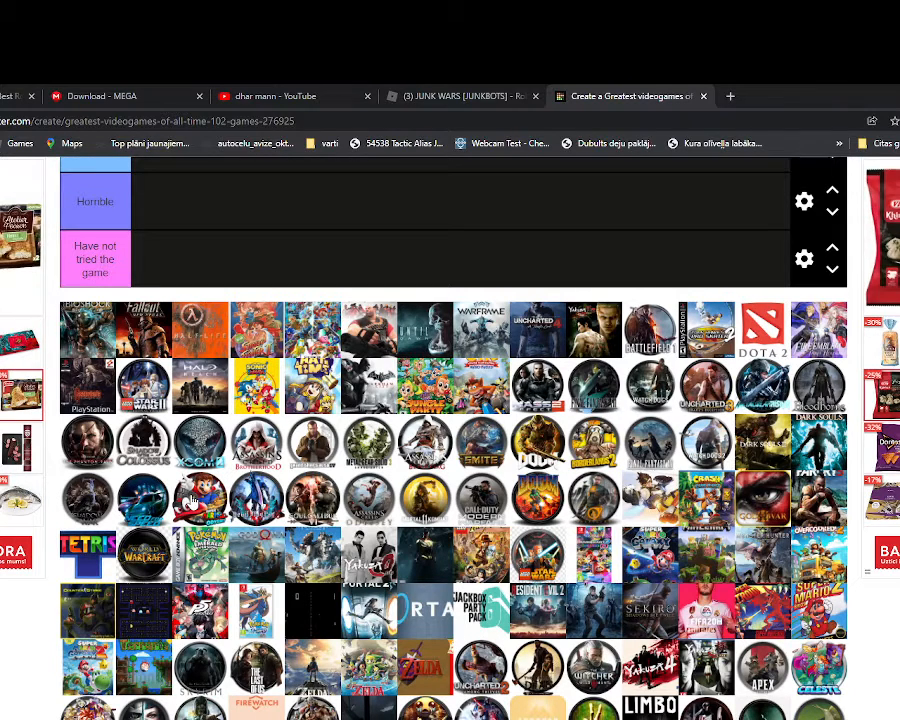
{"action": "scroll", "scroll_direction": "up", "scroll_amount": 3}
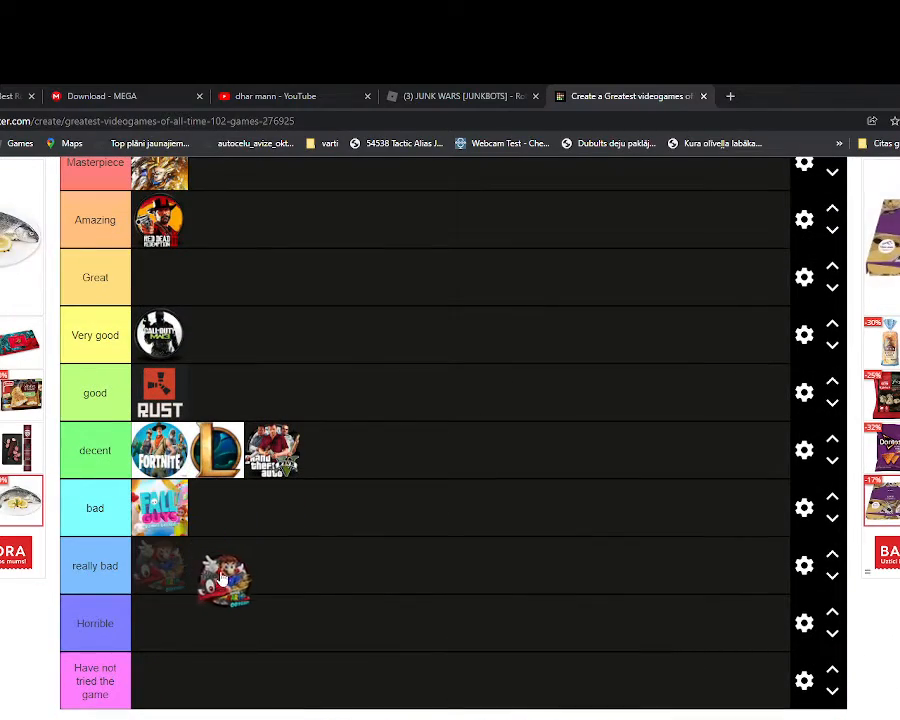
{"action": "left_click_drag", "start_coordinate": [222, 578], "coordinate": [350, 464]}
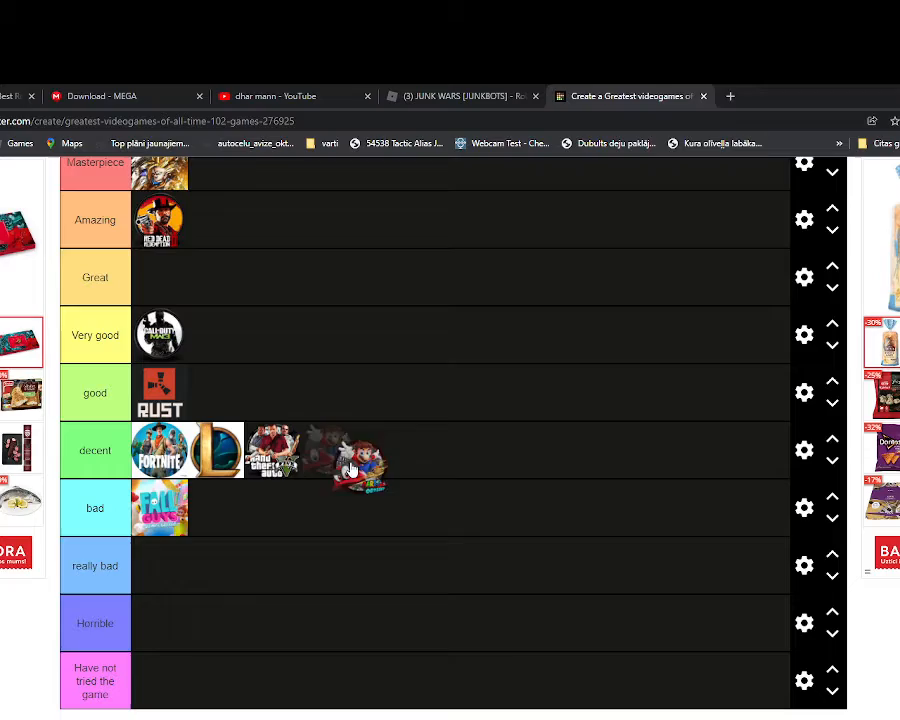
Drag a game icon from the pool down into the Horrible tier.
{"action": "scroll", "scroll_direction": "down", "scroll_amount": 3}
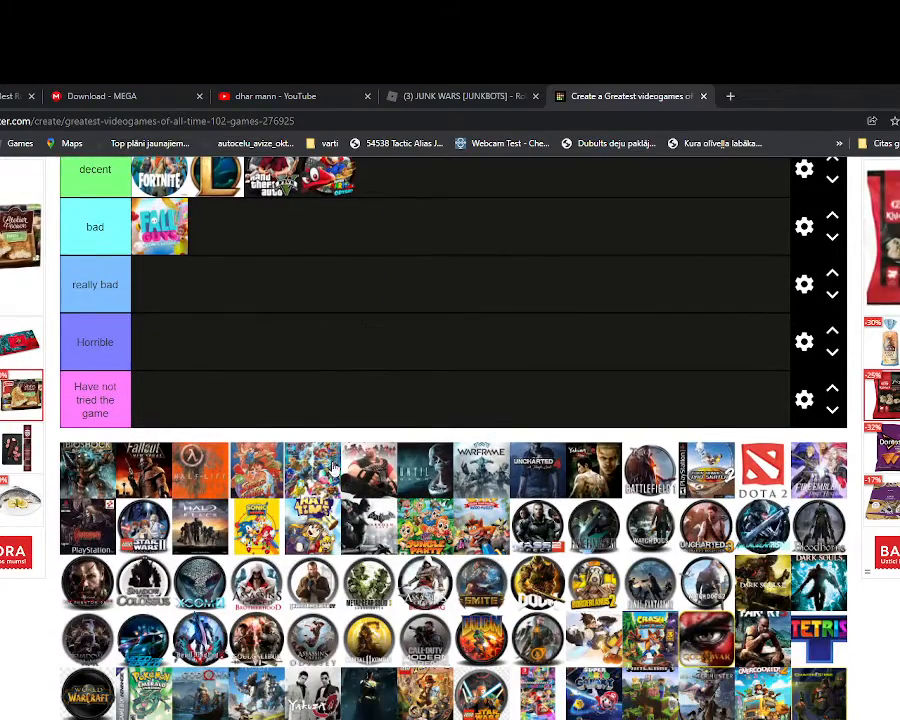
{"action": "scroll", "scroll_direction": "down", "scroll_amount": 3}
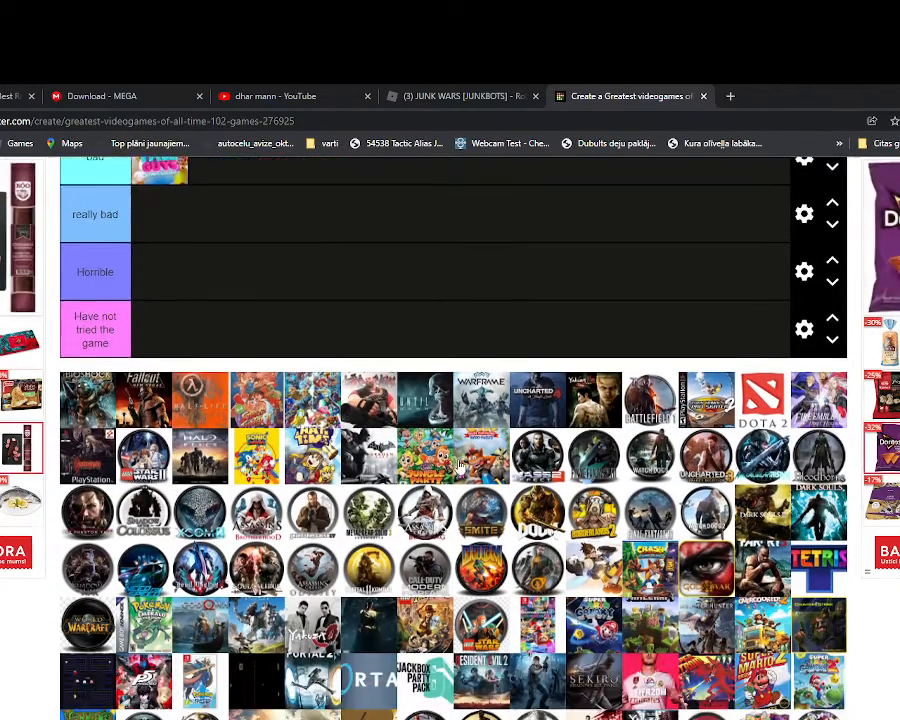
{"action": "scroll", "scroll_direction": "down", "scroll_amount": 3}
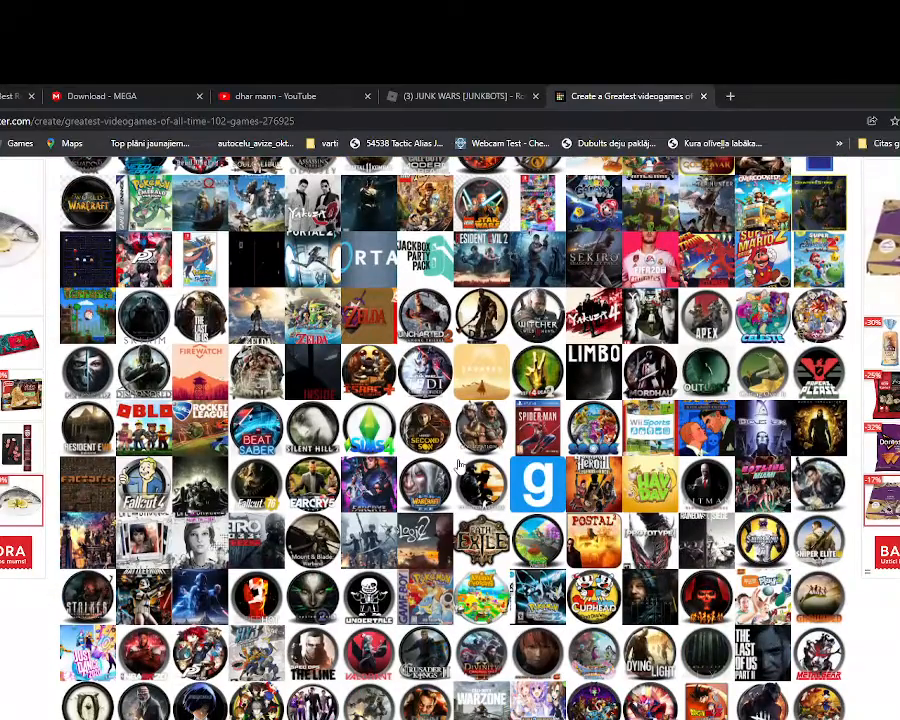
{"action": "scroll", "scroll_direction": "down", "scroll_amount": 3}
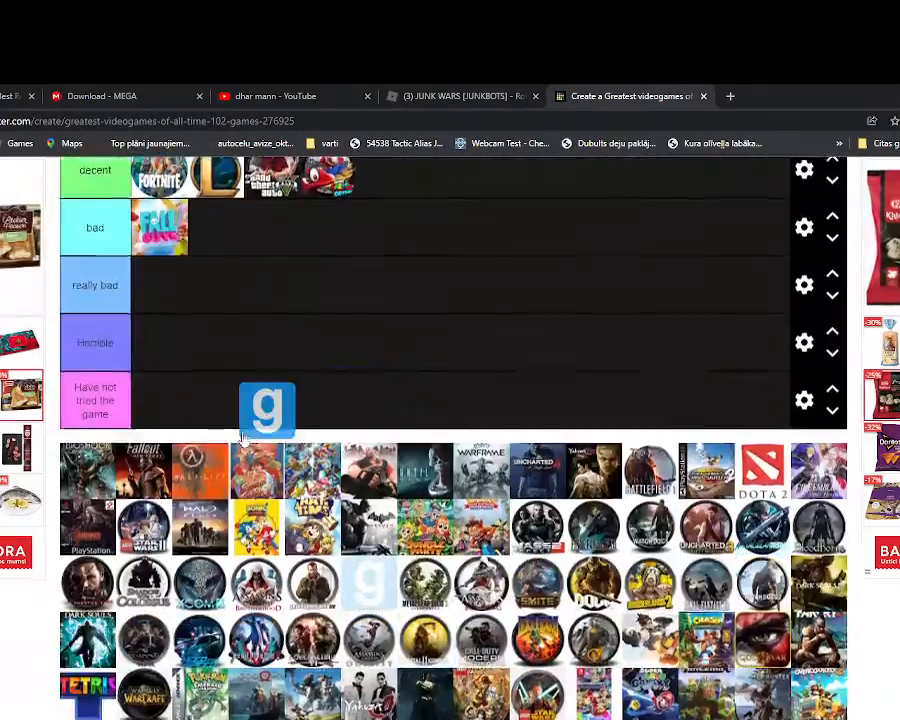
{"action": "scroll", "scroll_direction": "up", "scroll_amount": 3}
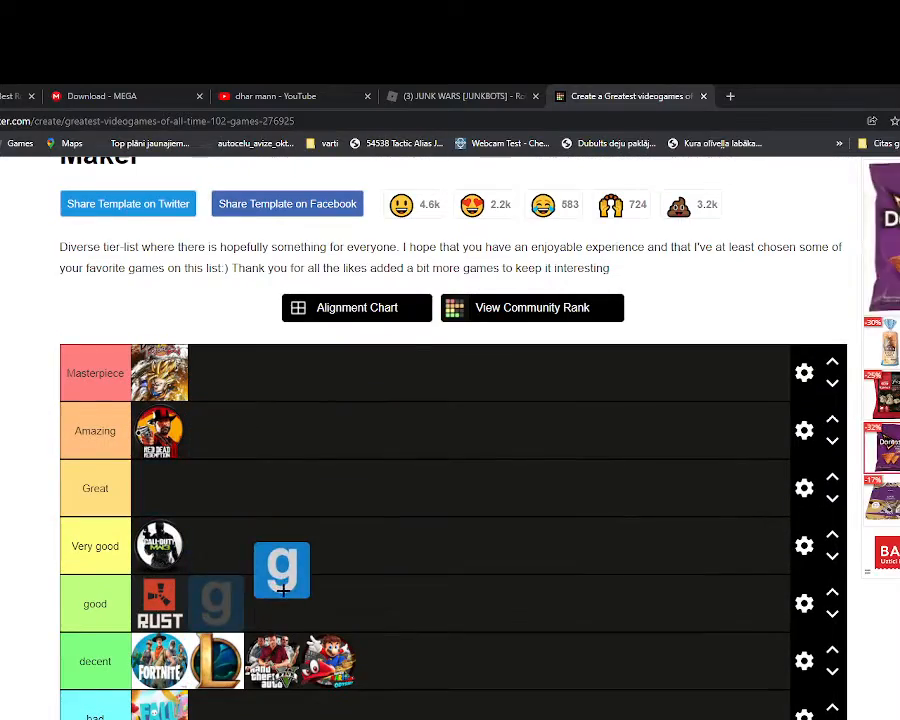
{"action": "scroll", "scroll_direction": "down", "scroll_amount": 3}
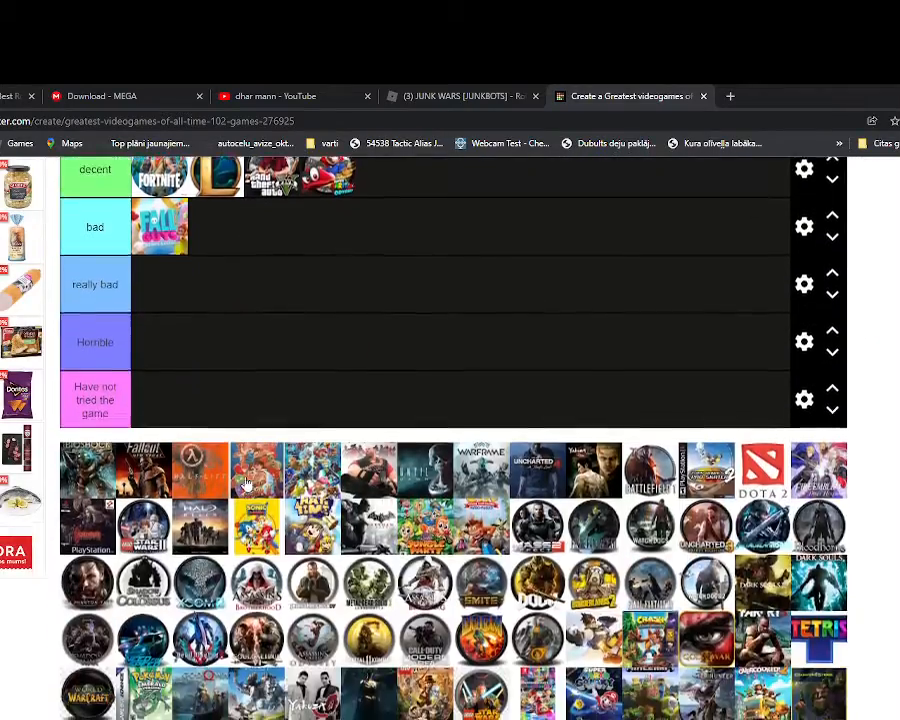
{"action": "scroll", "scroll_direction": "down", "scroll_amount": 3}
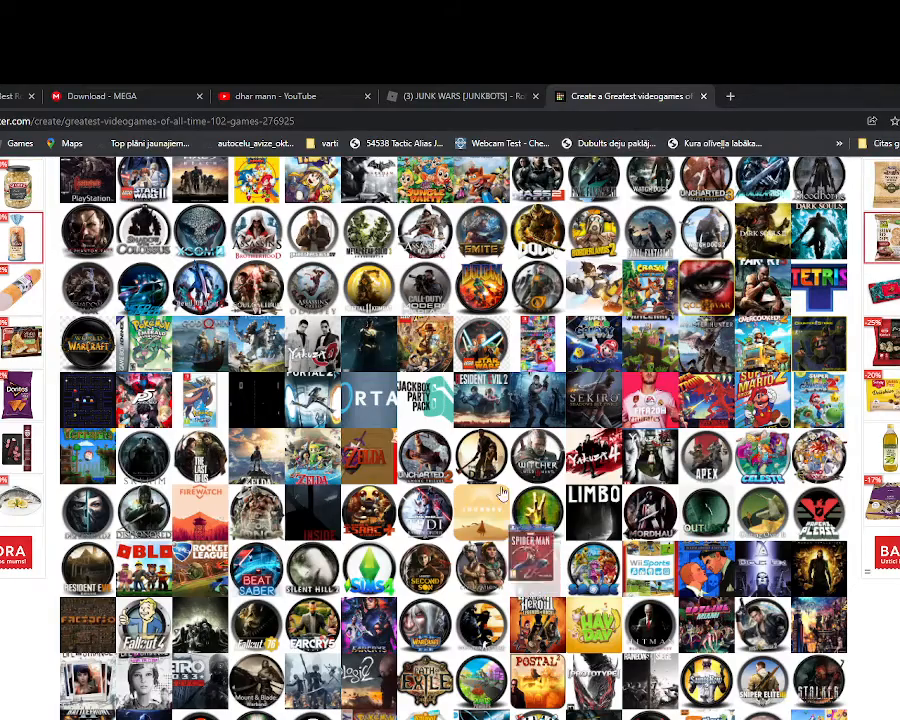
{"action": "scroll", "scroll_direction": "up", "scroll_amount": 3}
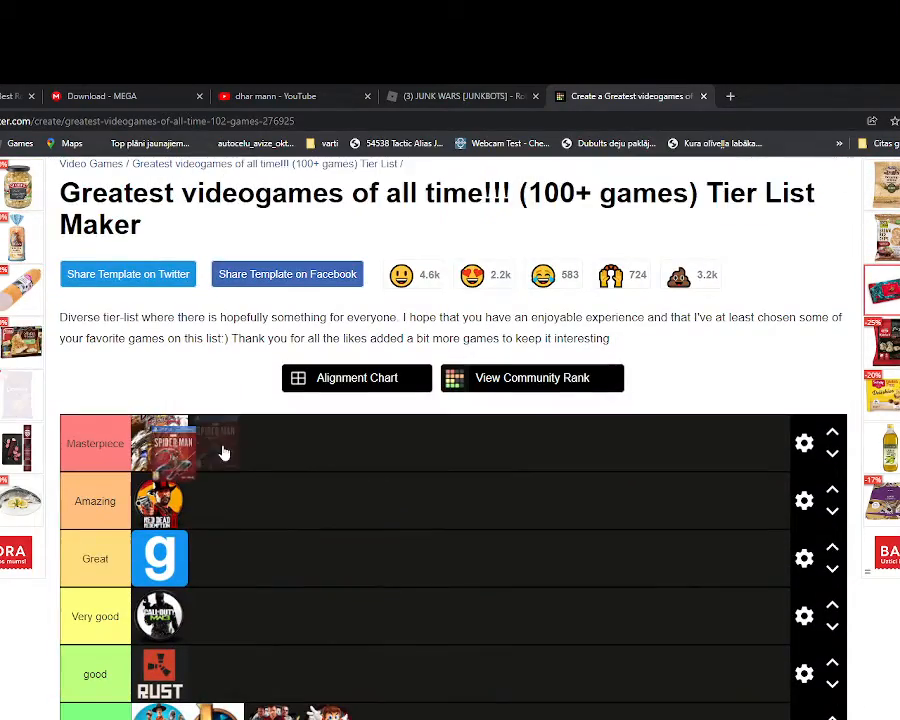
{"action": "scroll", "scroll_direction": "down", "scroll_amount": 3}
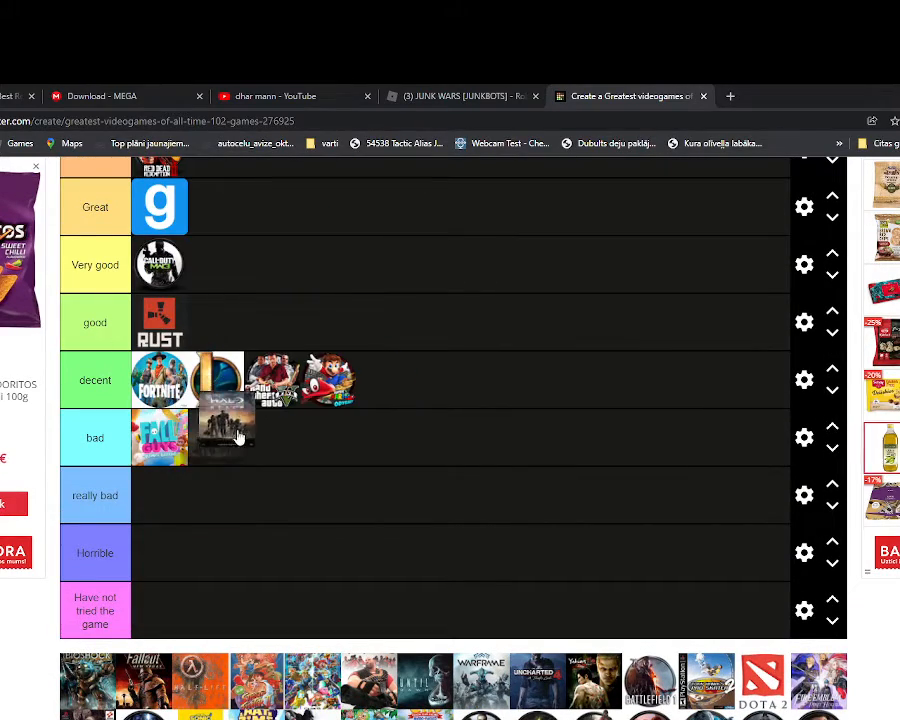
{"action": "scroll", "scroll_direction": "down", "scroll_amount": 3}
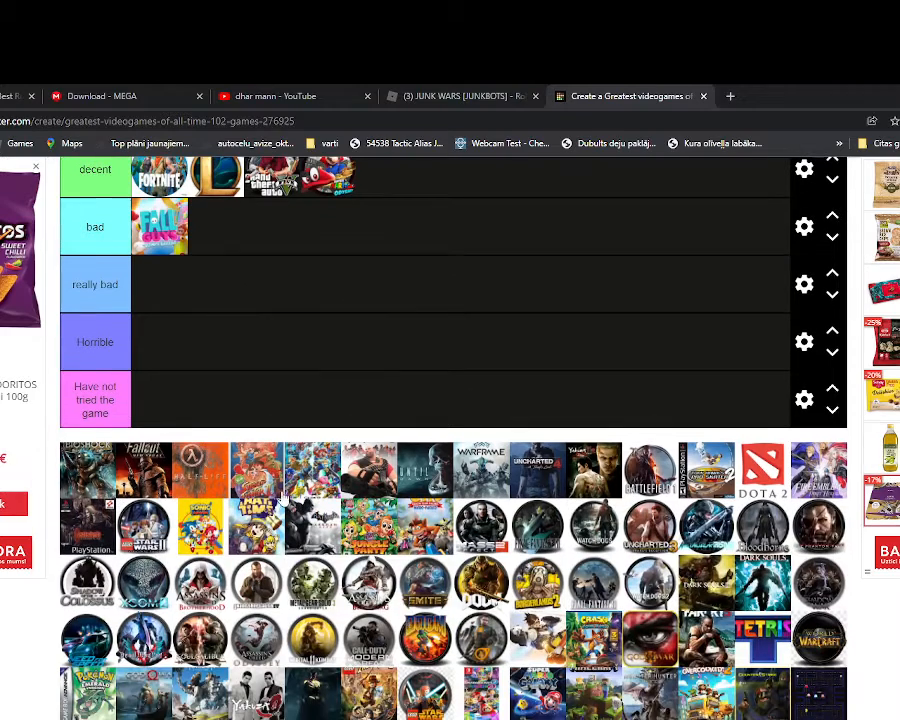
{"action": "scroll", "scroll_direction": "down", "scroll_amount": 3}
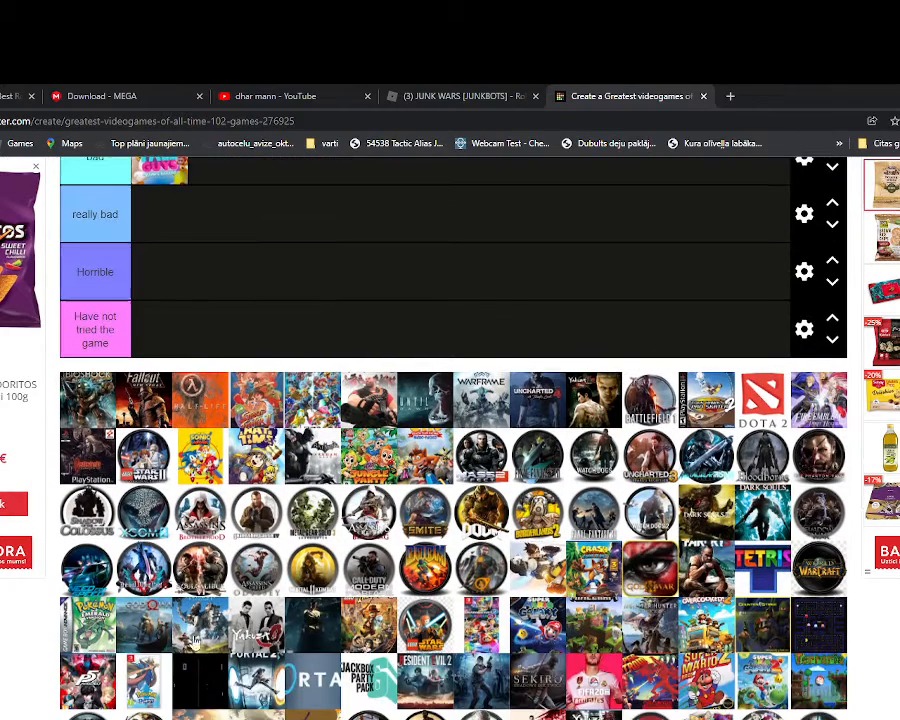
{"action": "scroll", "scroll_direction": "up", "scroll_amount": 3}
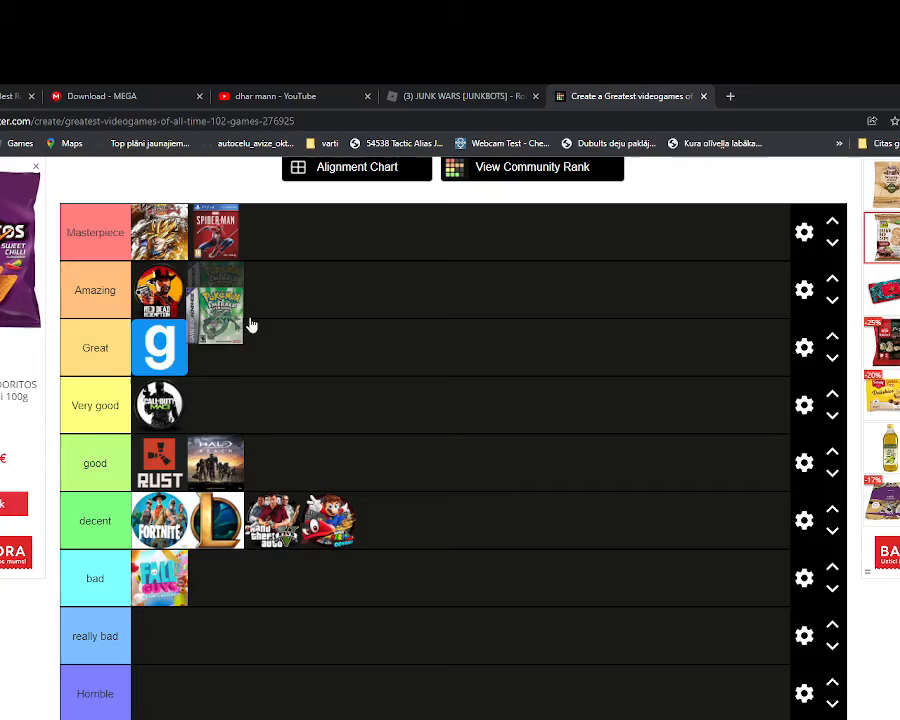
{"action": "scroll", "scroll_direction": "down", "scroll_amount": 3}
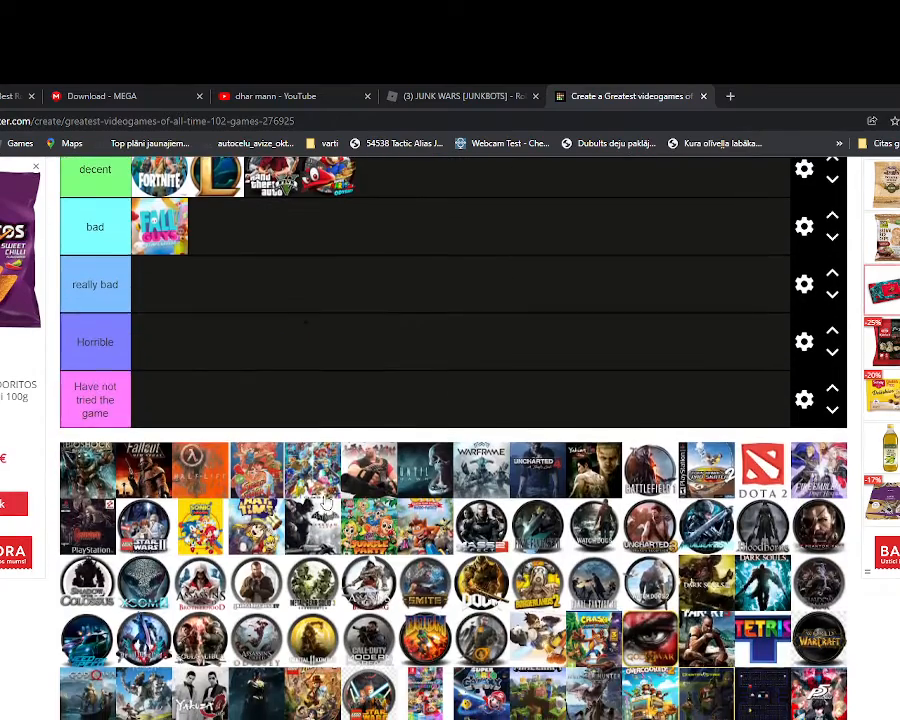
{"action": "scroll", "scroll_direction": "down", "scroll_amount": 3}
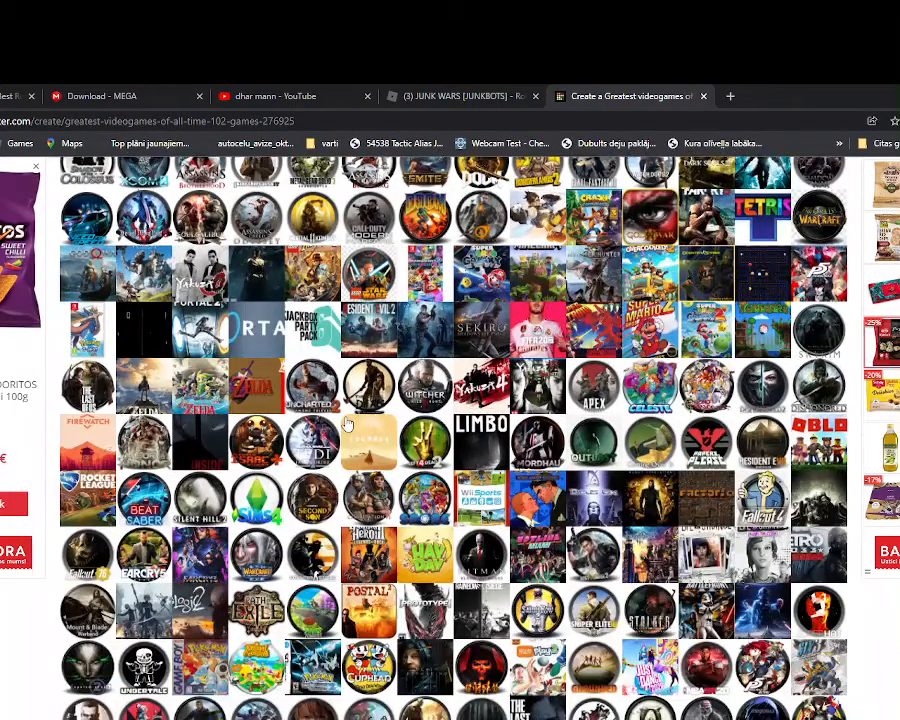
{"action": "scroll", "scroll_direction": "down", "scroll_amount": 3}
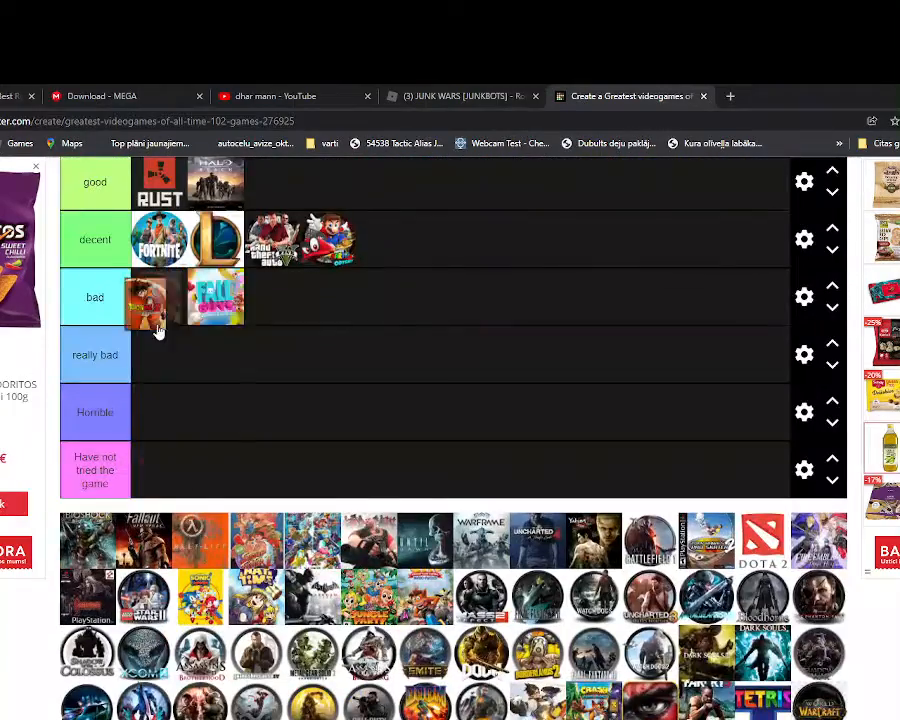
{"action": "scroll", "scroll_direction": "down", "scroll_amount": 3}
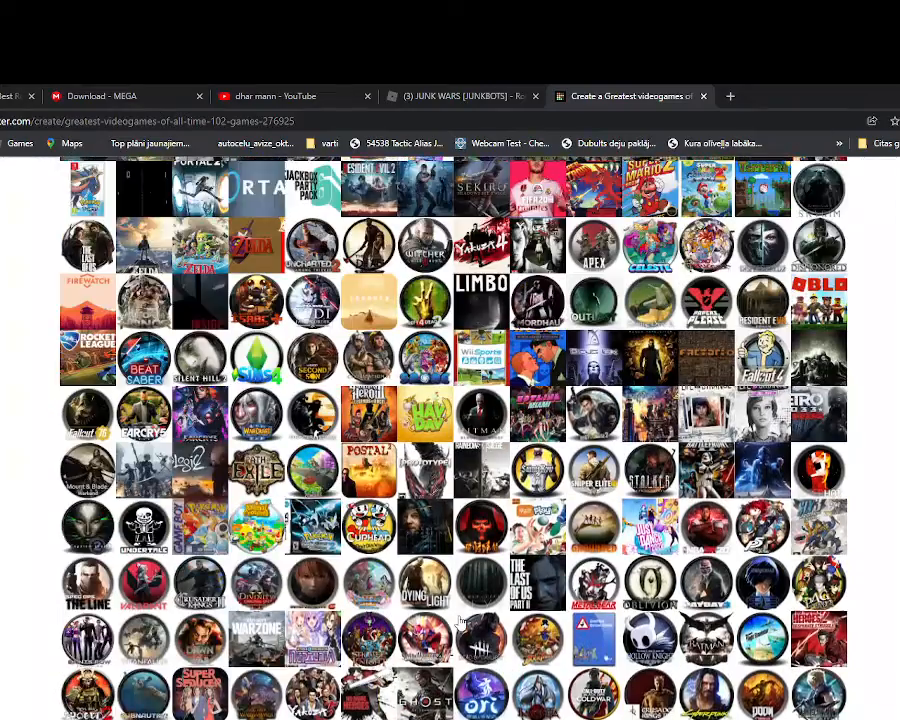
{"action": "scroll", "scroll_direction": "down", "scroll_amount": 3}
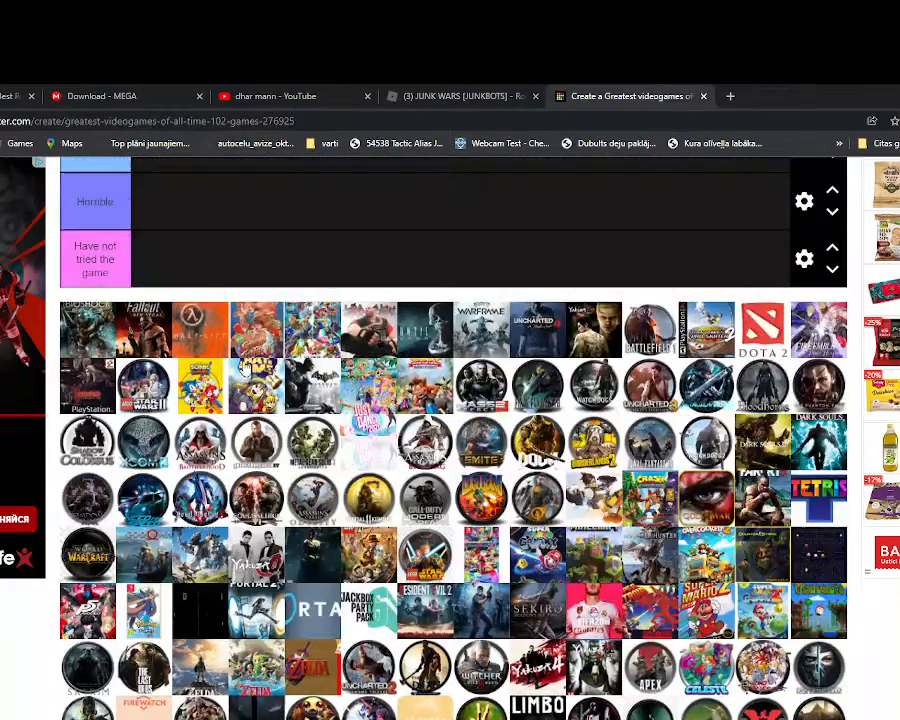
{"action": "scroll", "scroll_direction": "up", "scroll_amount": 3}
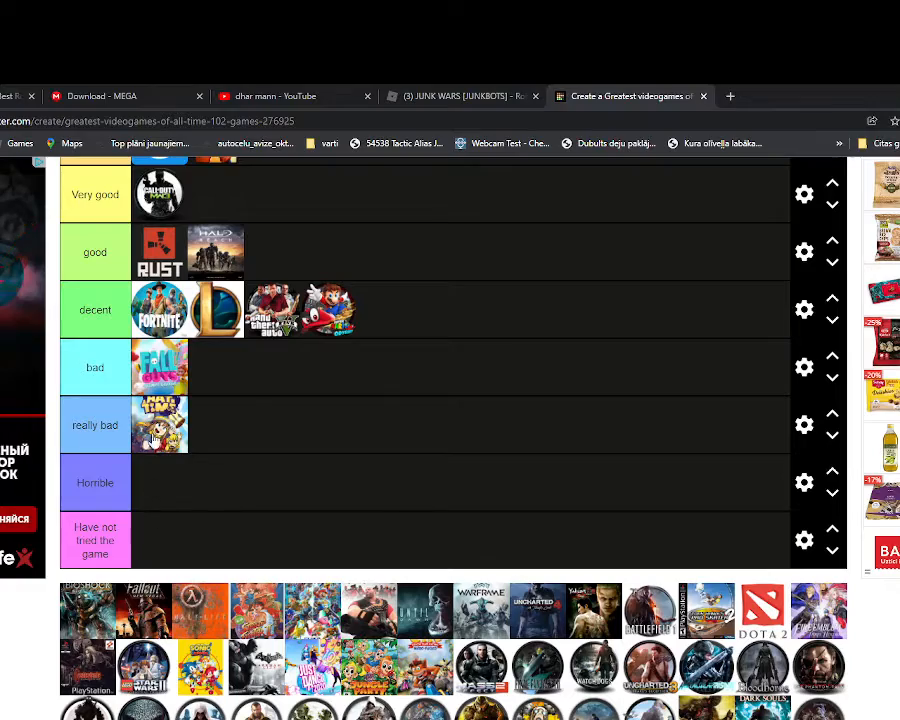
{"action": "left_click_drag", "start_coordinate": [160, 424], "coordinate": [190, 576]}
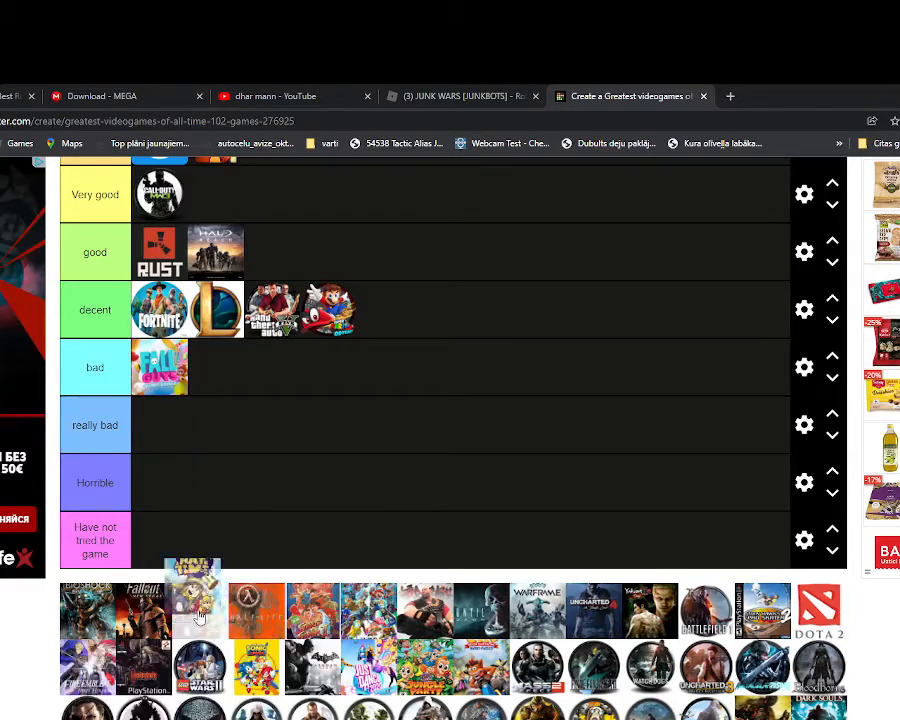
Drop the yellow cartoon game into bad, then move it up into decent.
{"action": "scroll", "scroll_direction": "down", "scroll_amount": 3}
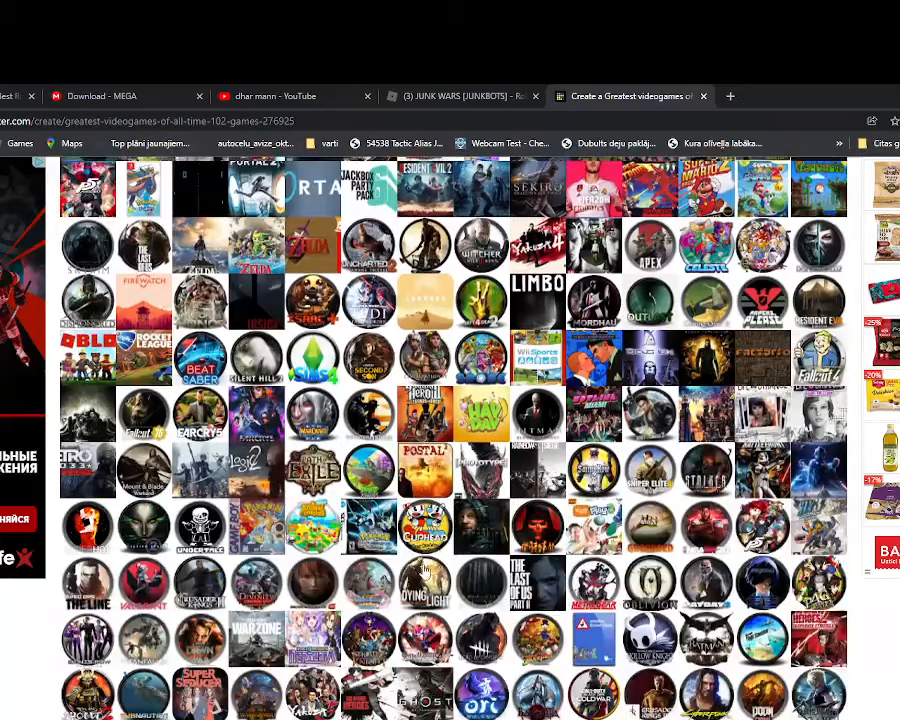
{"action": "scroll", "scroll_direction": "down", "scroll_amount": 3}
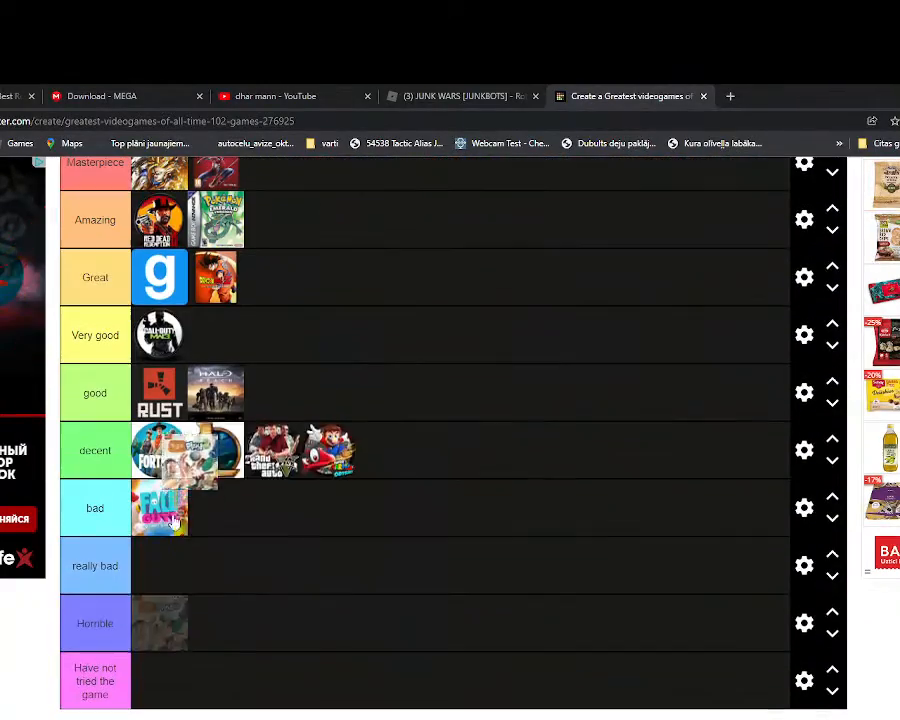
{"action": "scroll", "scroll_direction": "down", "scroll_amount": 3}
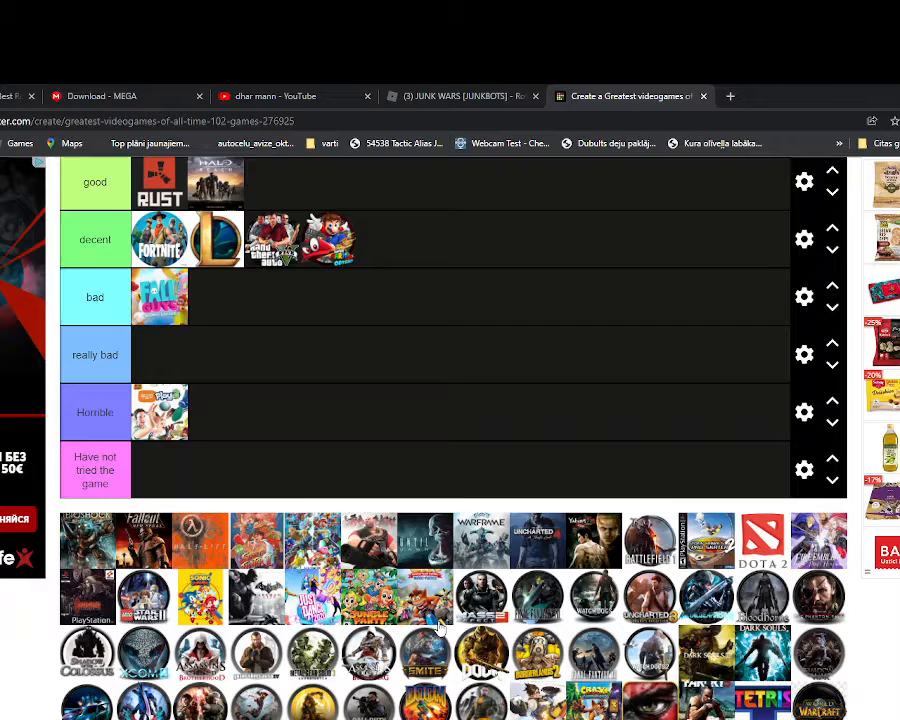
{"action": "scroll", "scroll_direction": "down", "scroll_amount": 3}
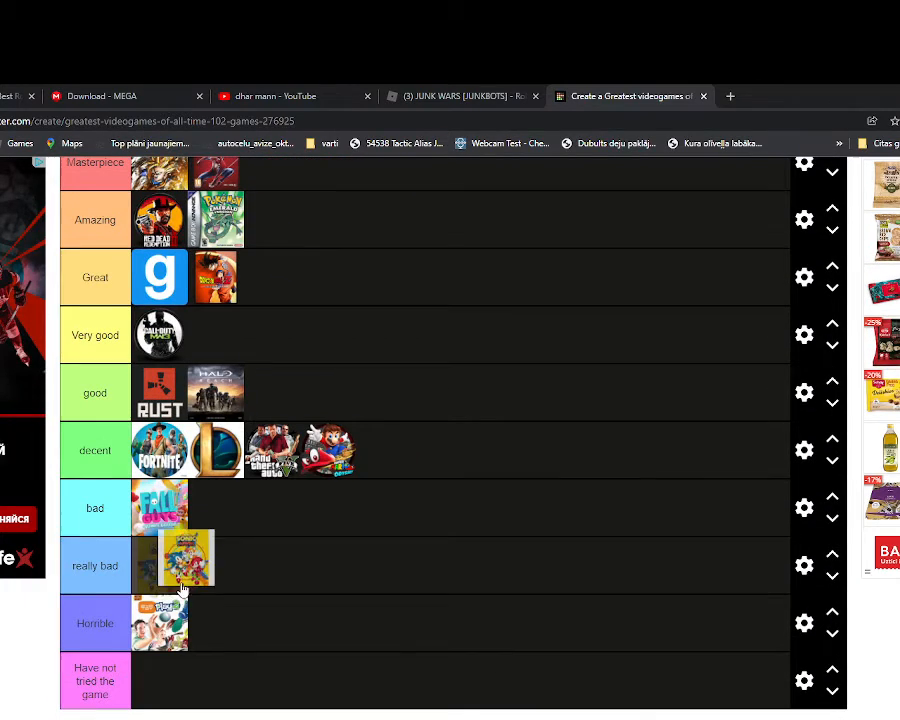
{"action": "left_click_drag", "start_coordinate": [176, 564], "coordinate": [250, 508]}
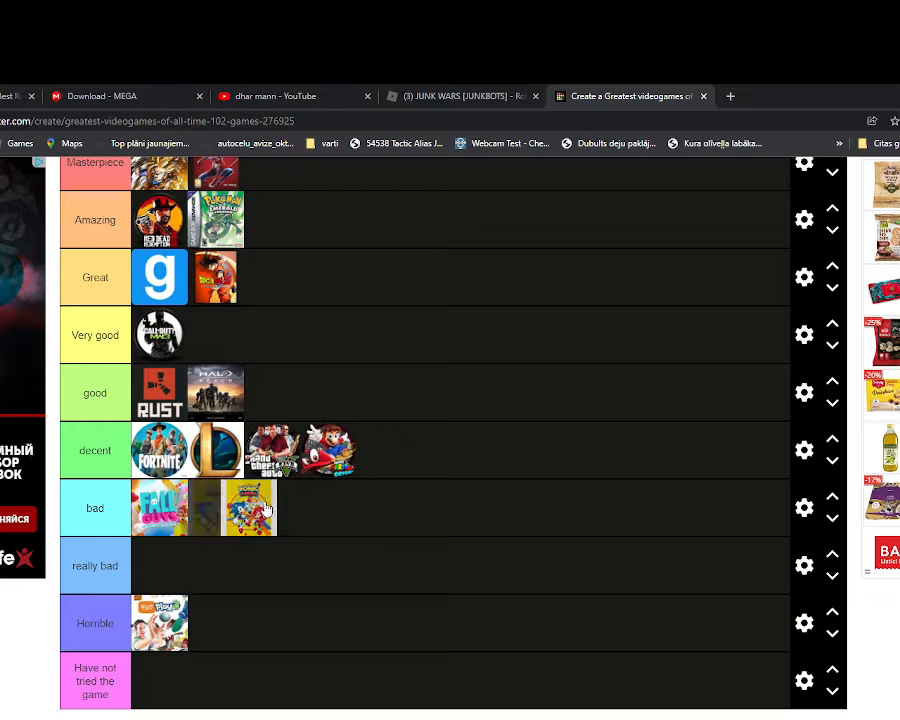
{"action": "left_click_drag", "start_coordinate": [250, 508], "coordinate": [392, 476]}
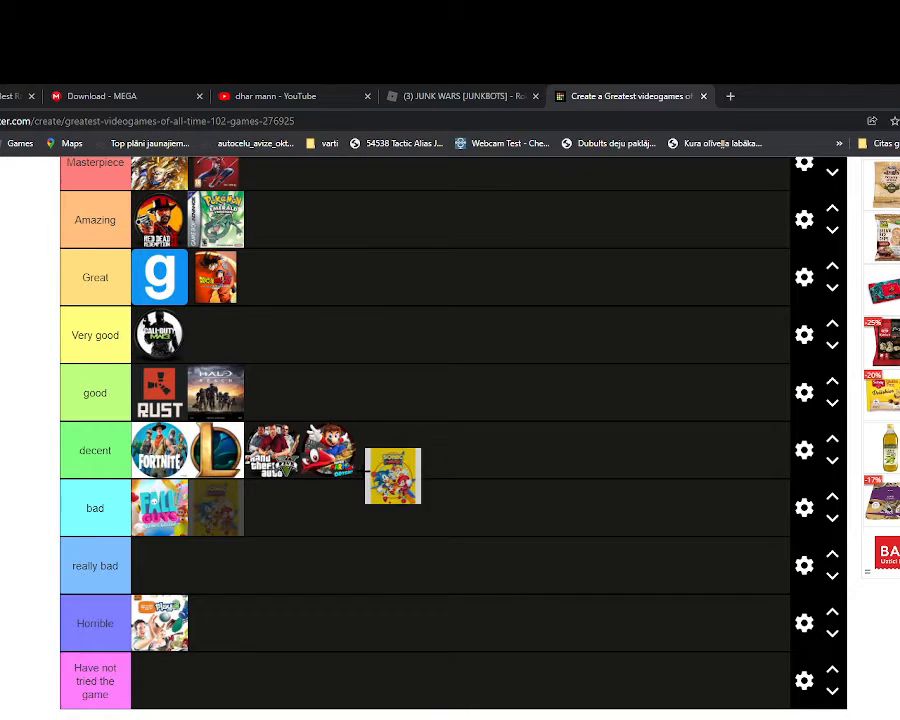
{"action": "scroll", "scroll_direction": "down", "scroll_amount": 3}
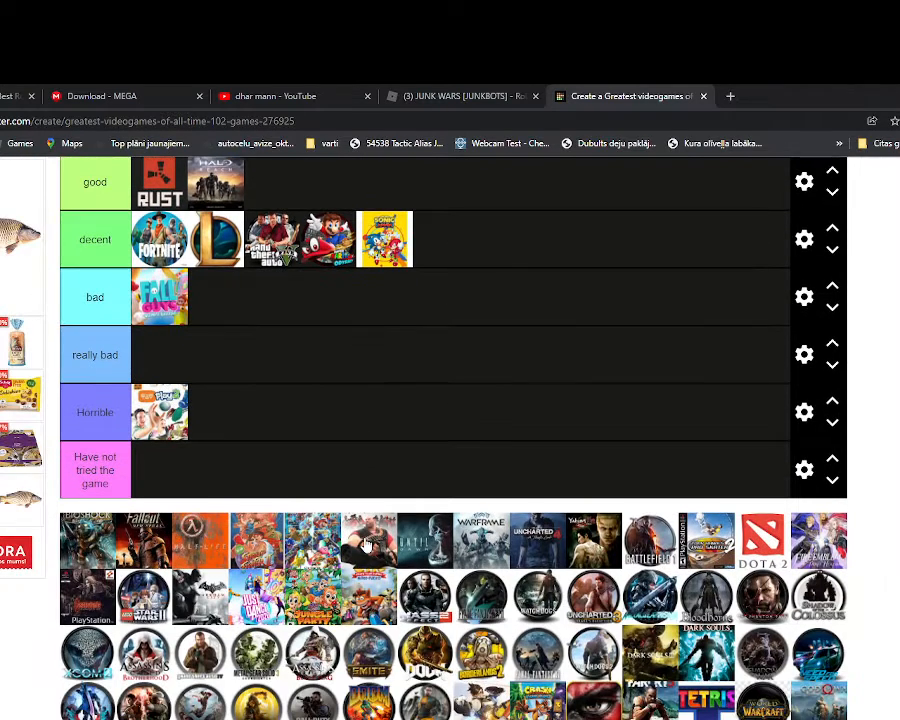
Scroll between the icon pool and the Masterpiece, Very good and bad rows.
{"action": "scroll", "scroll_direction": "down", "scroll_amount": 3}
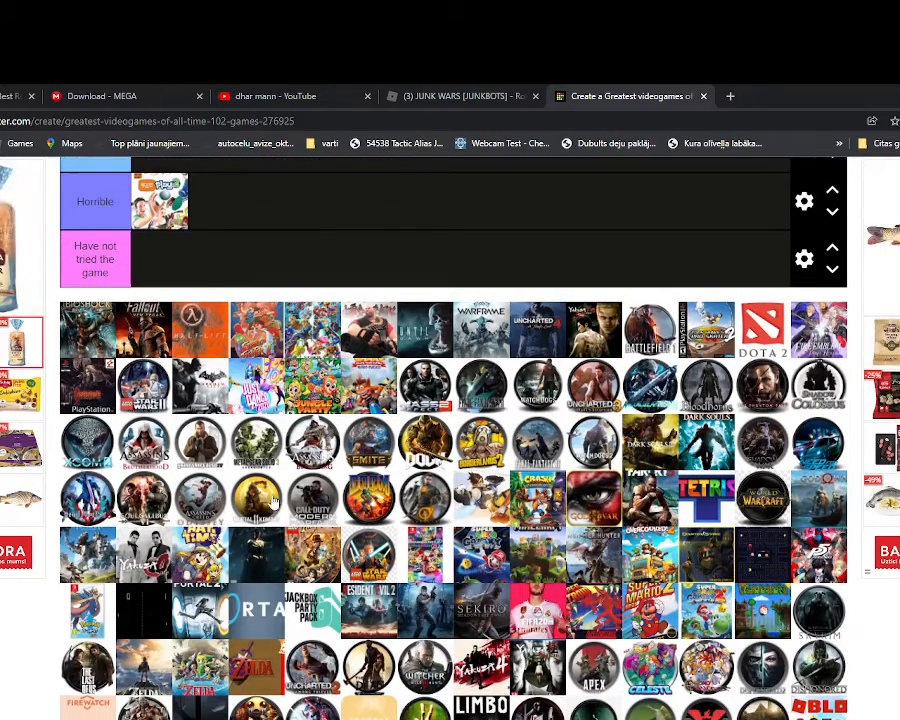
{"action": "scroll", "scroll_direction": "down", "scroll_amount": 3}
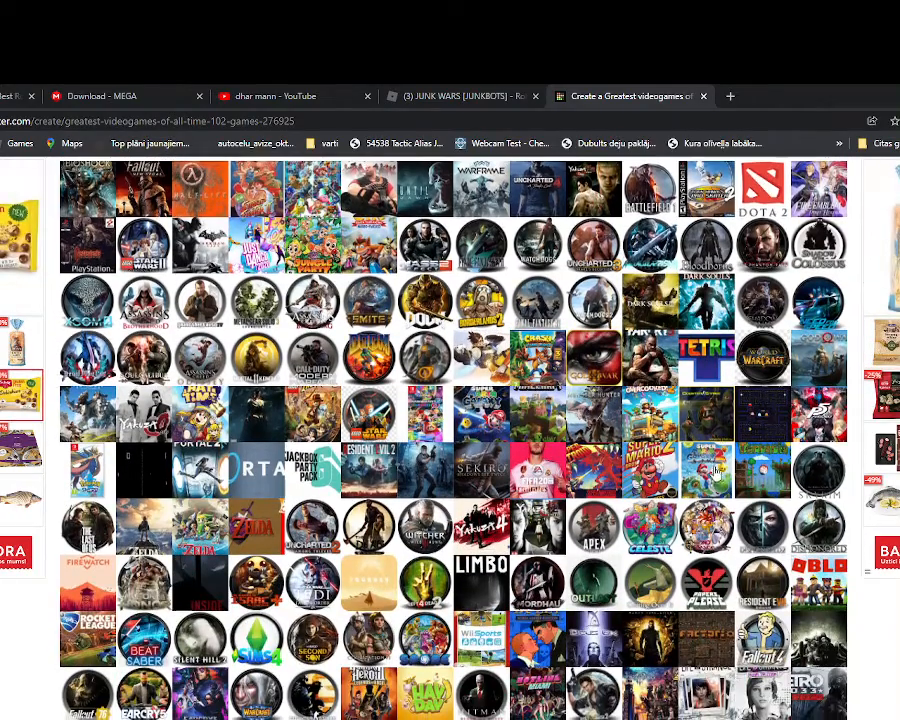
{"action": "scroll", "scroll_direction": "down", "scroll_amount": 3}
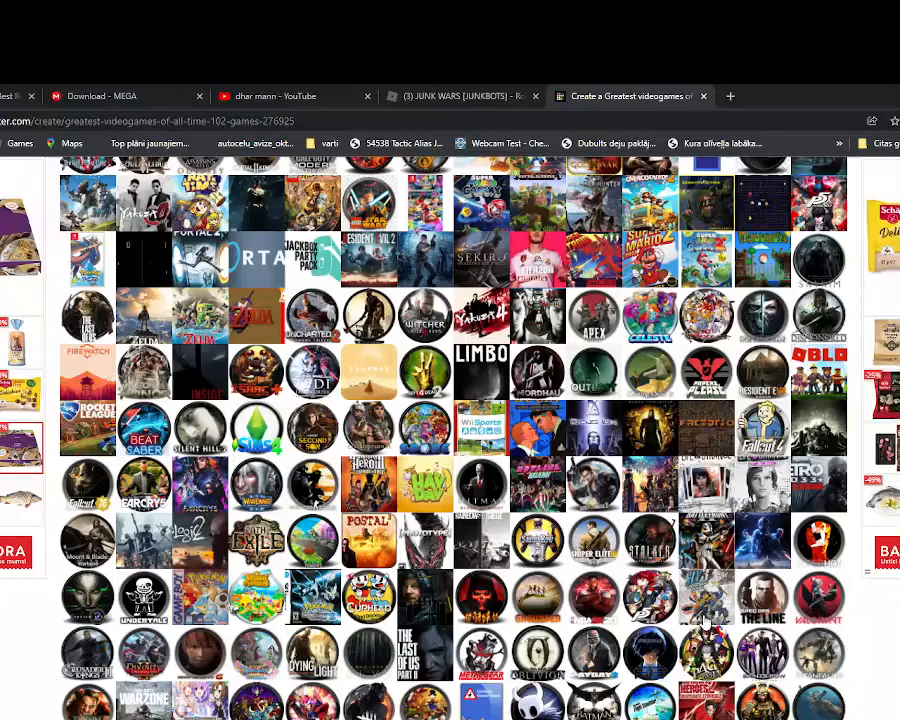
{"action": "scroll", "scroll_direction": "up", "scroll_amount": 3}
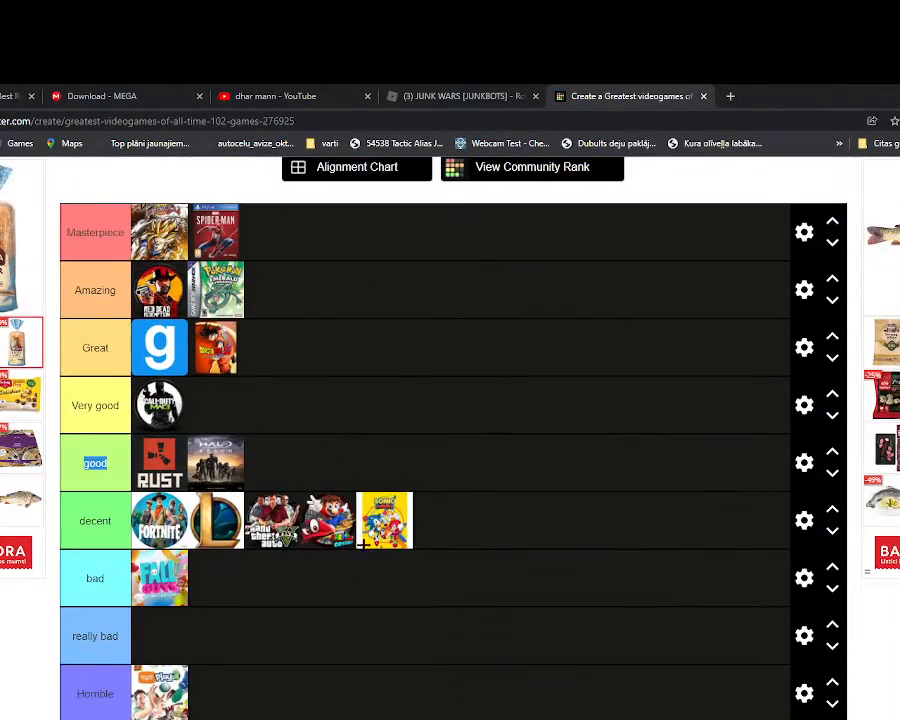
{"action": "scroll", "scroll_direction": "down", "scroll_amount": 3}
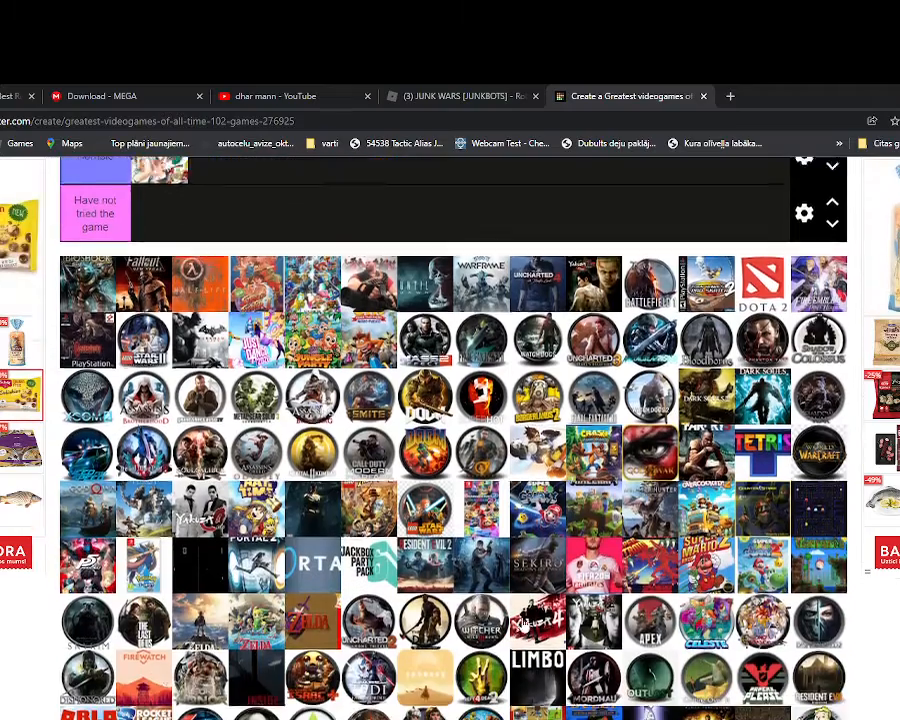
{"action": "scroll", "scroll_direction": "up", "scroll_amount": 3}
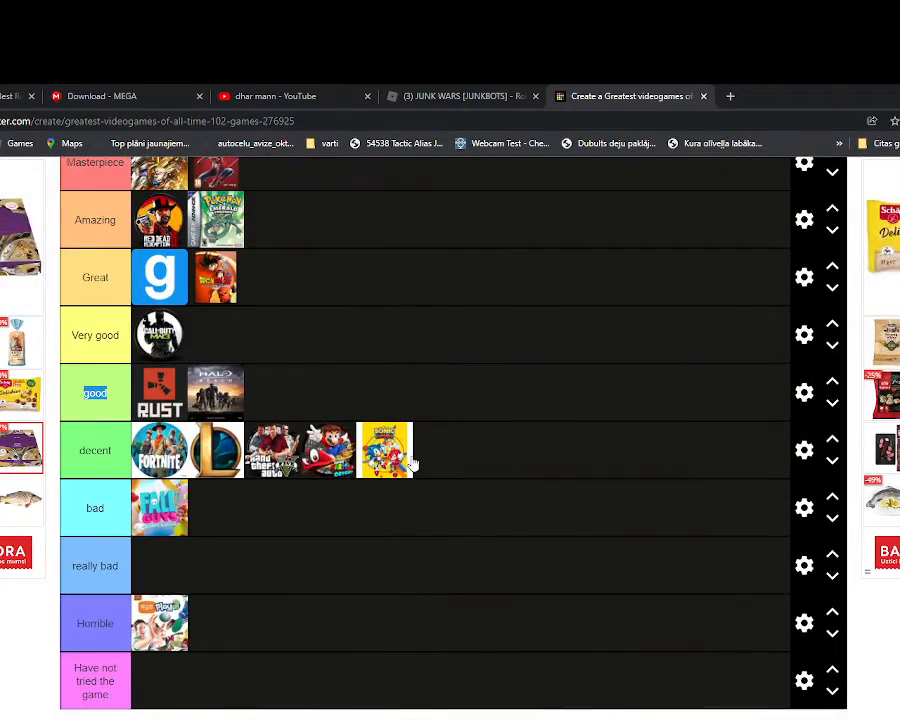
{"action": "scroll", "scroll_direction": "down", "scroll_amount": 3}
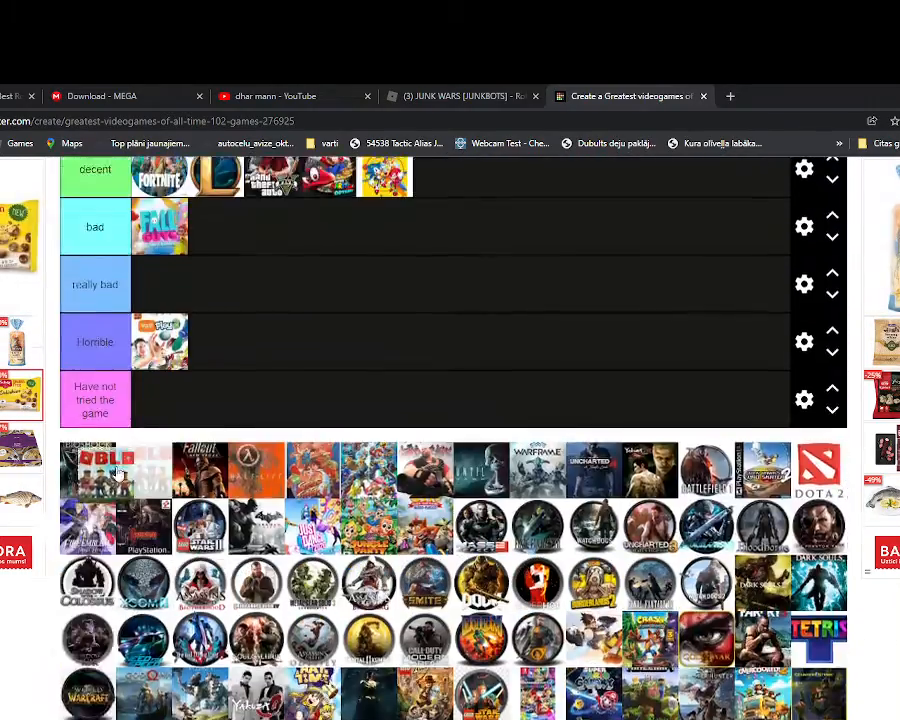
{"action": "scroll", "scroll_direction": "up", "scroll_amount": 3}
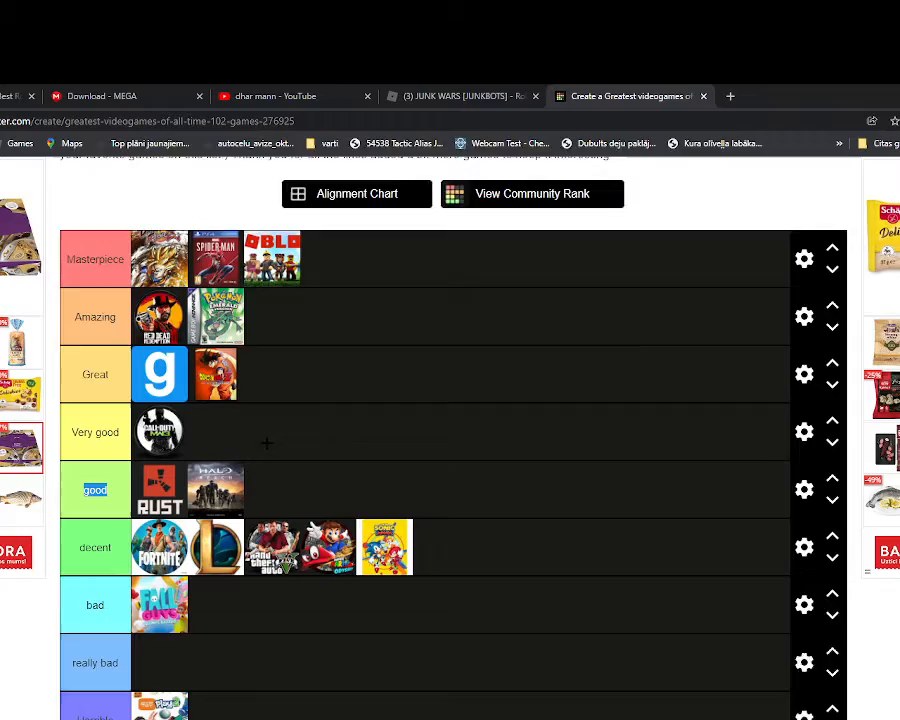
{"action": "scroll", "scroll_direction": "down", "scroll_amount": 3}
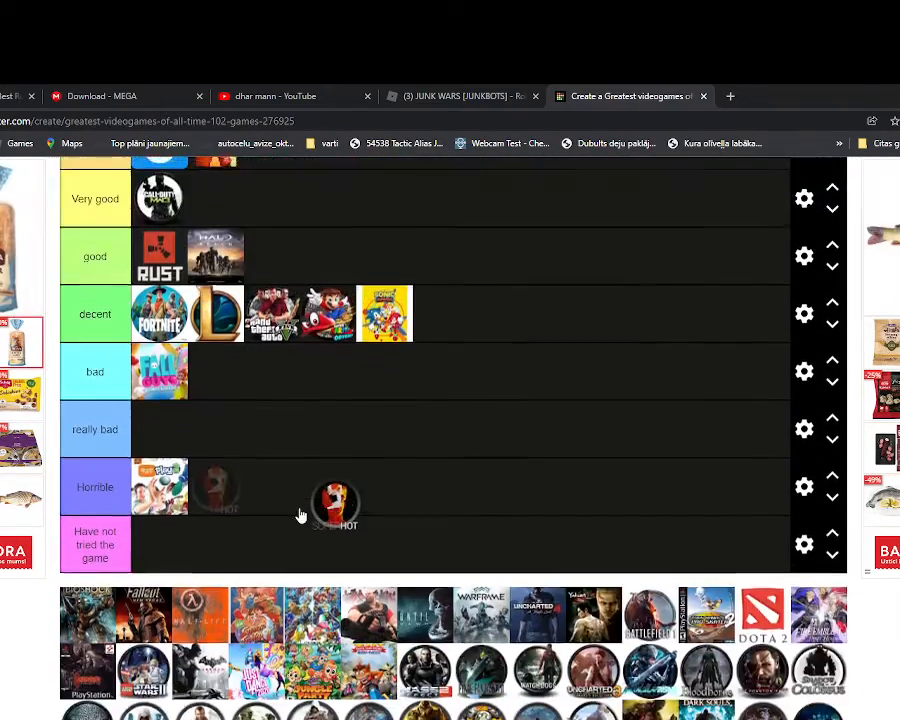
{"action": "scroll", "scroll_direction": "up", "scroll_amount": 3}
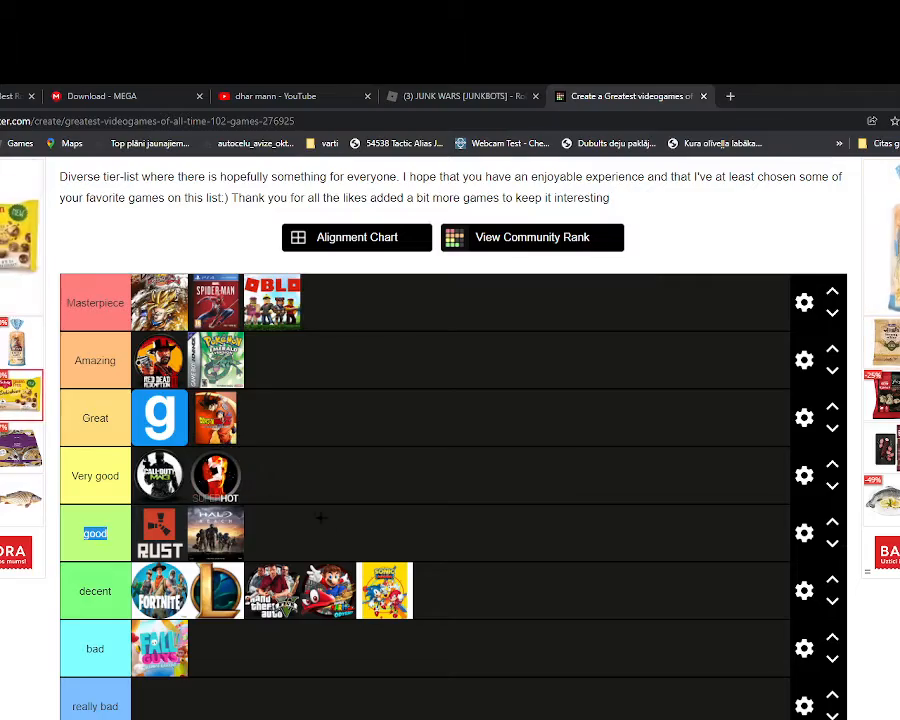
{"action": "scroll", "scroll_direction": "down", "scroll_amount": 3}
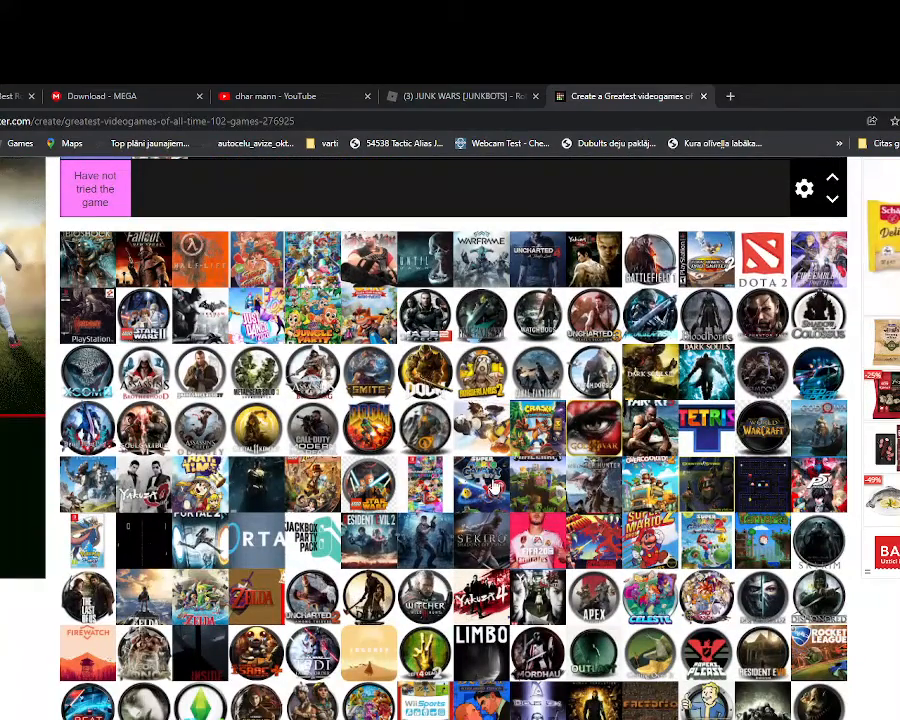
{"action": "scroll", "scroll_direction": "down", "scroll_amount": 3}
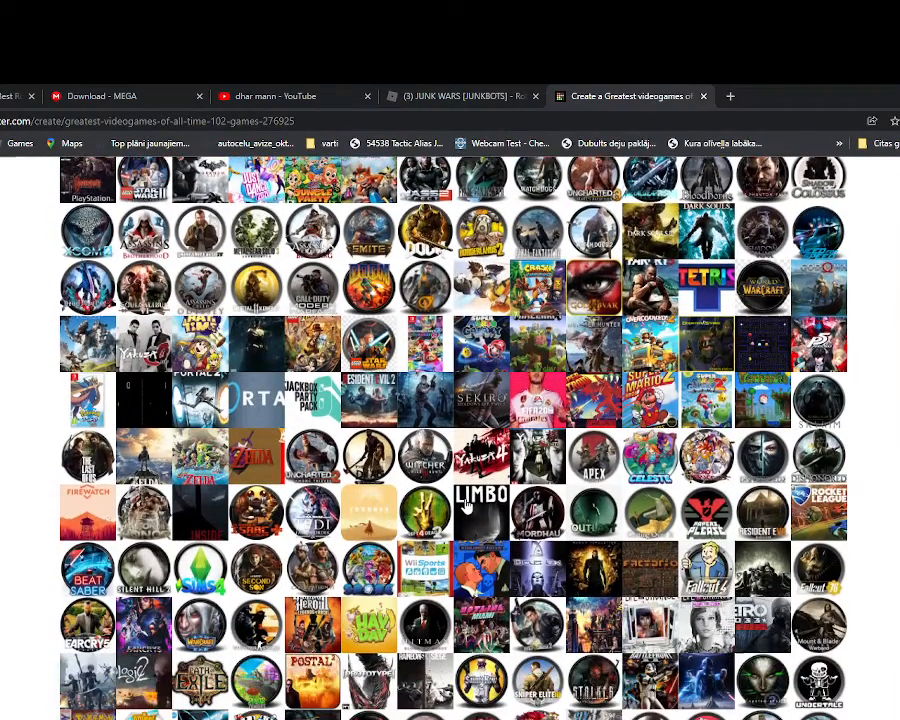
{"action": "scroll", "scroll_direction": "down", "scroll_amount": 3}
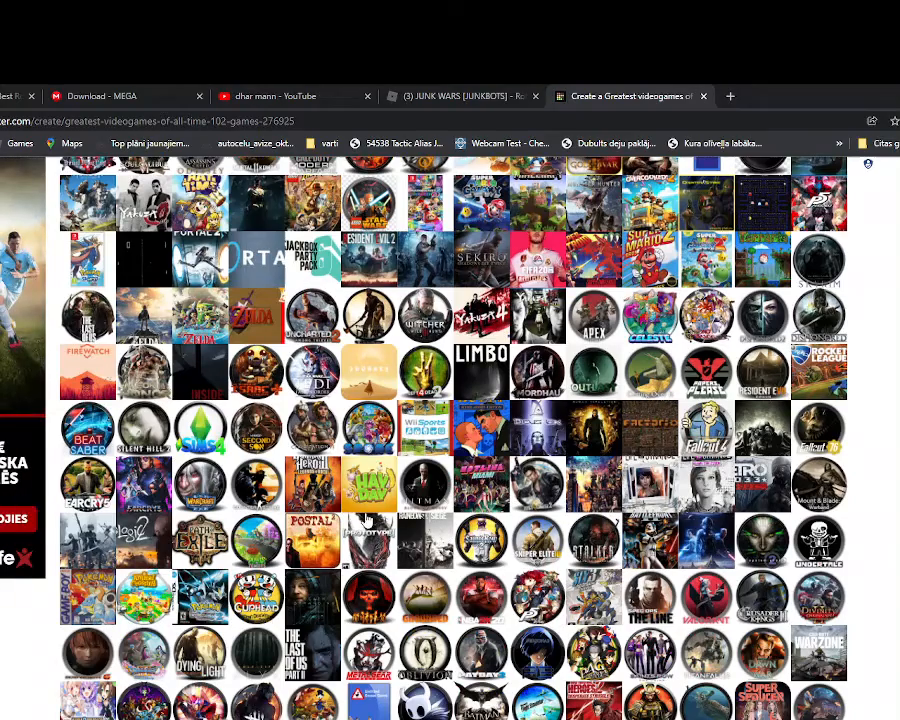
{"action": "scroll", "scroll_direction": "down", "scroll_amount": 3}
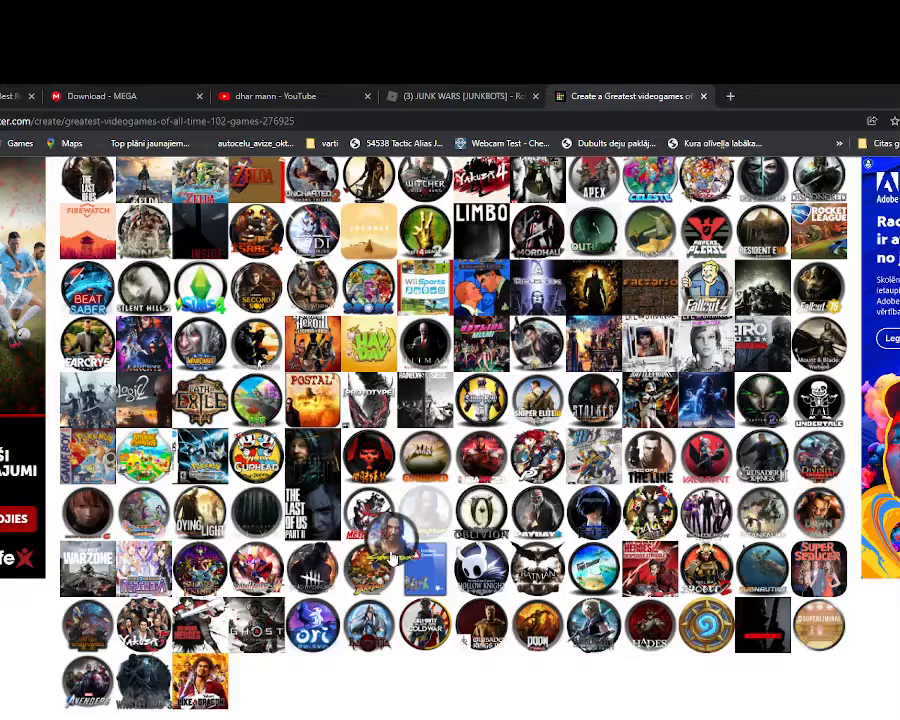
{"action": "scroll", "scroll_direction": "up", "scroll_amount": 3}
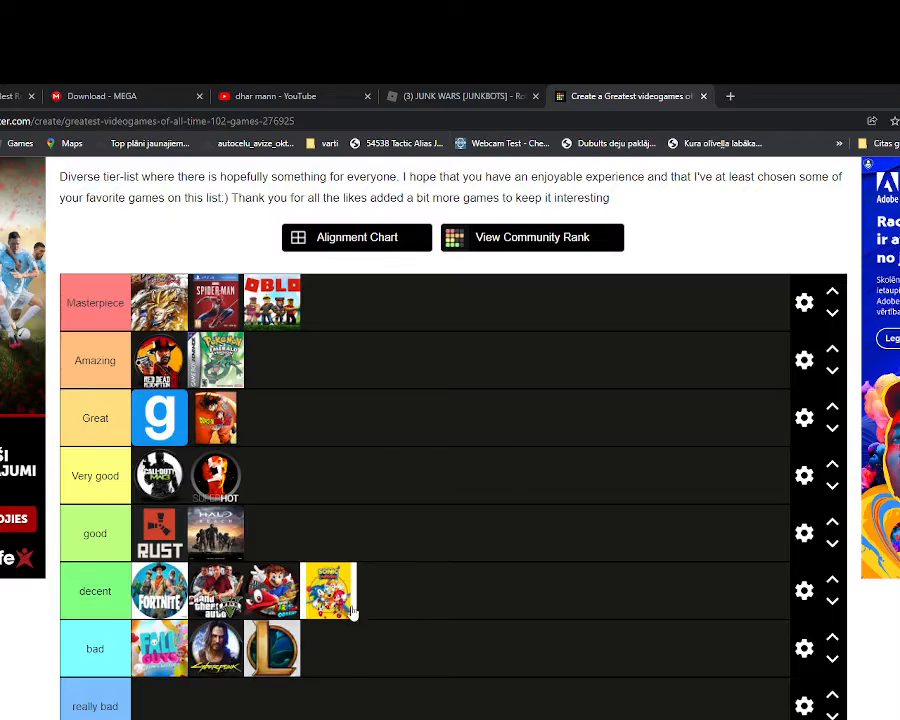
Scroll between the pool and the good, decent and bad rows around the Apex icon.
{"action": "scroll", "scroll_direction": "down", "scroll_amount": 3}
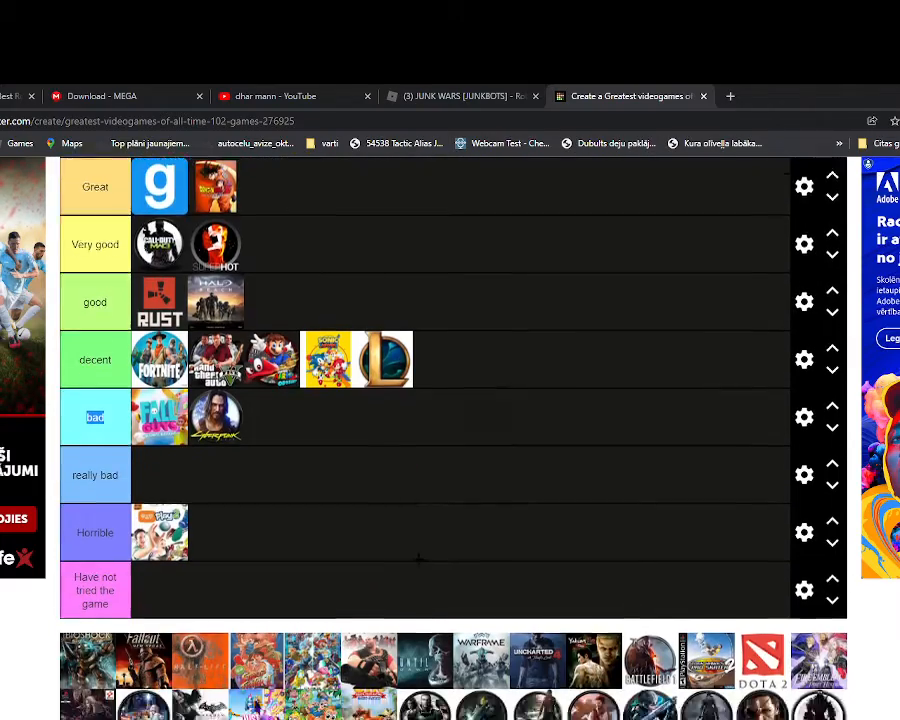
{"action": "scroll", "scroll_direction": "down", "scroll_amount": 3}
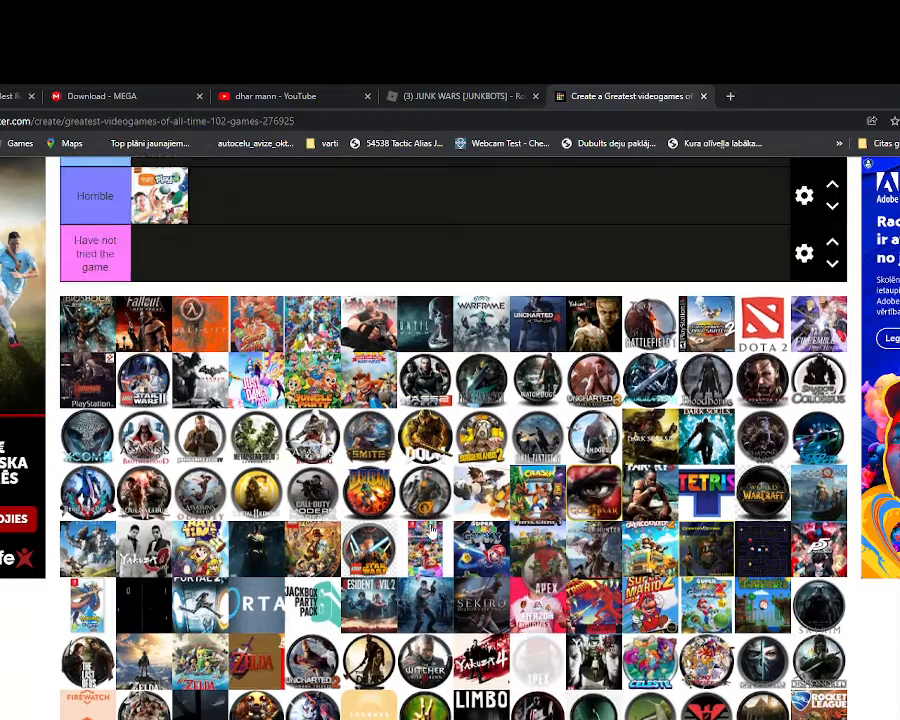
{"action": "scroll", "scroll_direction": "up", "scroll_amount": 3}
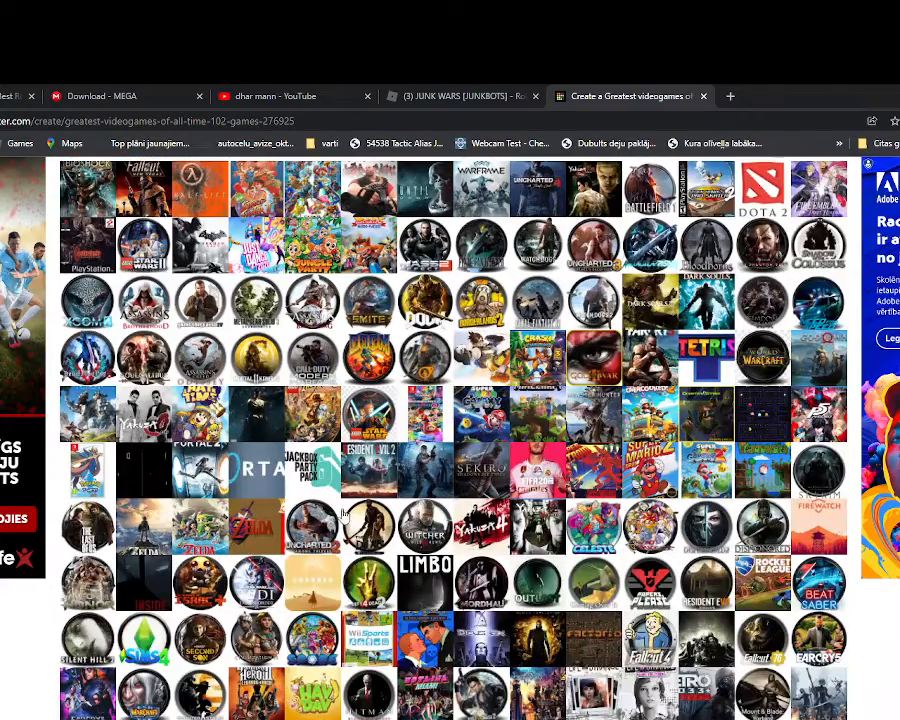
{"action": "scroll", "scroll_direction": "down", "scroll_amount": 3}
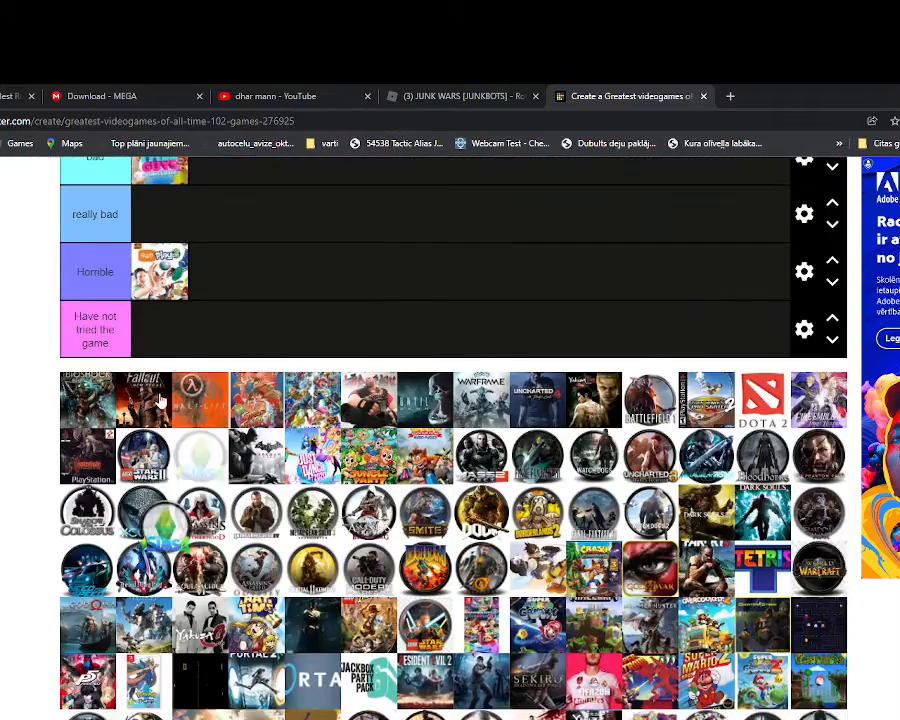
{"action": "scroll", "scroll_direction": "up", "scroll_amount": 3}
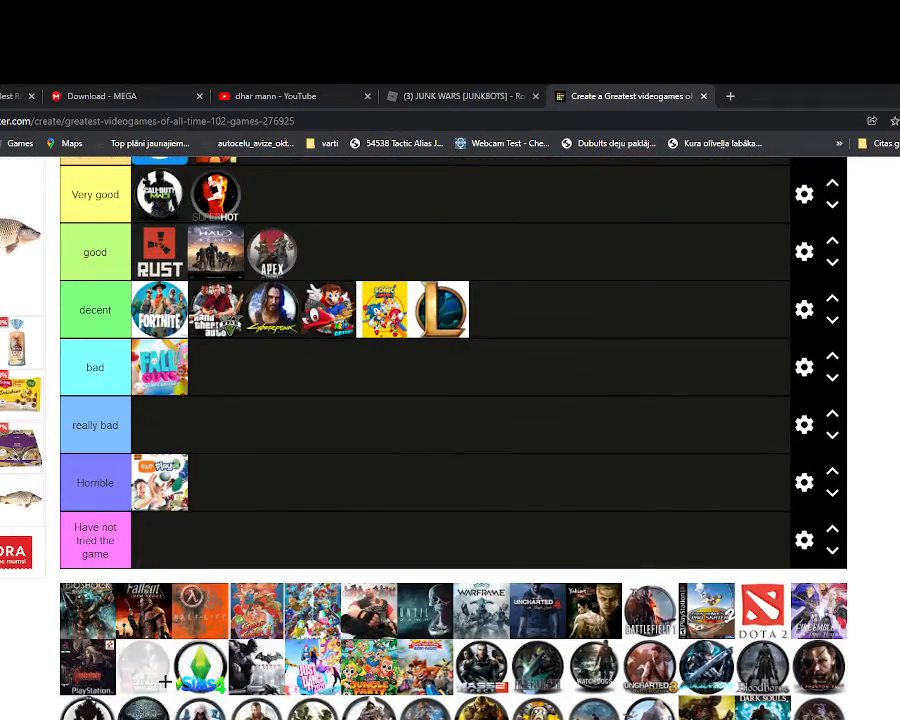
{"action": "scroll", "scroll_direction": "down", "scroll_amount": 3}
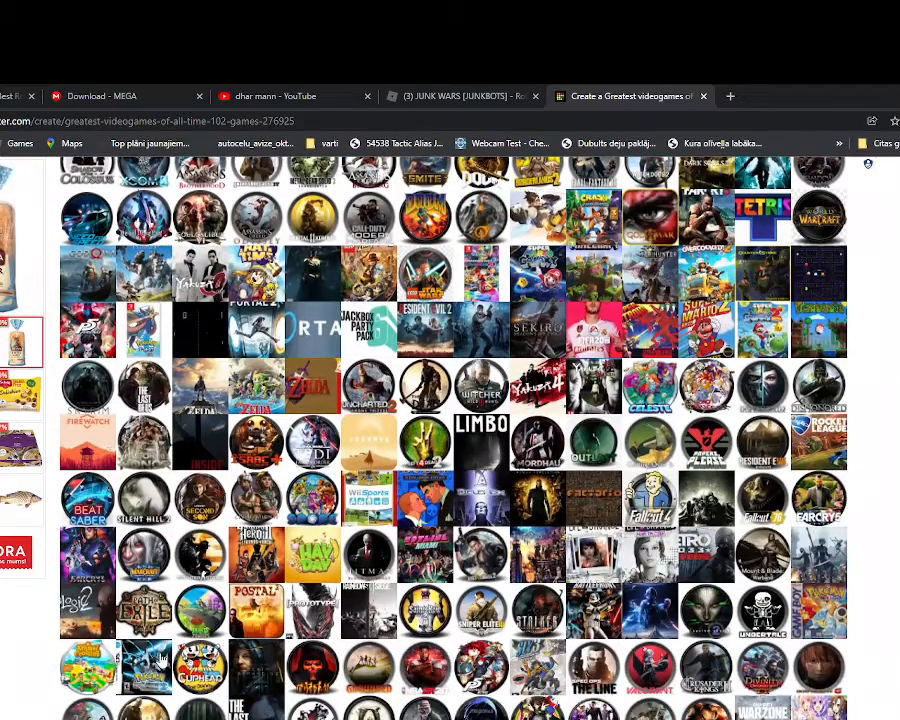
{"action": "scroll", "scroll_direction": "up", "scroll_amount": 3}
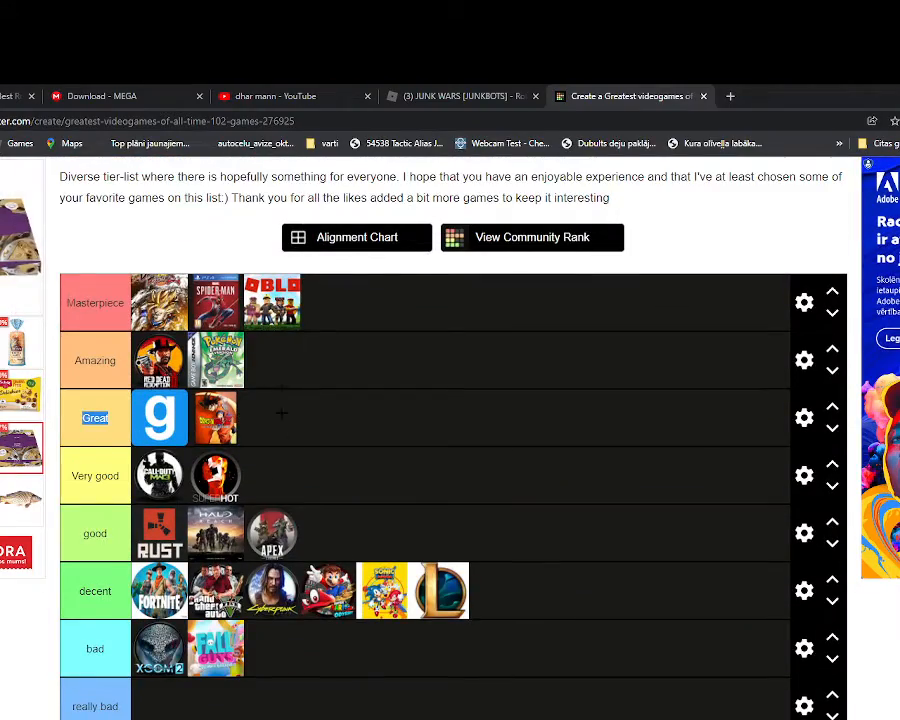
Scroll down to the Have not tried the game row and the green plumbob icon.
{"action": "scroll", "scroll_direction": "down", "scroll_amount": 3}
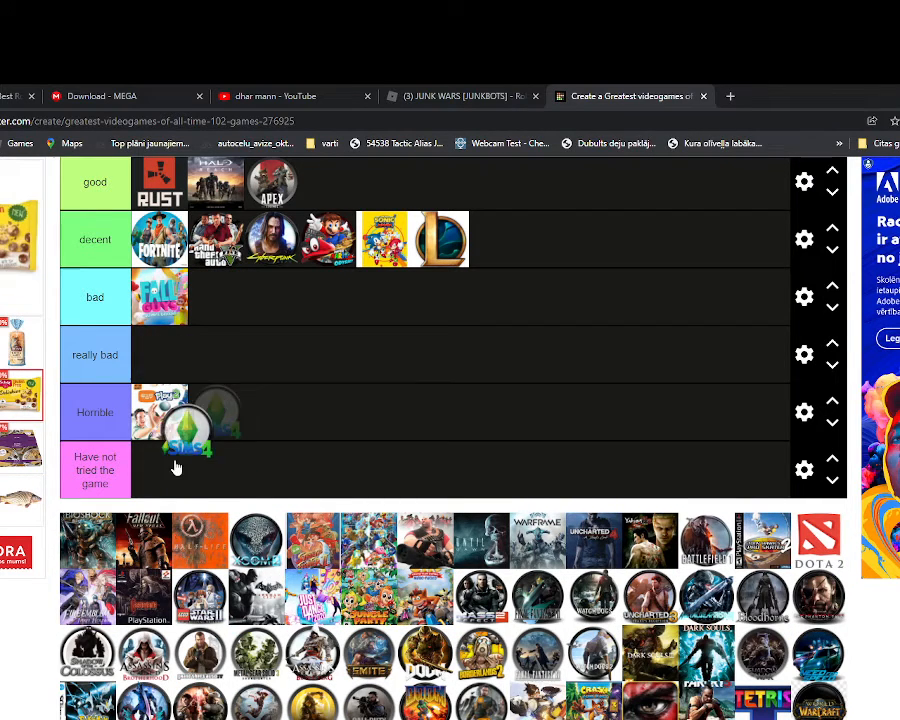
{"action": "scroll", "scroll_direction": "down", "scroll_amount": 3}
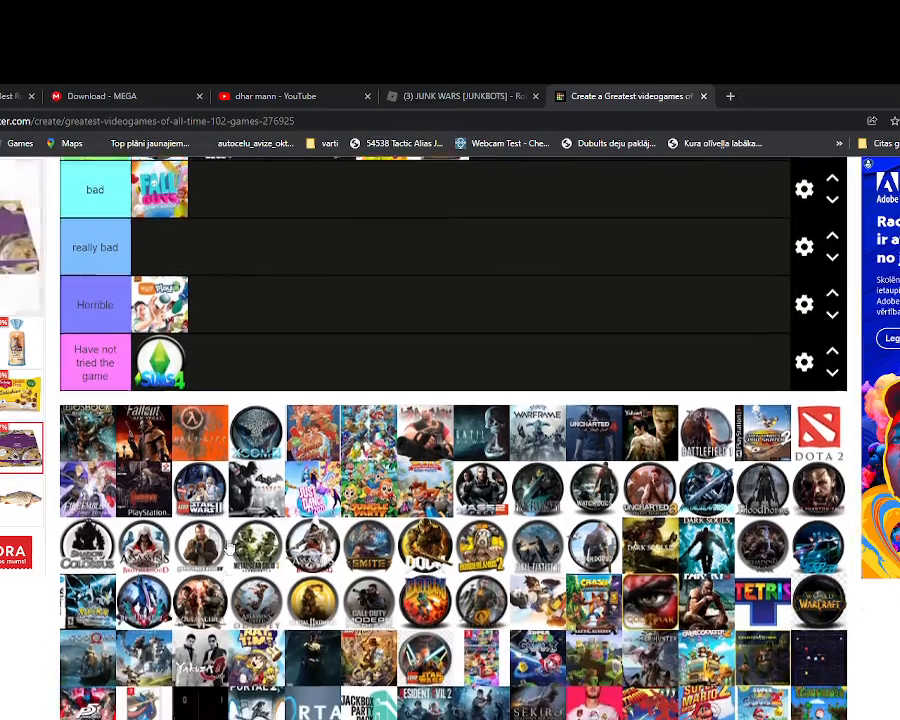
{"action": "scroll", "scroll_direction": "down", "scroll_amount": 3}
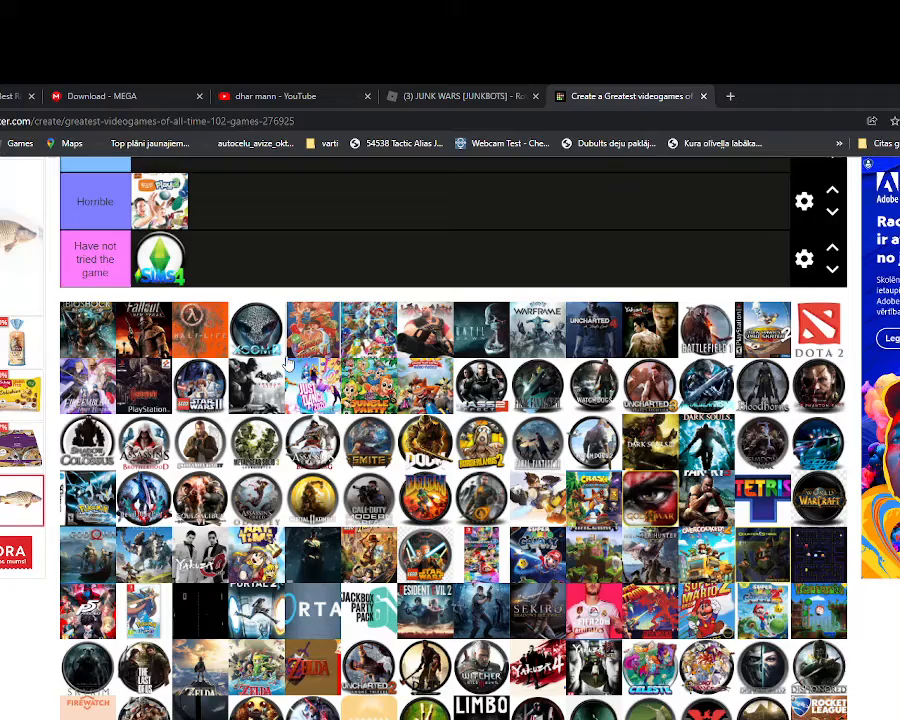
{"action": "scroll", "scroll_direction": "up", "scroll_amount": 3}
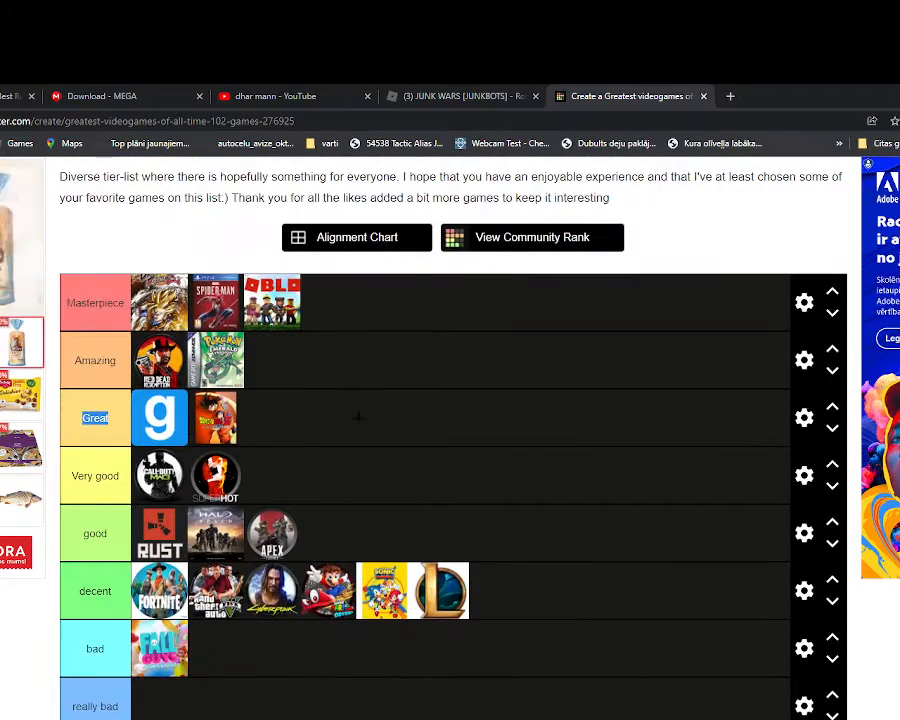
{"action": "scroll", "scroll_direction": "down", "scroll_amount": 3}
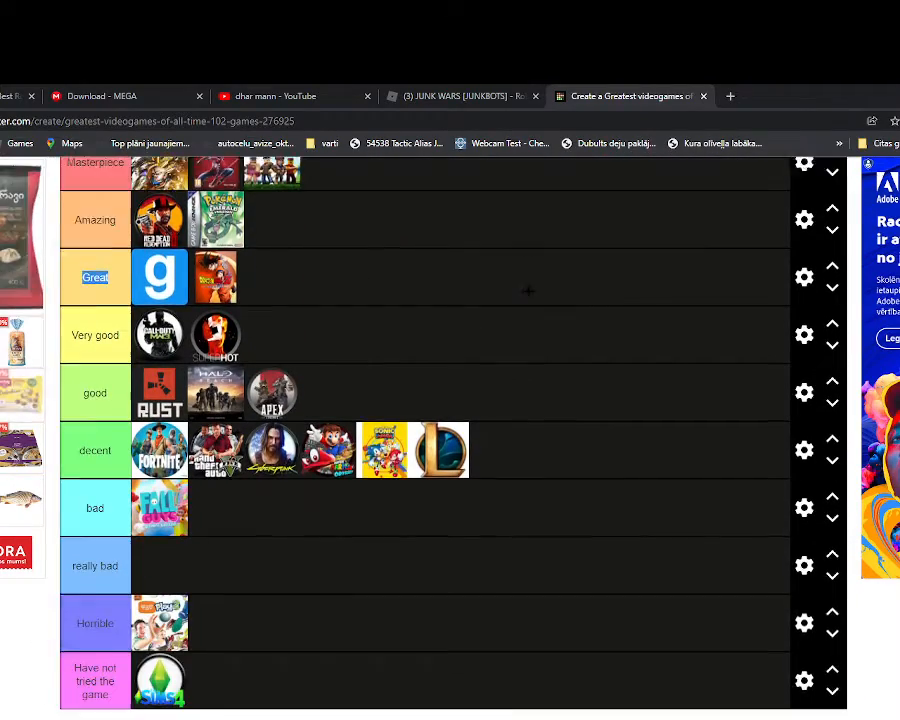
{"action": "scroll", "scroll_direction": "down", "scroll_amount": 3}
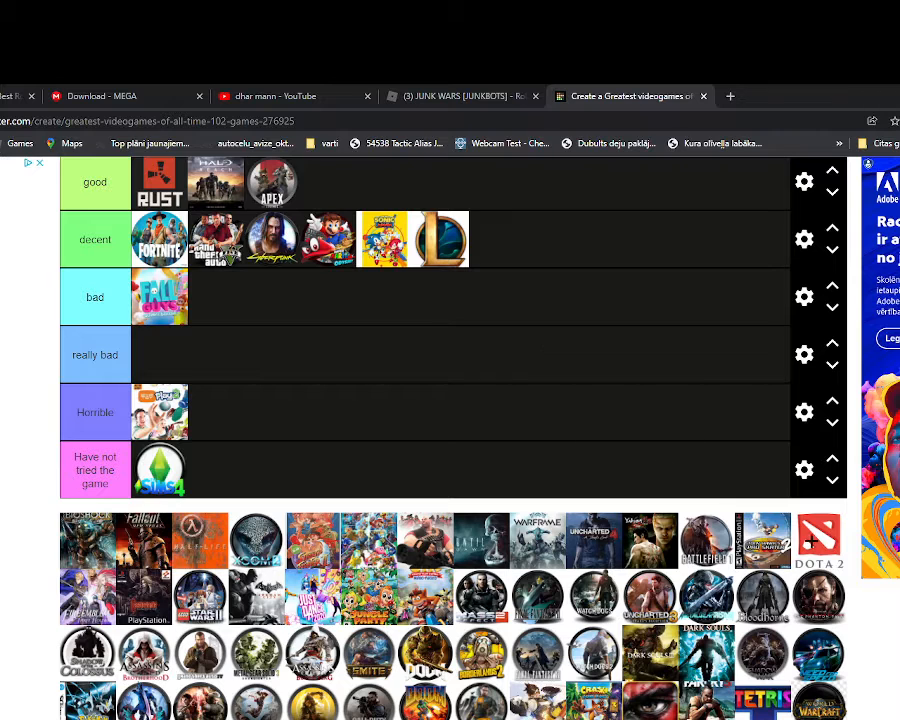
Place the Dota 2 icon, settling it in the decent row after Very good and bad.
{"action": "left_click_drag", "start_coordinate": [818, 540], "coordinate": [246, 344]}
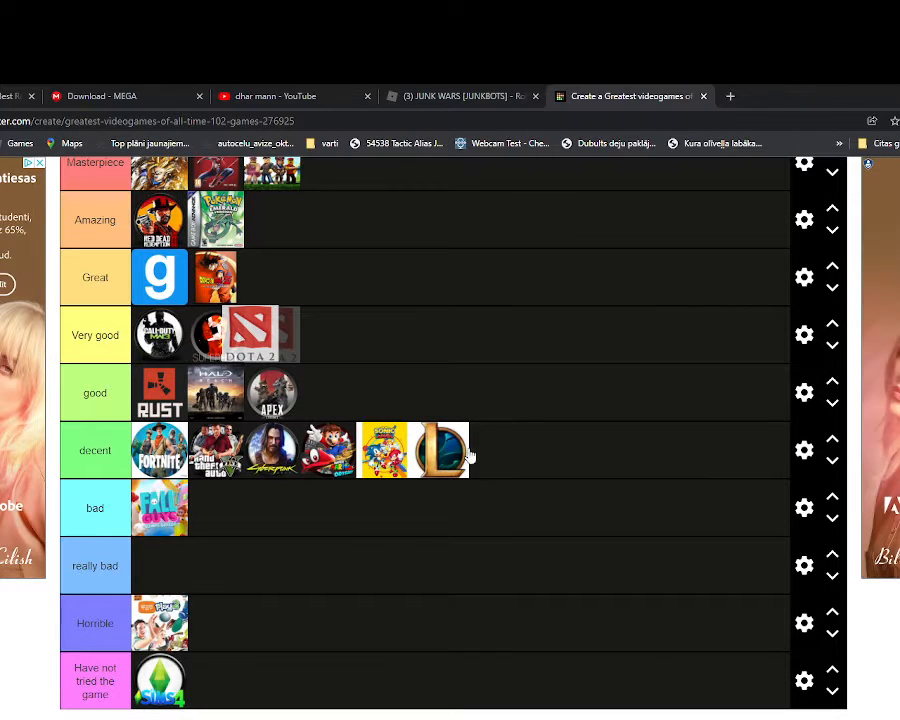
{"action": "left_click_drag", "start_coordinate": [244, 336], "coordinate": [416, 410]}
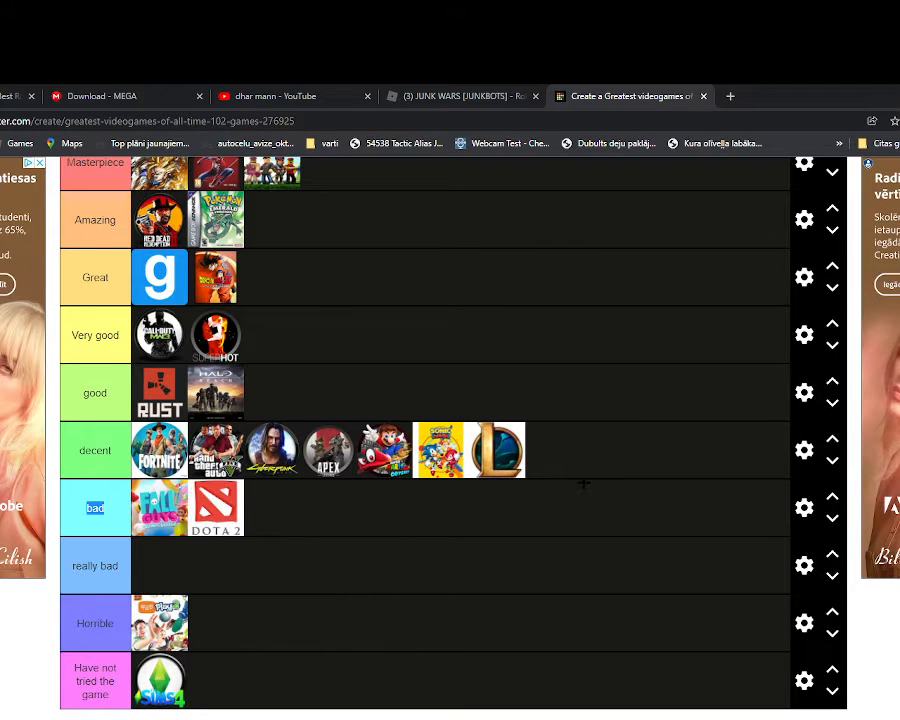
{"action": "left_click_drag", "start_coordinate": [216, 508], "coordinate": [556, 450]}
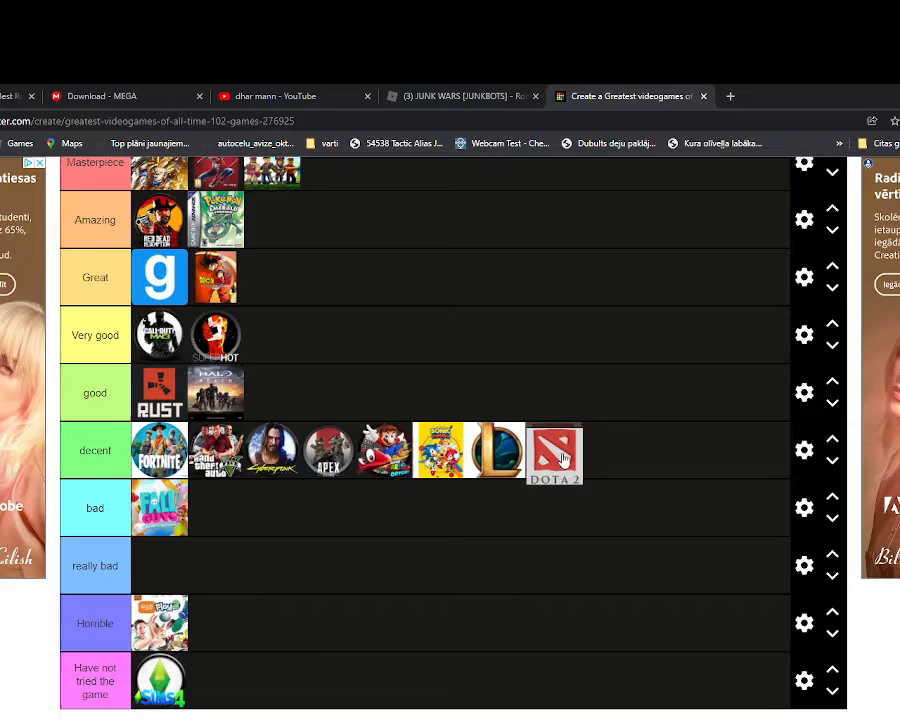
Scroll through the game icon pool looking for the dark skull icon.
{"action": "scroll", "scroll_direction": "down", "scroll_amount": 3}
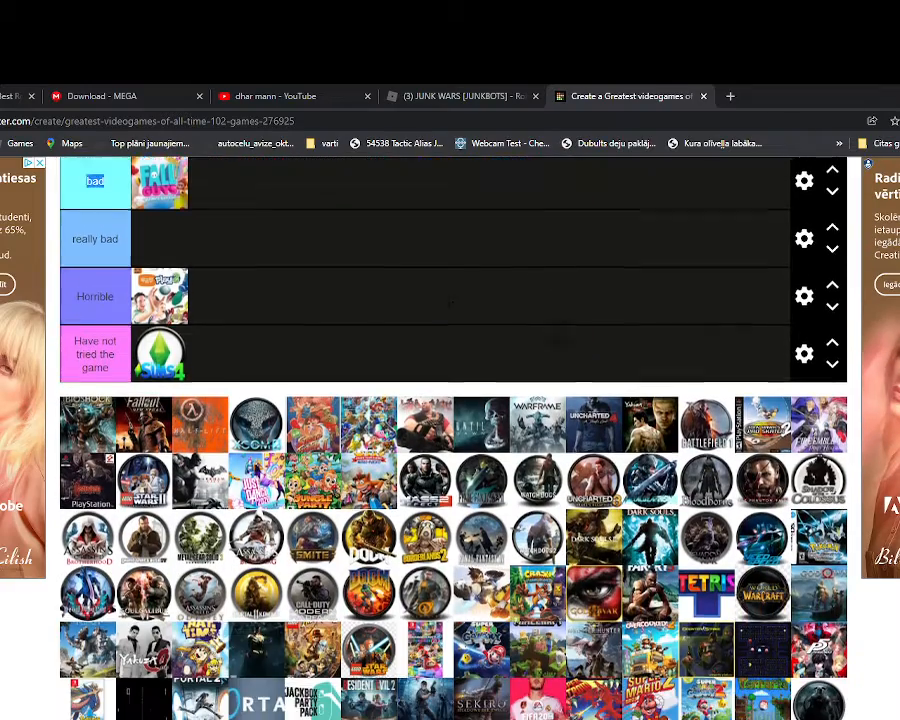
{"action": "scroll", "scroll_direction": "down", "scroll_amount": 3}
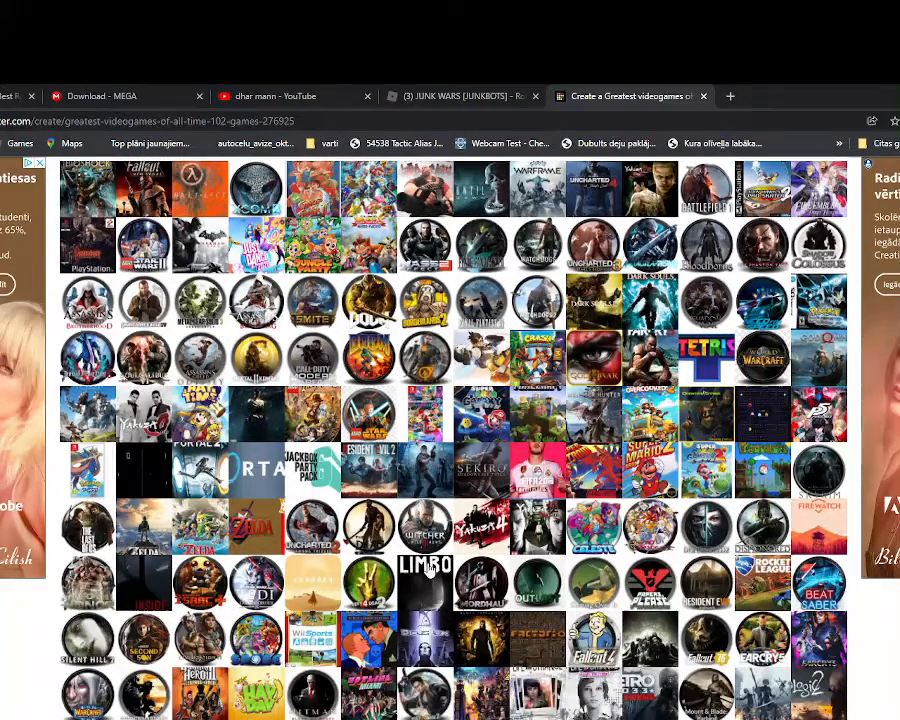
{"action": "scroll", "scroll_direction": "down", "scroll_amount": 3}
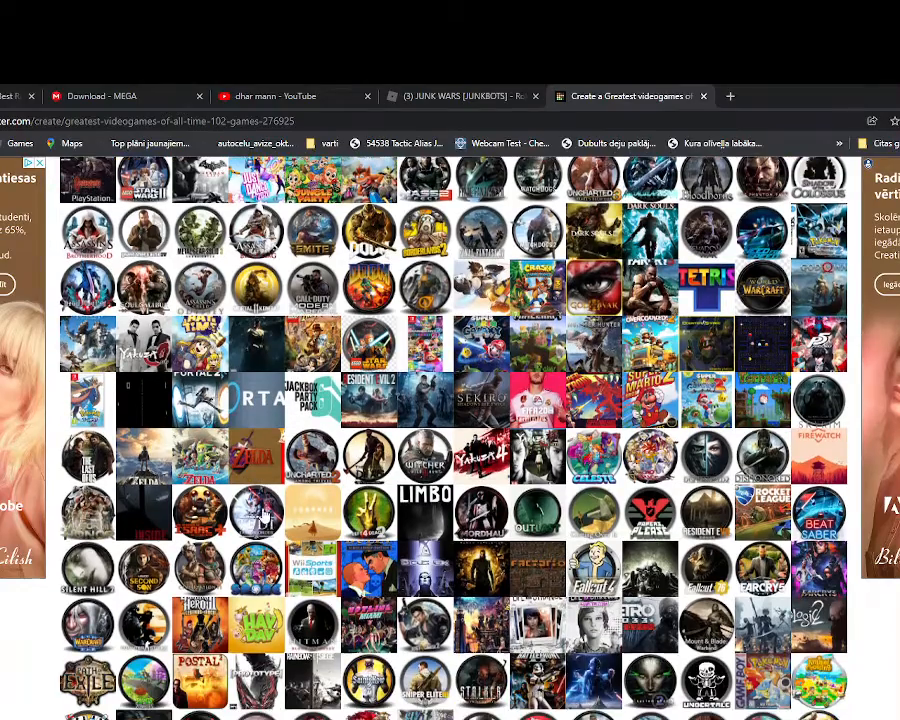
{"action": "scroll", "scroll_direction": "down", "scroll_amount": 3}
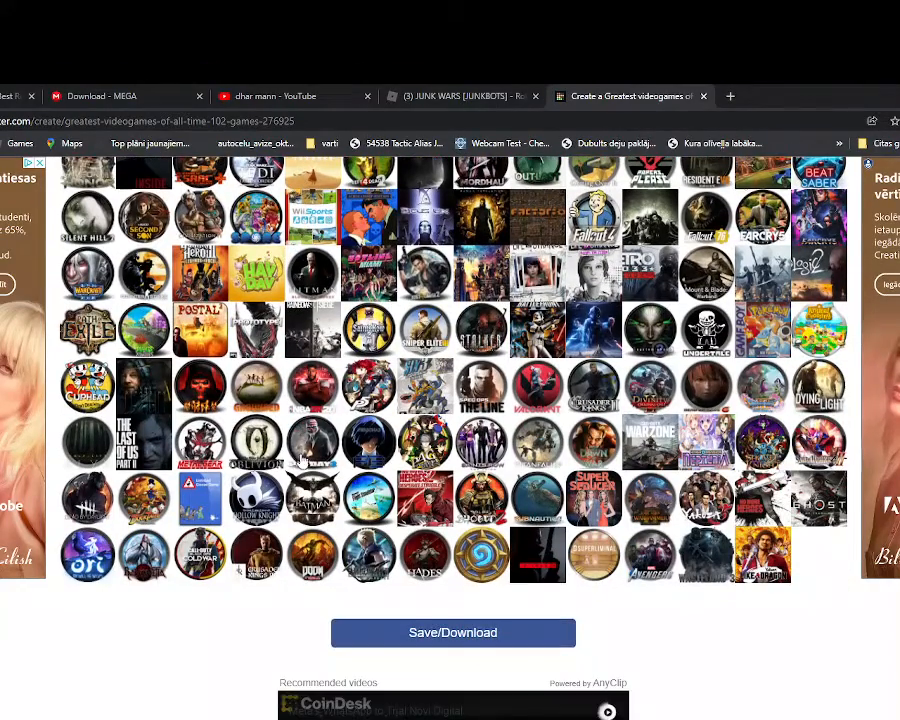
{"action": "scroll", "scroll_direction": "up", "scroll_amount": 3}
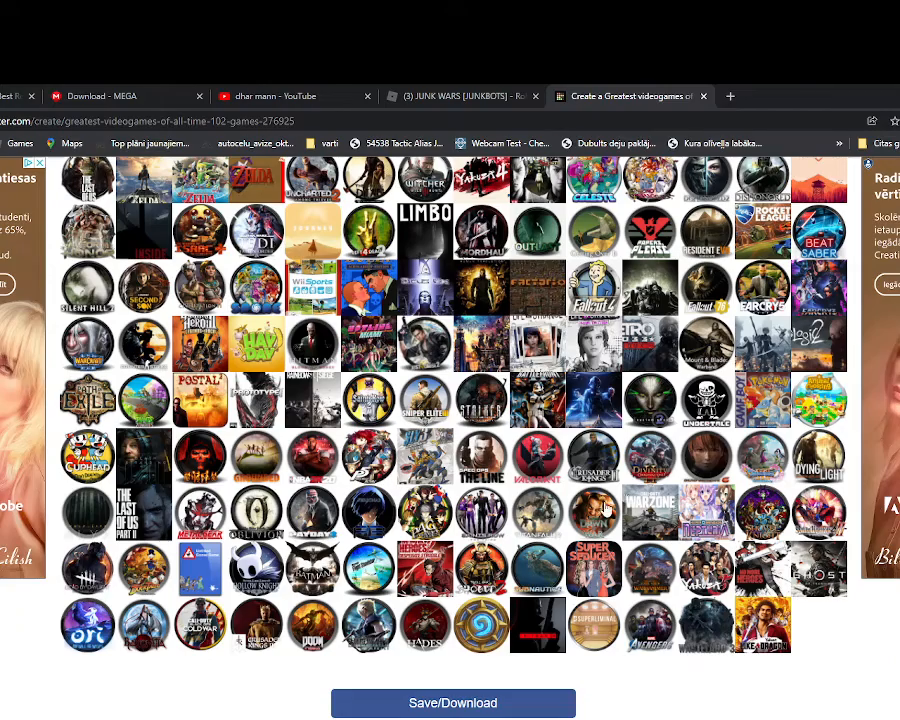
{"action": "scroll", "scroll_direction": "up", "scroll_amount": 3}
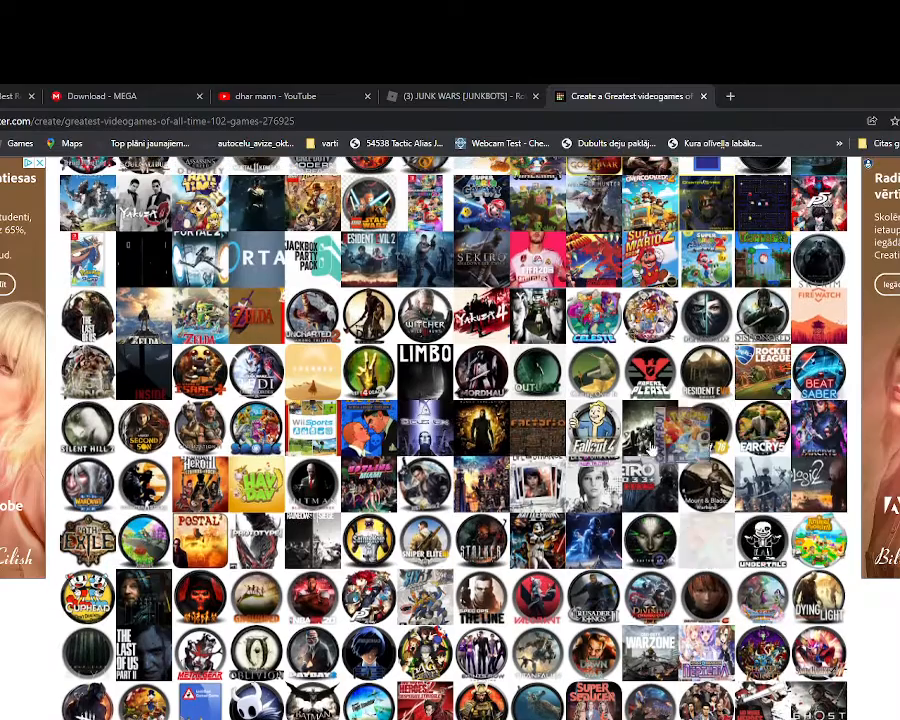
{"action": "scroll", "scroll_direction": "up", "scroll_amount": 3}
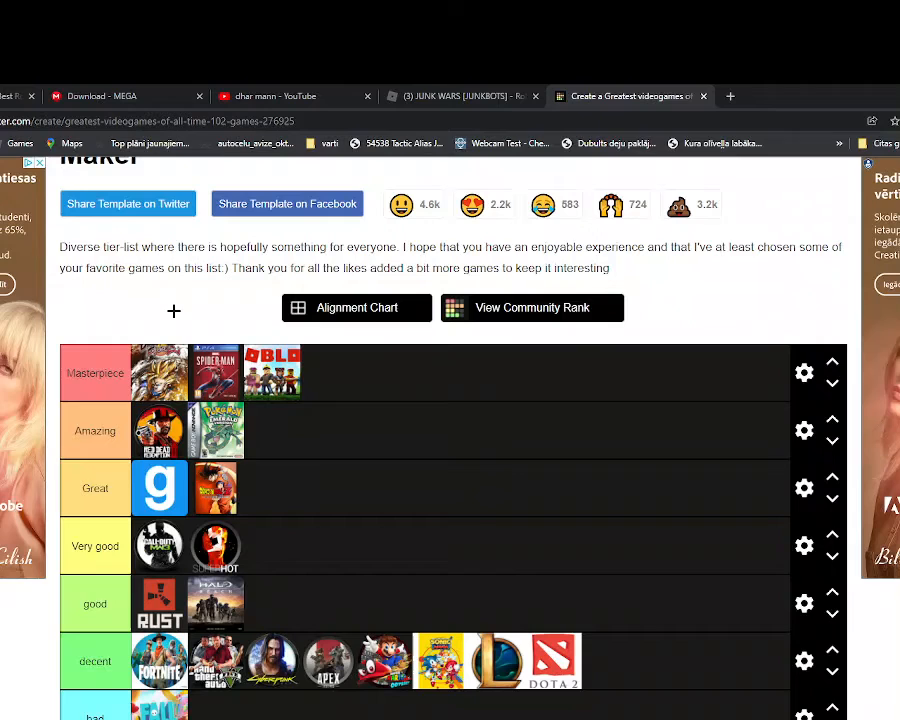
{"action": "scroll", "scroll_direction": "down", "scroll_amount": 3}
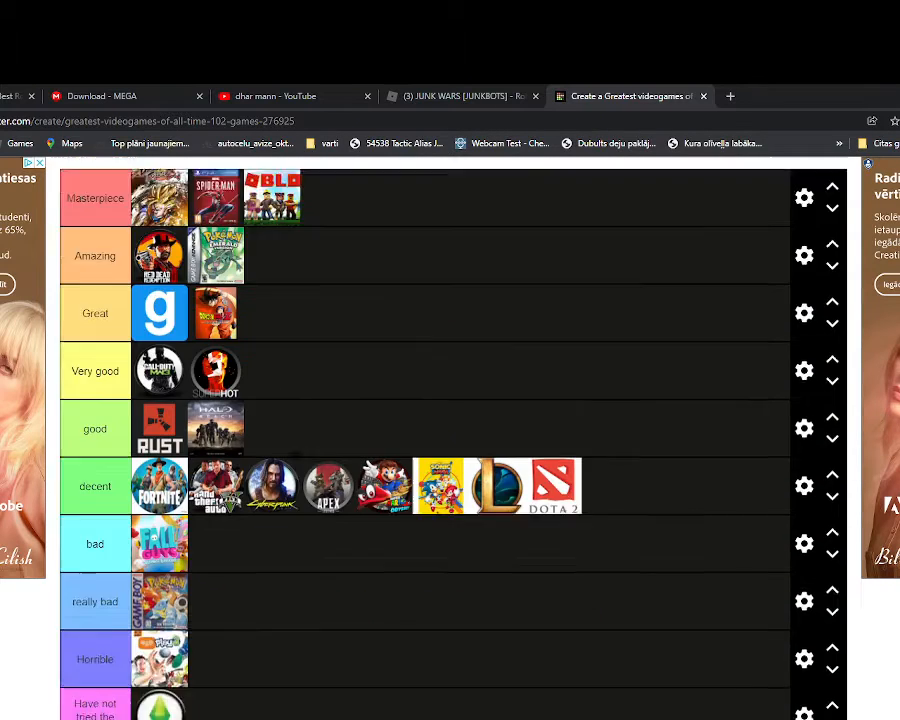
{"action": "scroll", "scroll_direction": "down", "scroll_amount": 3}
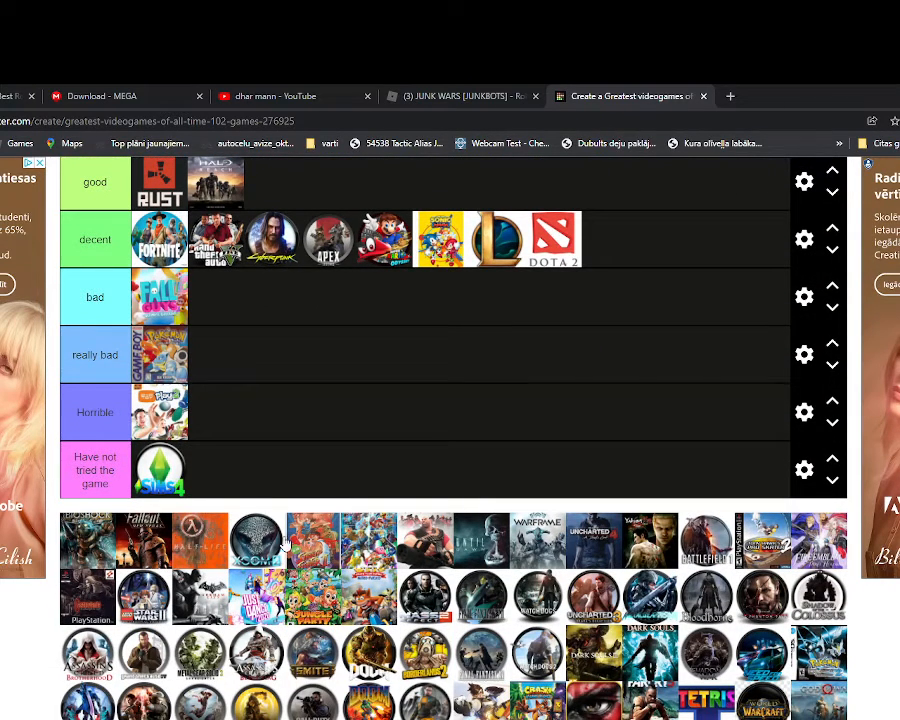
{"action": "scroll", "scroll_direction": "down", "scroll_amount": 3}
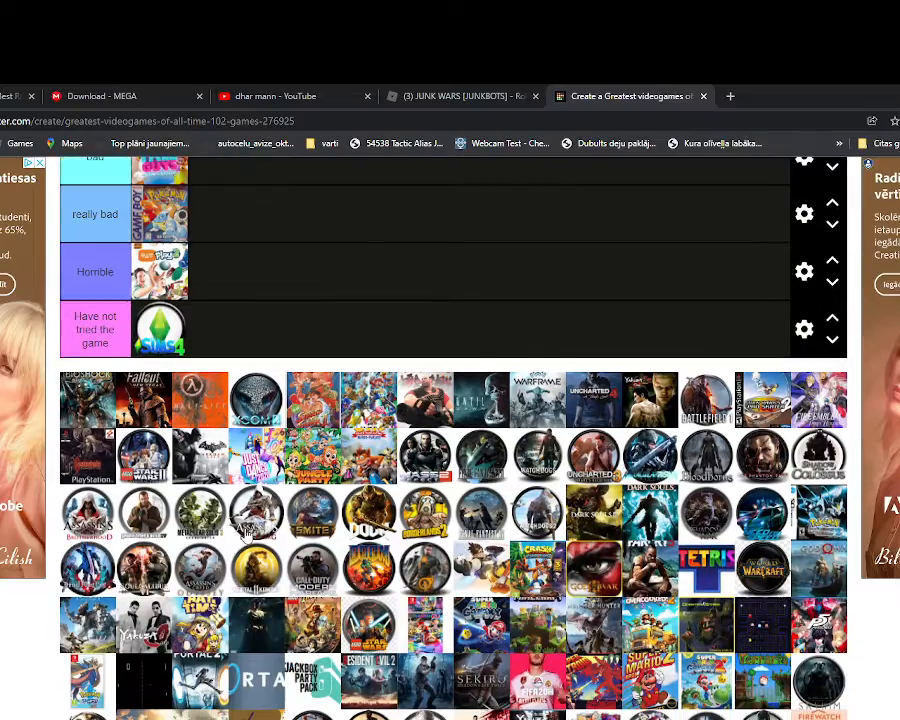
{"action": "scroll", "scroll_direction": "down", "scroll_amount": 3}
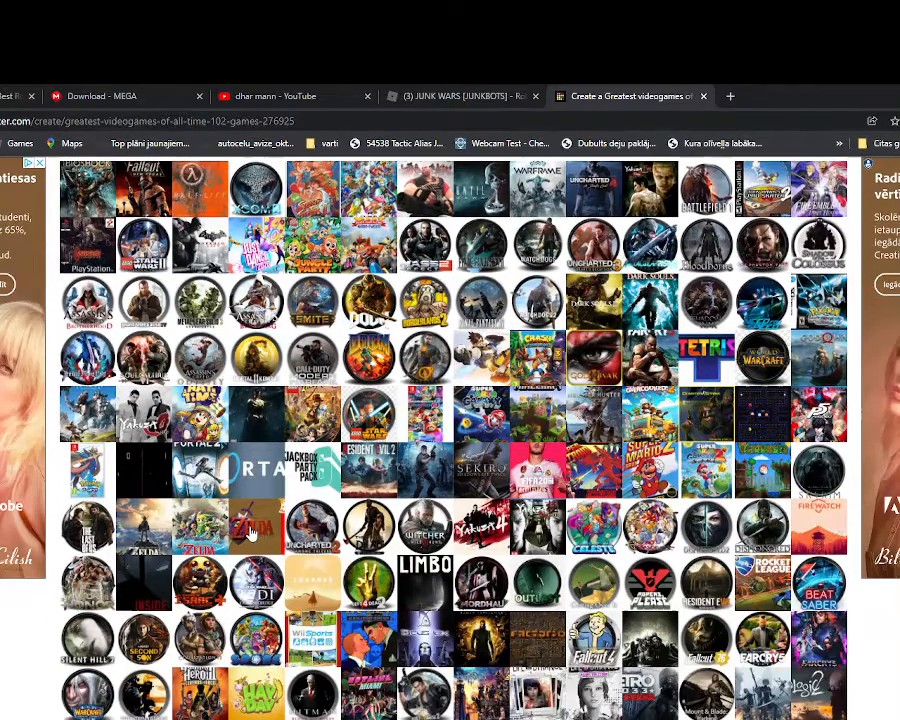
{"action": "scroll", "scroll_direction": "down", "scroll_amount": 3}
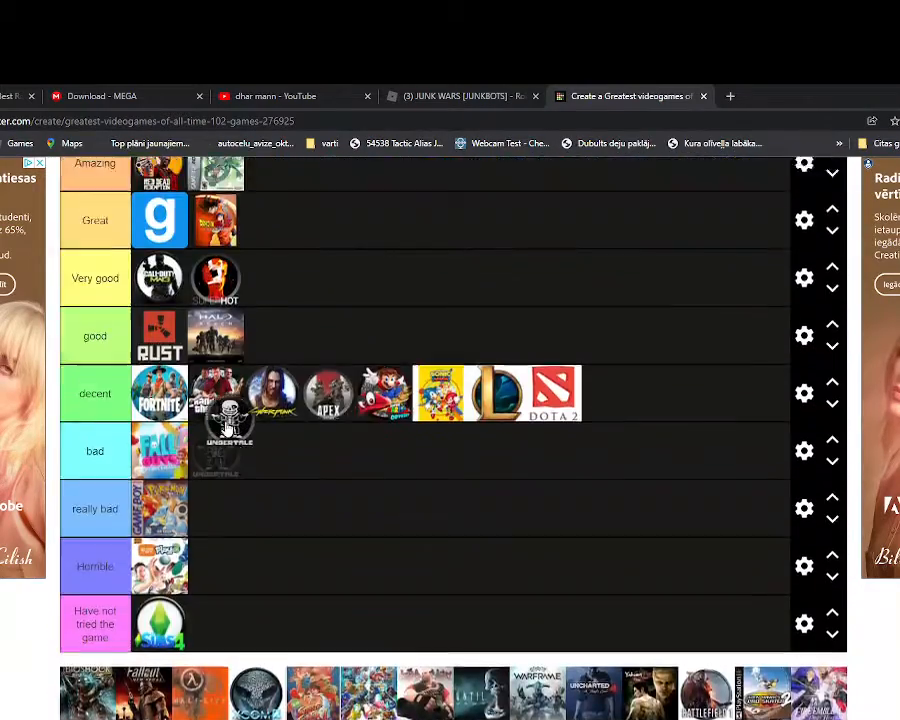
Move the skull game from bad up into the good tier.
{"action": "scroll", "scroll_direction": "up", "scroll_amount": 3}
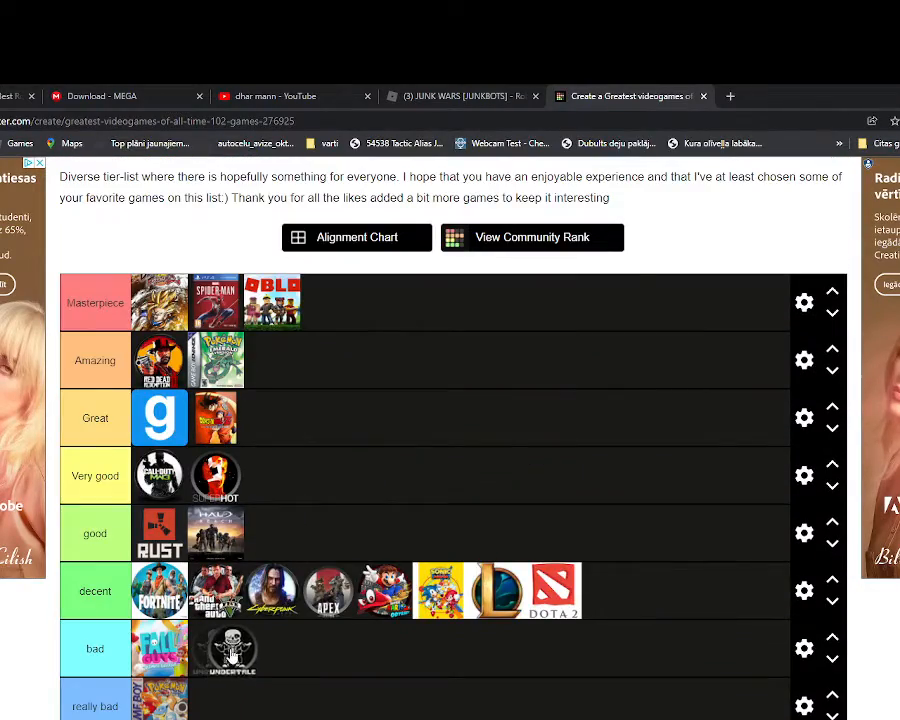
{"action": "left_click_drag", "start_coordinate": [228, 648], "coordinate": [272, 532]}
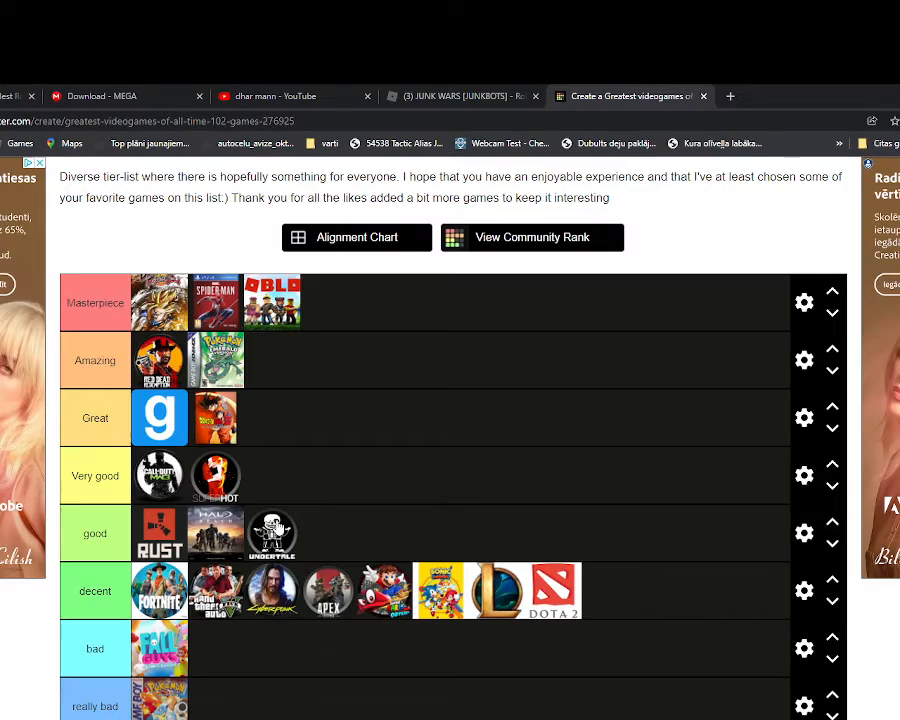
{"action": "scroll", "scroll_direction": "down", "scroll_amount": 3}
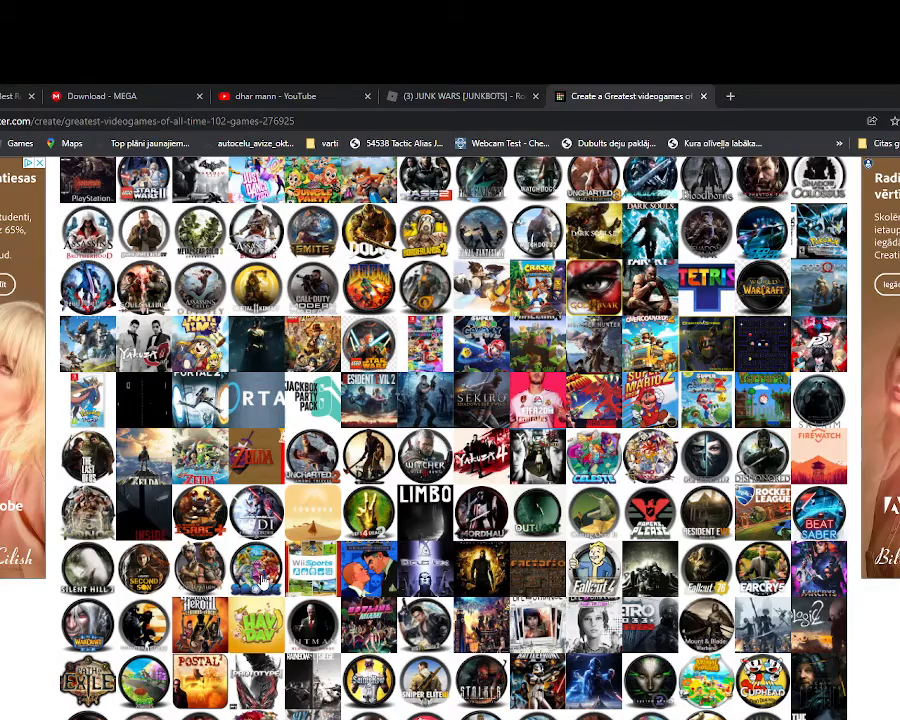
{"action": "mouse_move", "coordinate": [104, 396]}
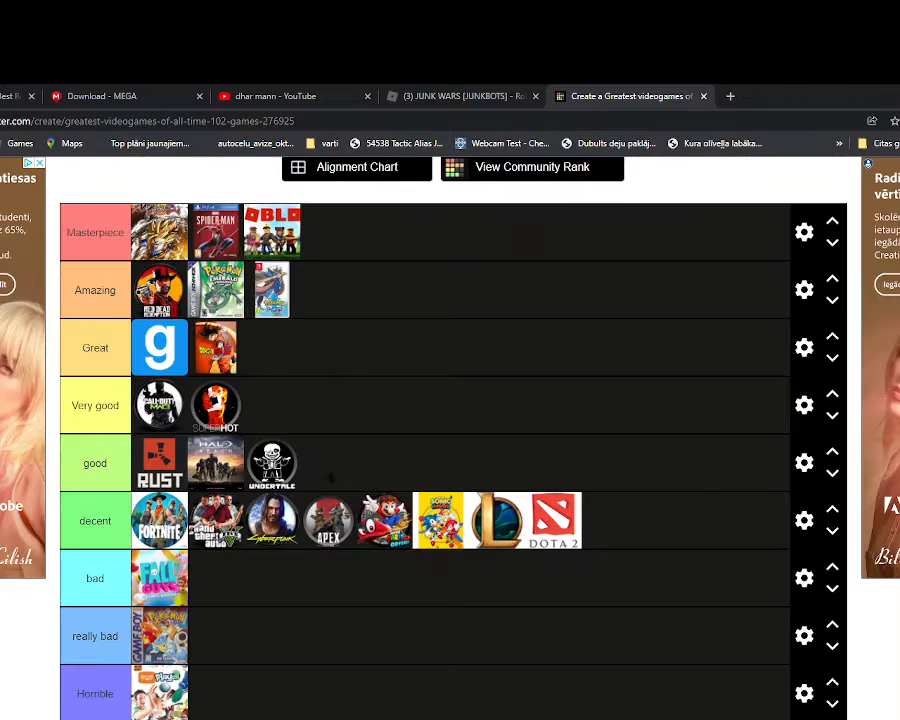
{"action": "scroll", "scroll_direction": "down", "scroll_amount": 3}
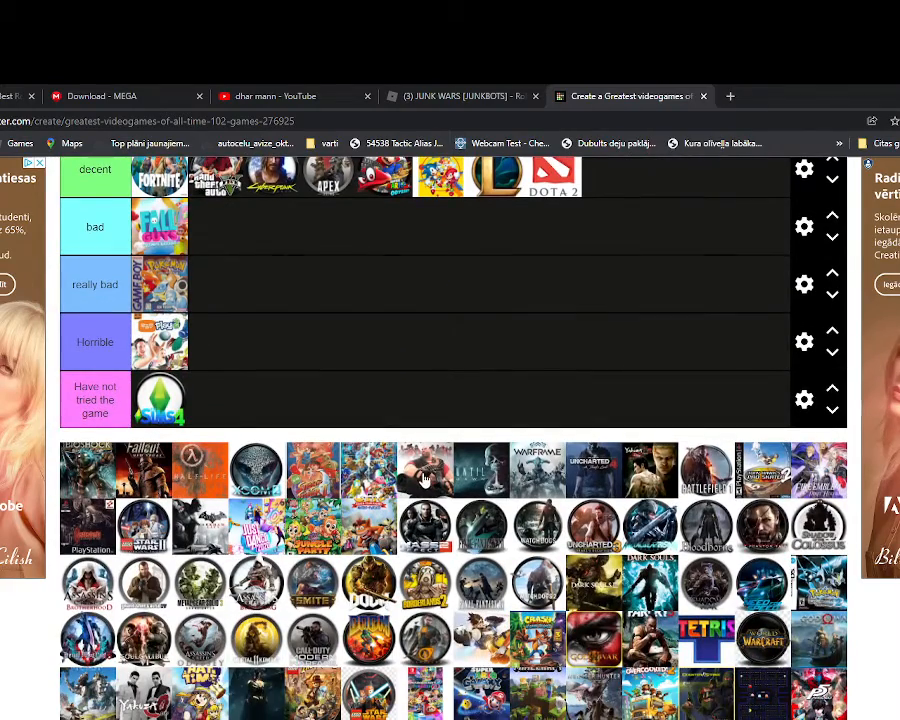
{"action": "scroll", "scroll_direction": "up", "scroll_amount": 3}
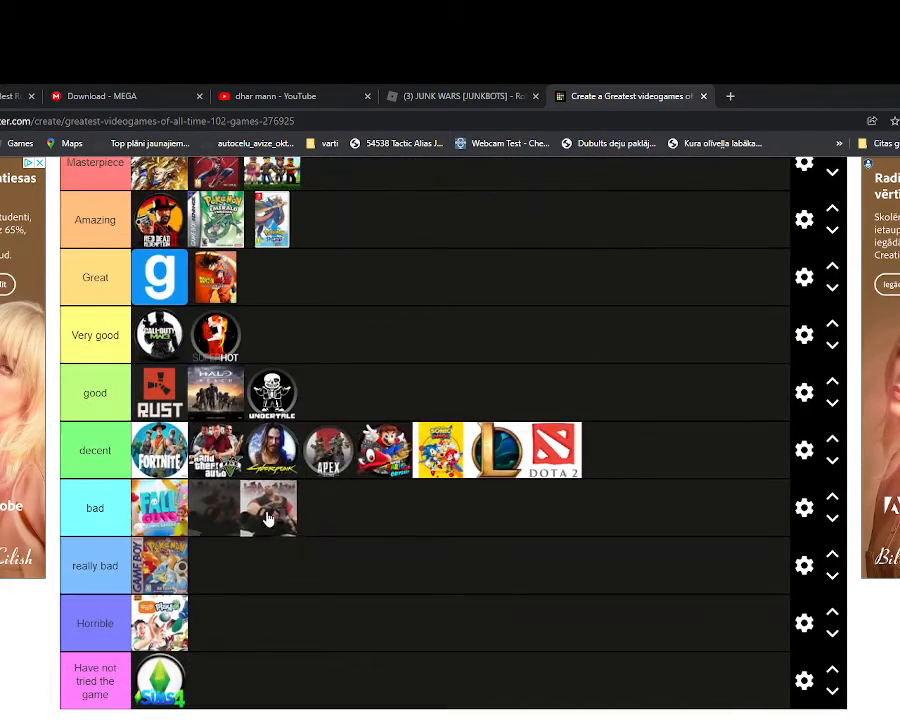
{"action": "scroll", "scroll_direction": "up", "scroll_amount": 3}
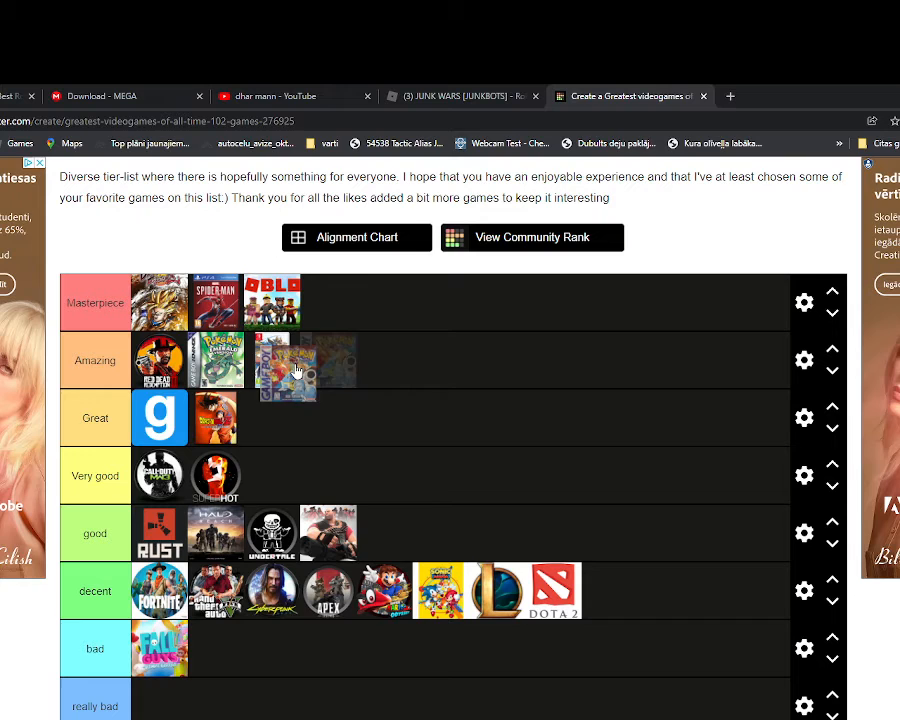
{"action": "scroll", "scroll_direction": "down", "scroll_amount": 3}
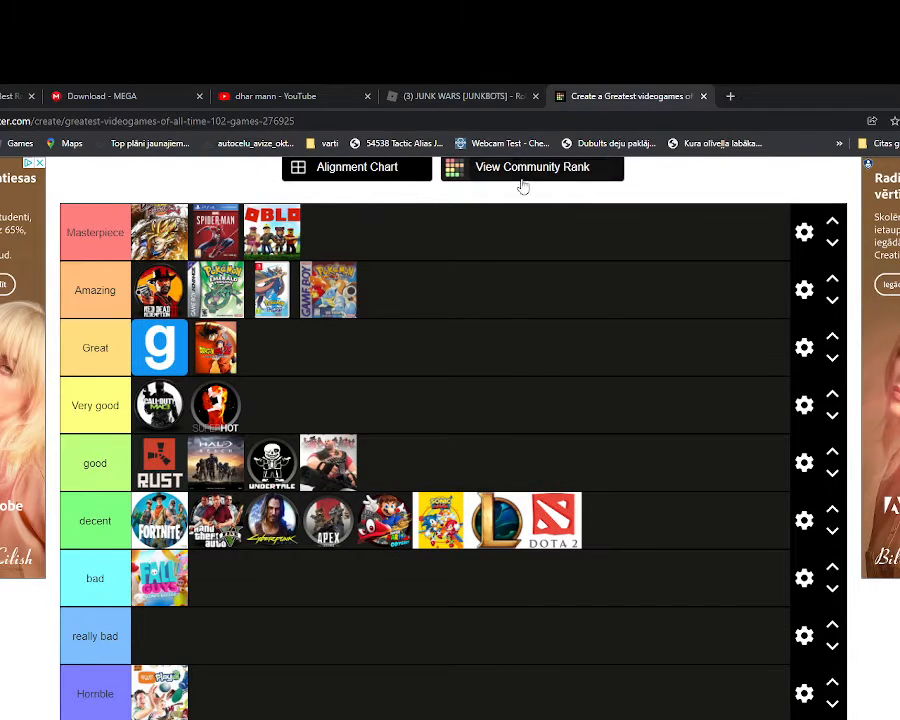
{"action": "scroll", "scroll_direction": "down", "scroll_amount": 3}
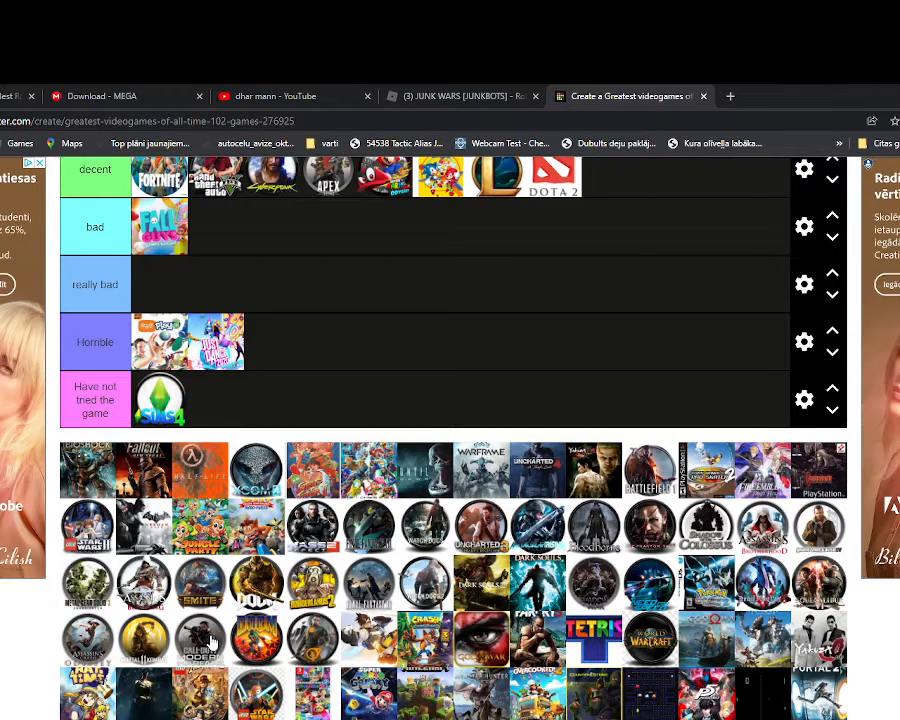
Scroll between the icon pool and the Masterpiece, Great and Horrible rows.
{"action": "scroll", "scroll_direction": "up", "scroll_amount": 3}
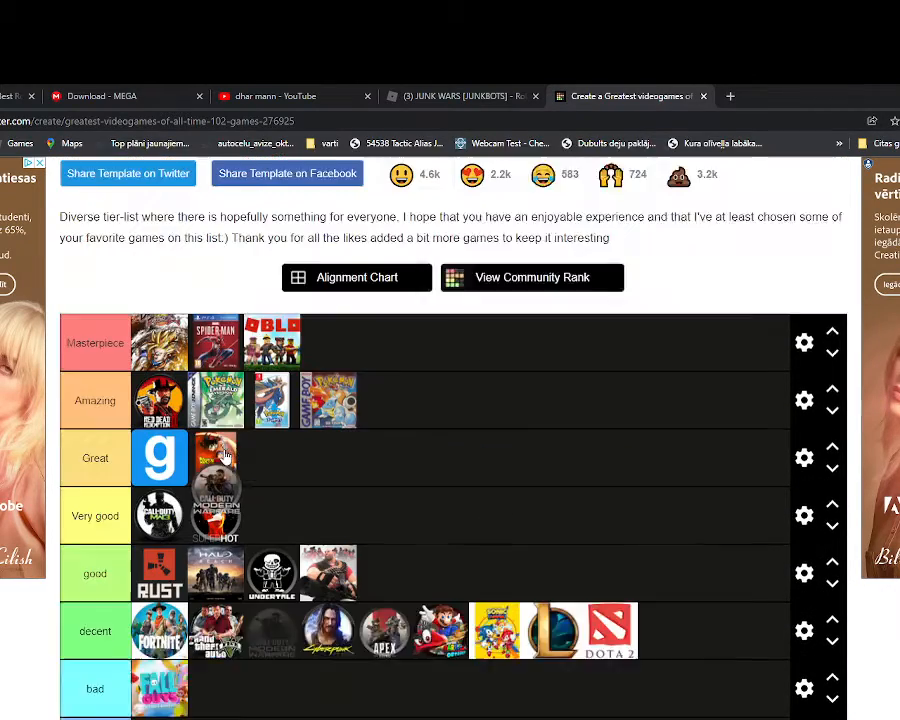
{"action": "scroll", "scroll_direction": "up", "scroll_amount": 3}
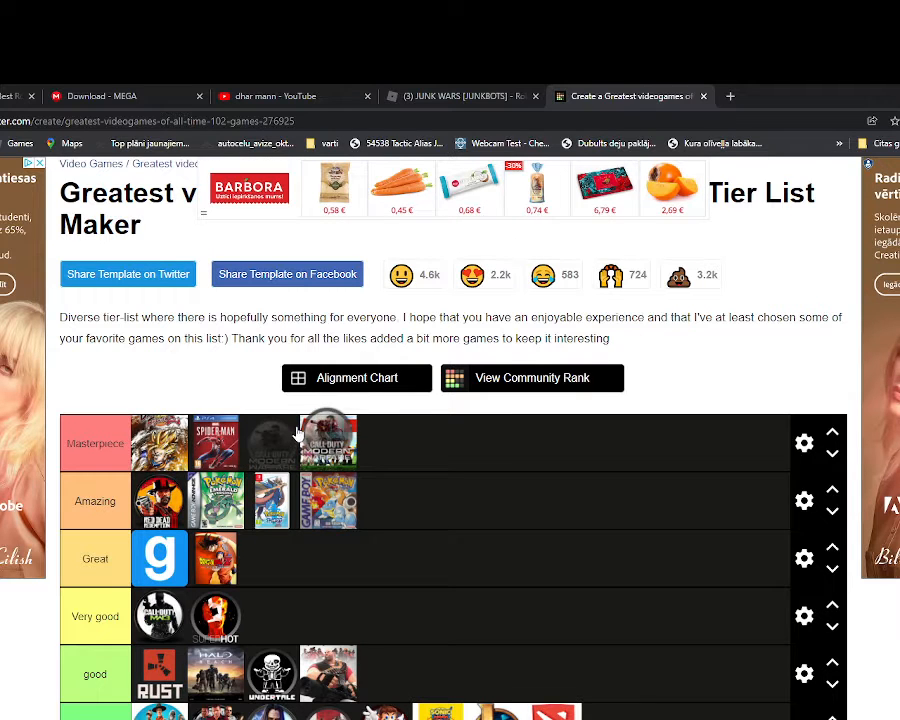
{"action": "scroll", "scroll_direction": "down", "scroll_amount": 3}
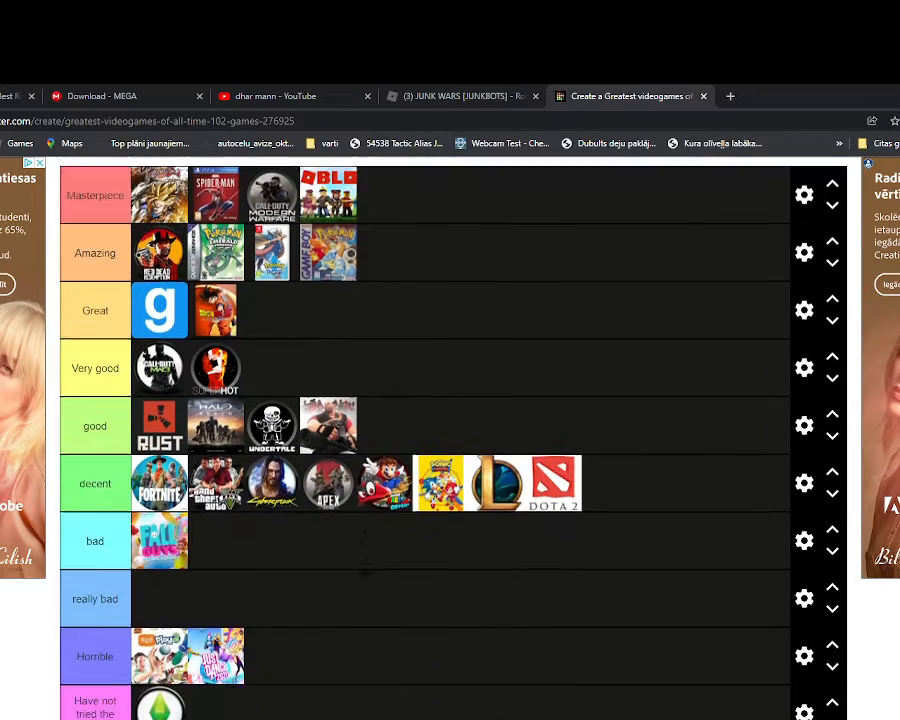
{"action": "scroll", "scroll_direction": "down", "scroll_amount": 3}
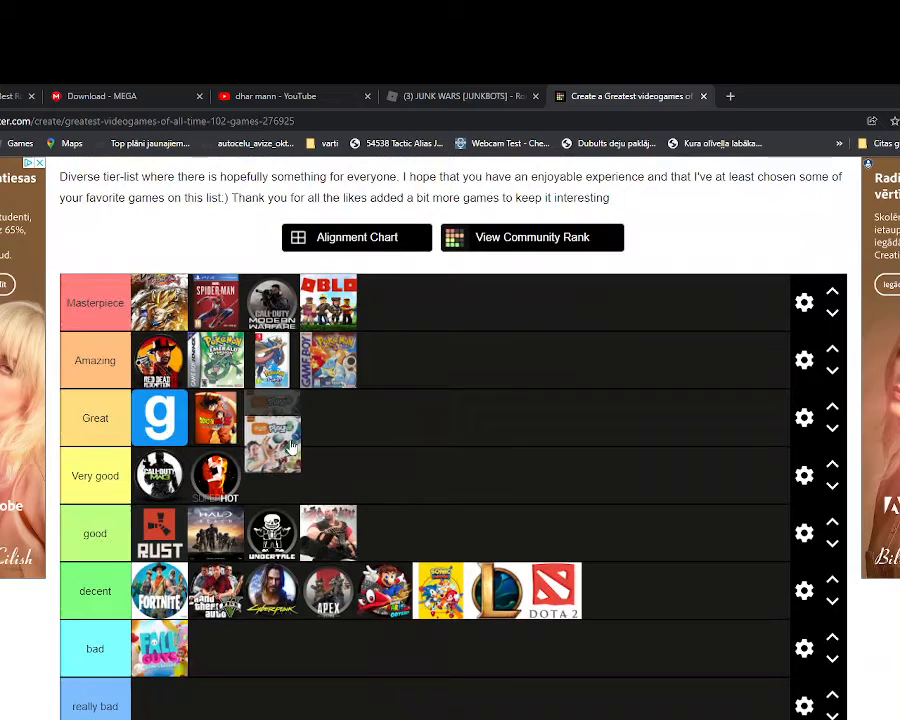
{"action": "scroll", "scroll_direction": "down", "scroll_amount": 3}
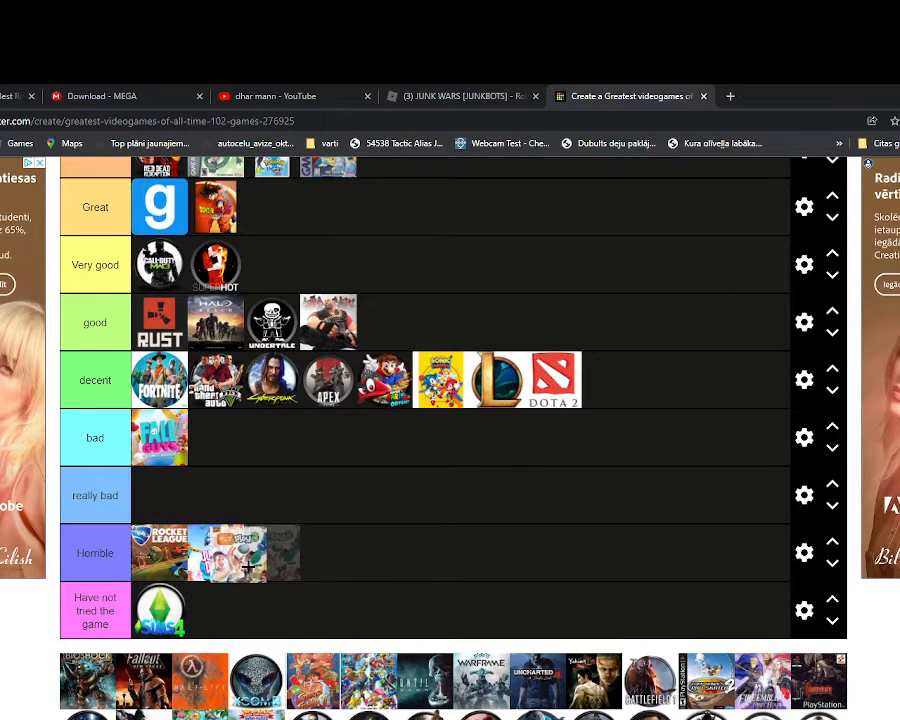
{"action": "scroll", "scroll_direction": "up", "scroll_amount": 3}
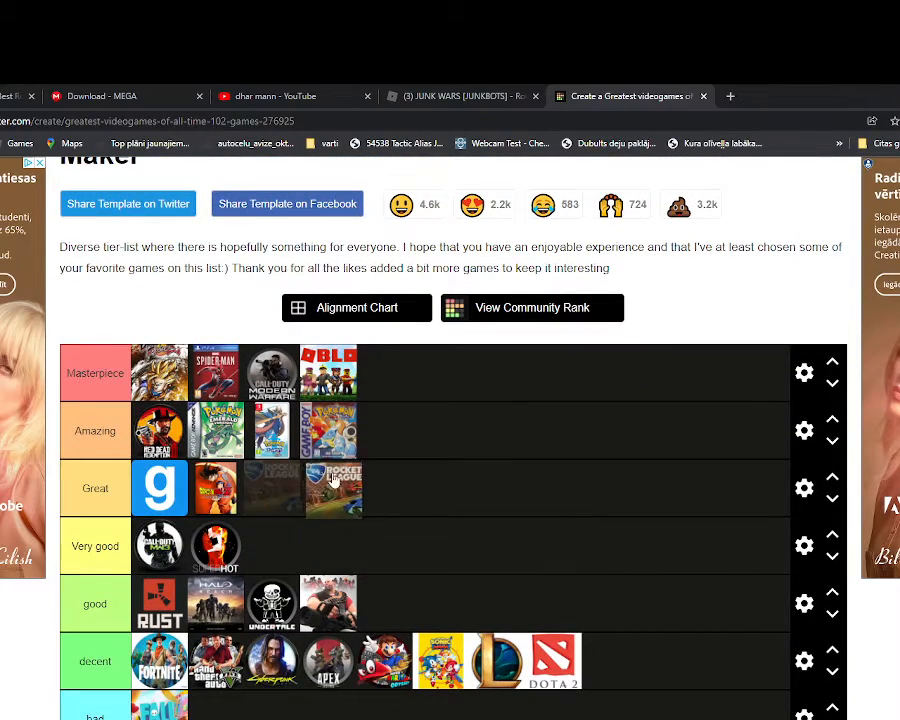
{"action": "scroll", "scroll_direction": "down", "scroll_amount": 3}
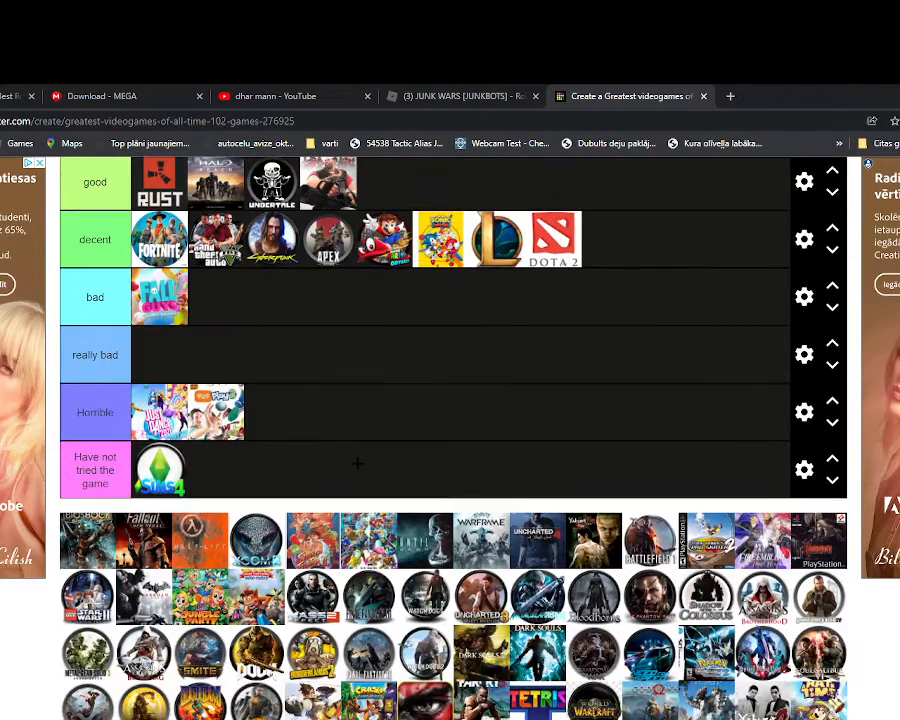
Move the red round game icon from really bad into the bad row.
{"action": "scroll", "scroll_direction": "down", "scroll_amount": 3}
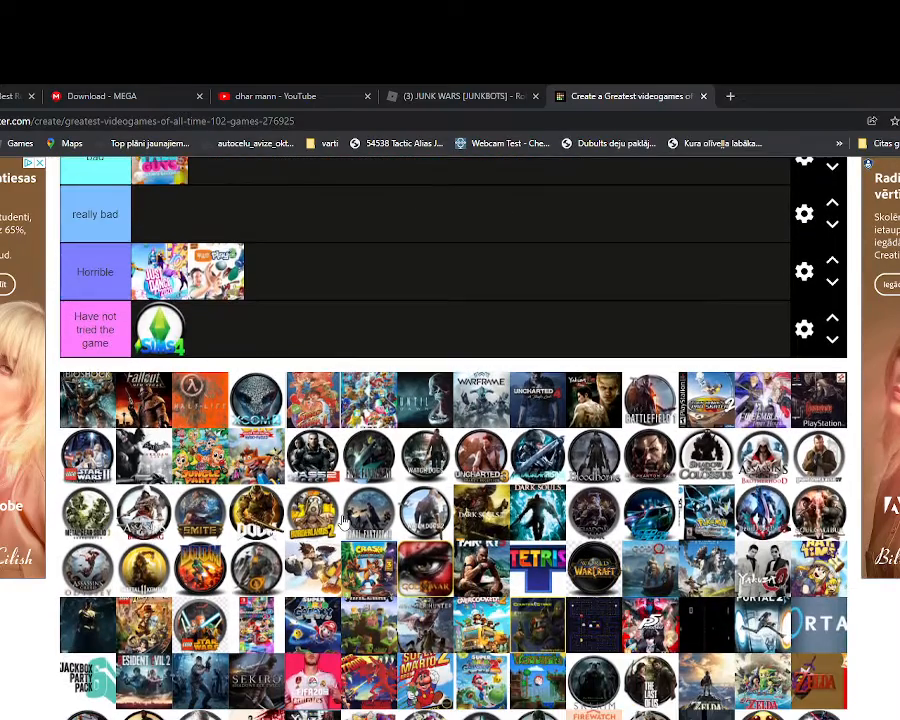
{"action": "scroll", "scroll_direction": "up", "scroll_amount": 3}
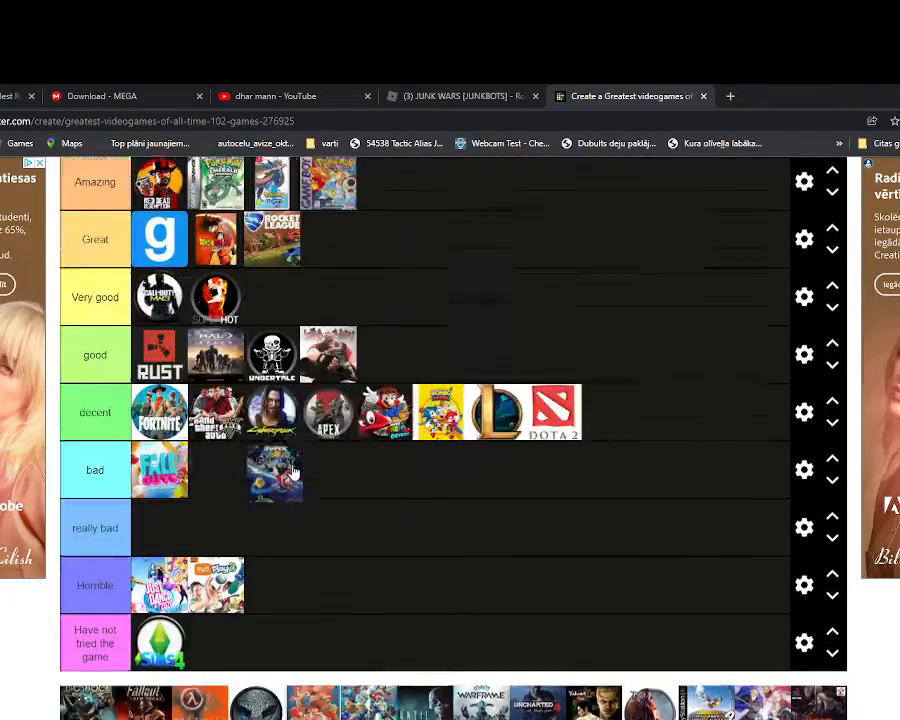
{"action": "scroll", "scroll_direction": "up", "scroll_amount": 3}
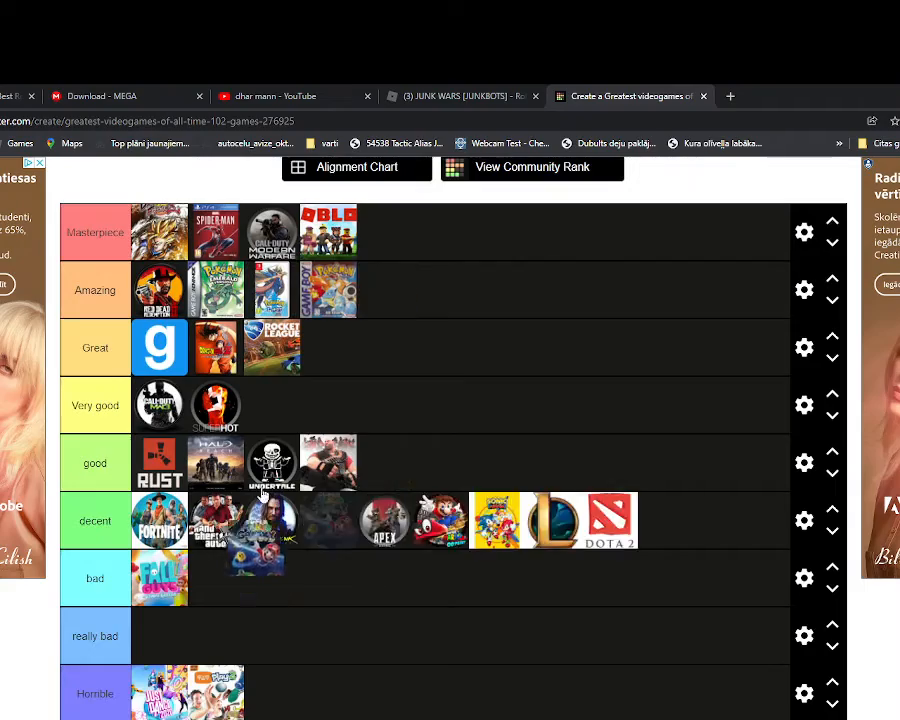
{"action": "scroll", "scroll_direction": "down", "scroll_amount": 3}
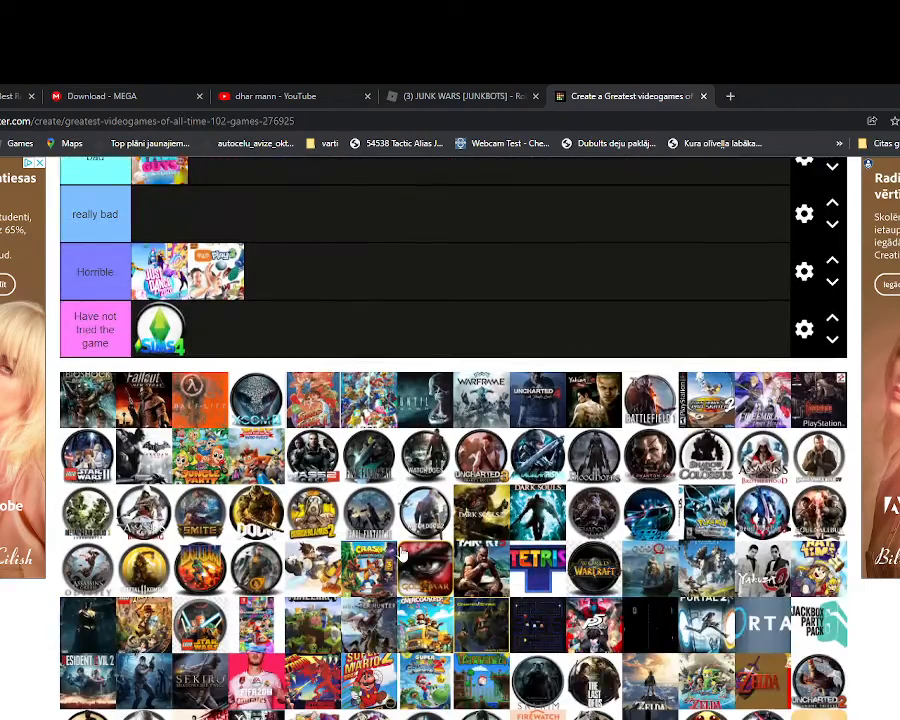
{"action": "scroll", "scroll_direction": "down", "scroll_amount": 3}
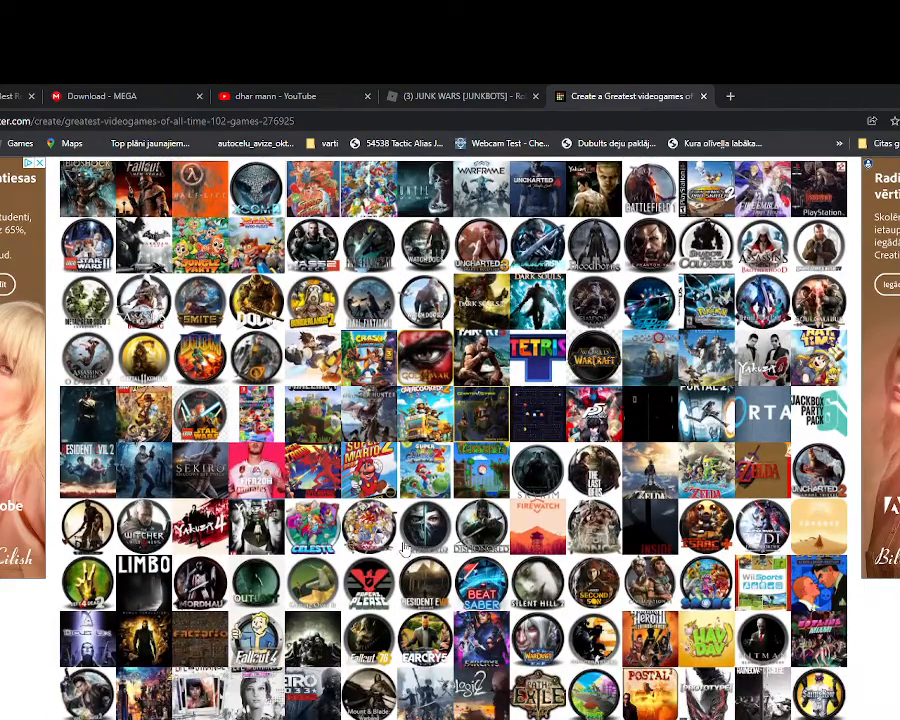
{"action": "scroll", "scroll_direction": "down", "scroll_amount": 3}
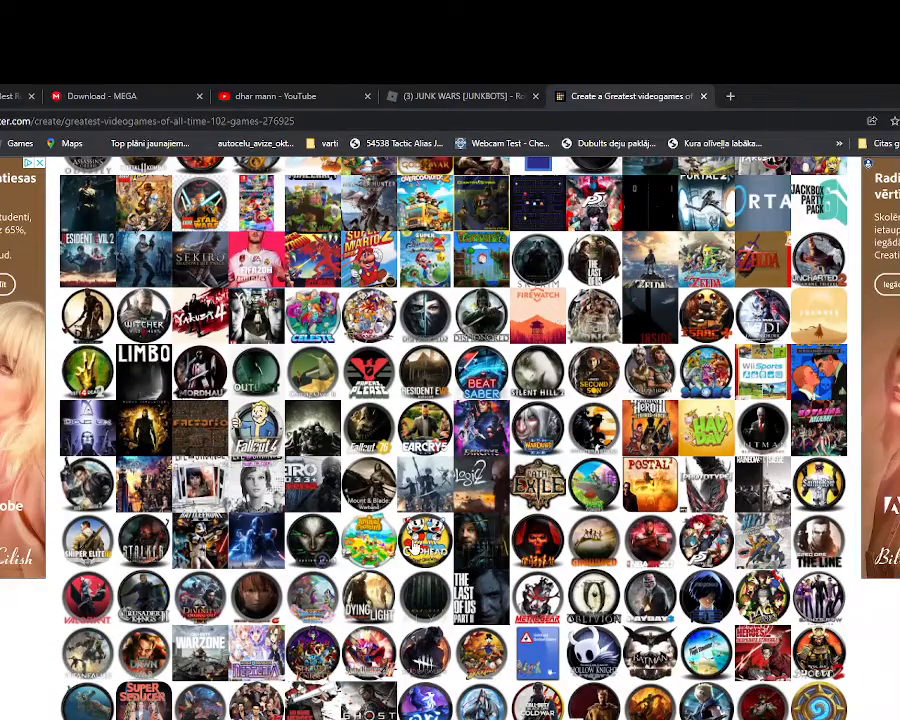
{"action": "scroll", "scroll_direction": "down", "scroll_amount": 3}
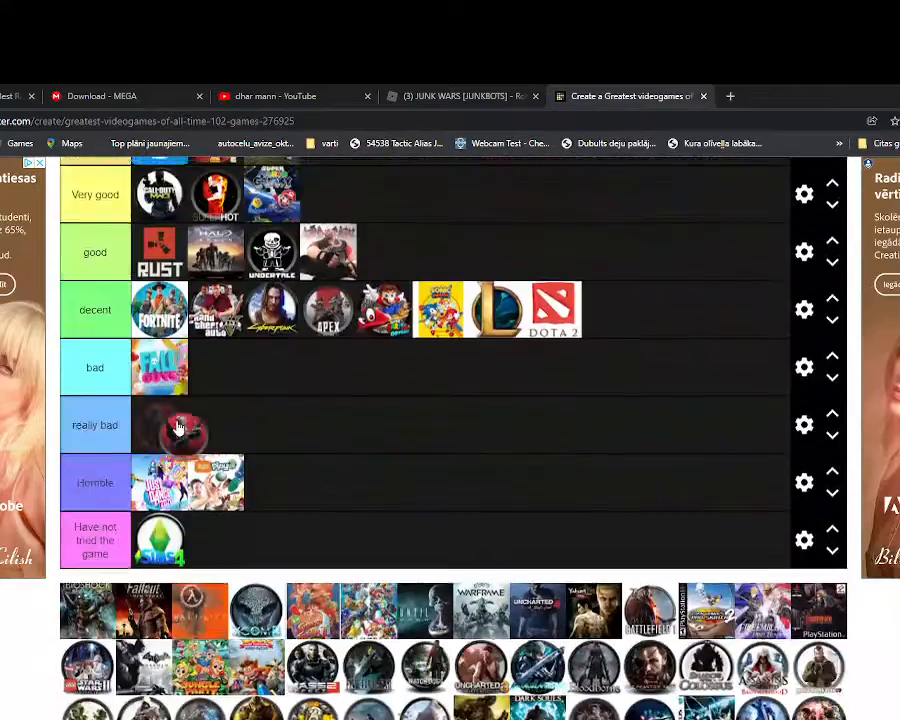
{"action": "left_click_drag", "start_coordinate": [178, 428], "coordinate": [216, 368]}
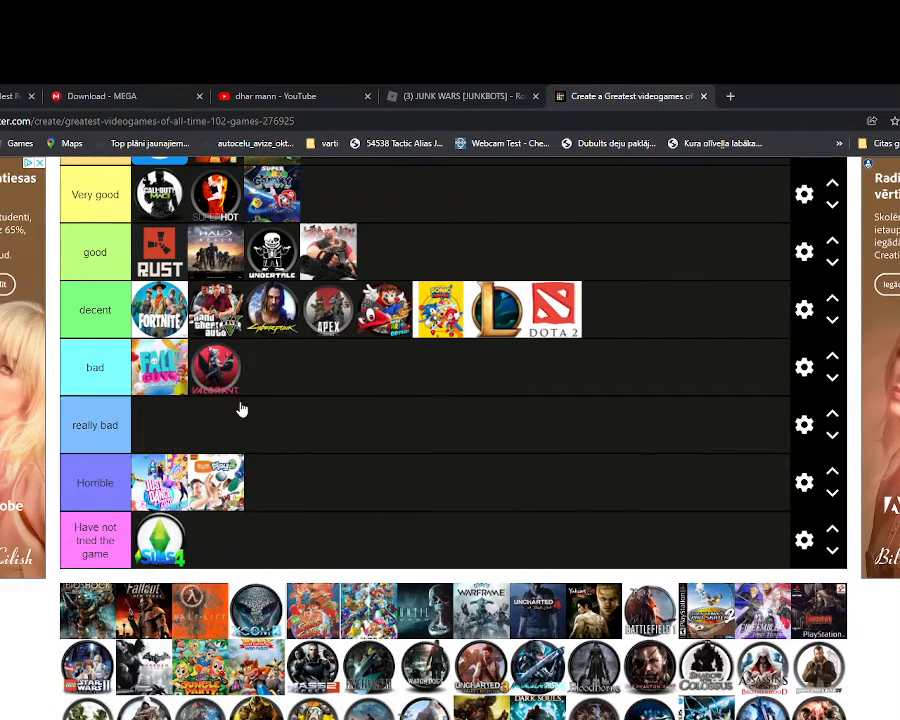
Scroll back down toward the lower tiers and icon pool.
{"action": "scroll", "scroll_direction": "up", "scroll_amount": 3}
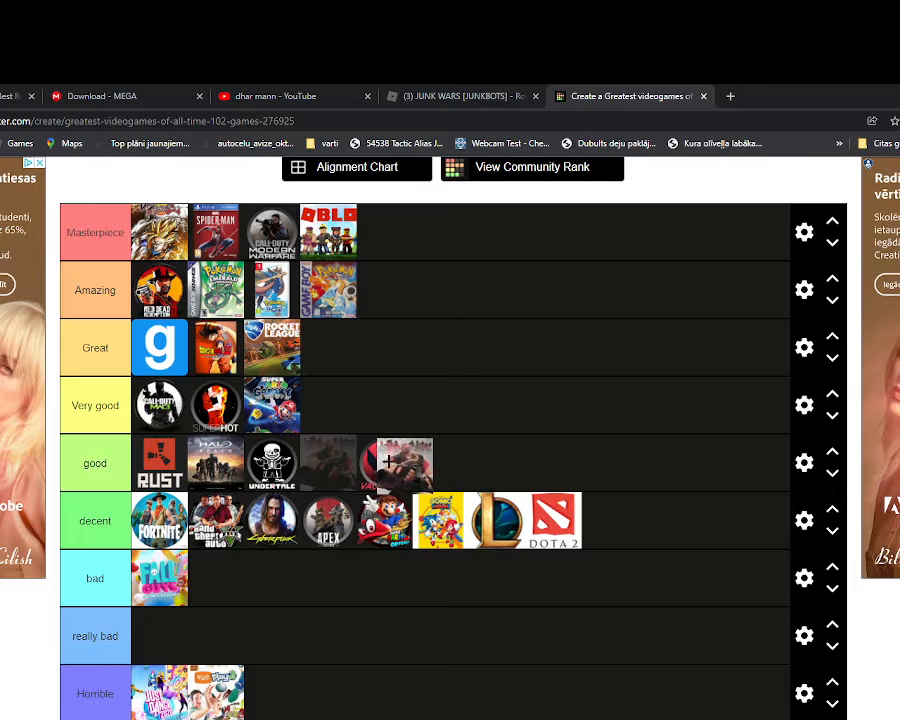
{"action": "scroll", "scroll_direction": "down", "scroll_amount": 3}
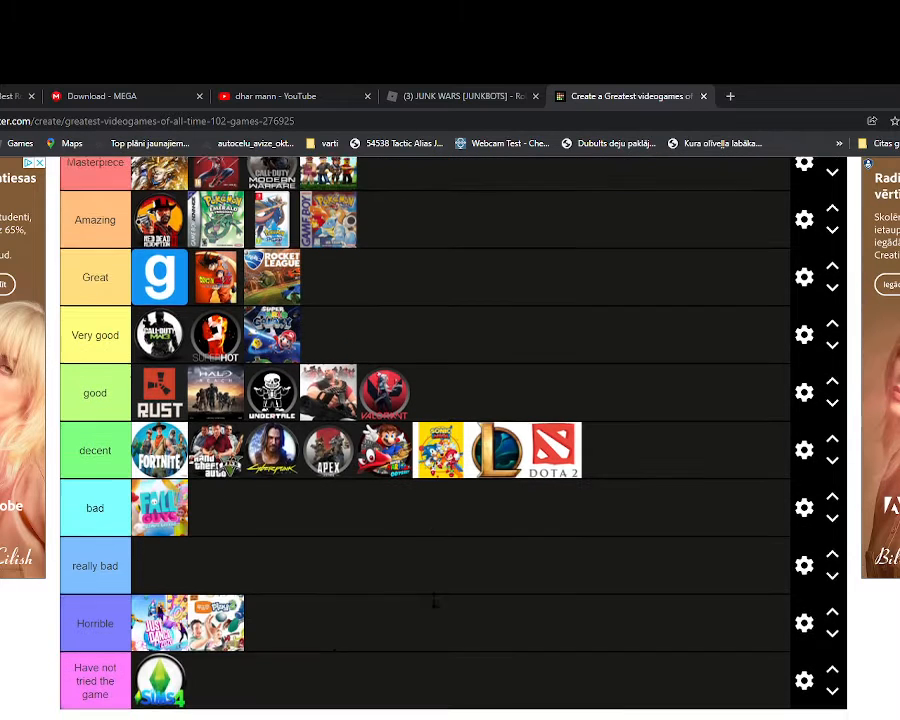
{"action": "scroll", "scroll_direction": "down", "scroll_amount": 3}
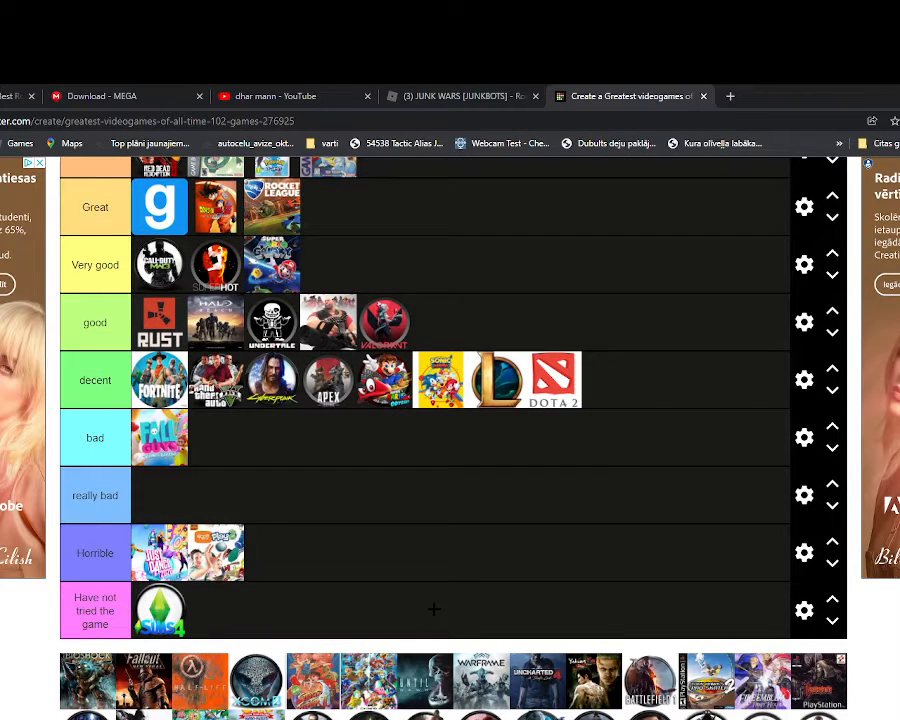
{"action": "scroll", "scroll_direction": "down", "scroll_amount": 3}
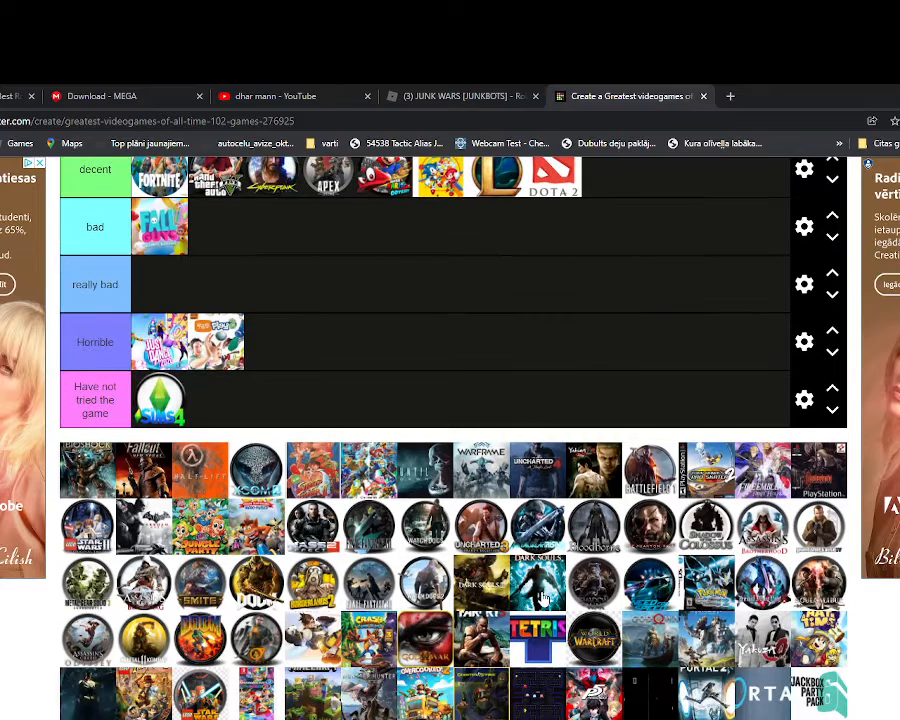
{"action": "mouse_move", "coordinate": [488, 628]}
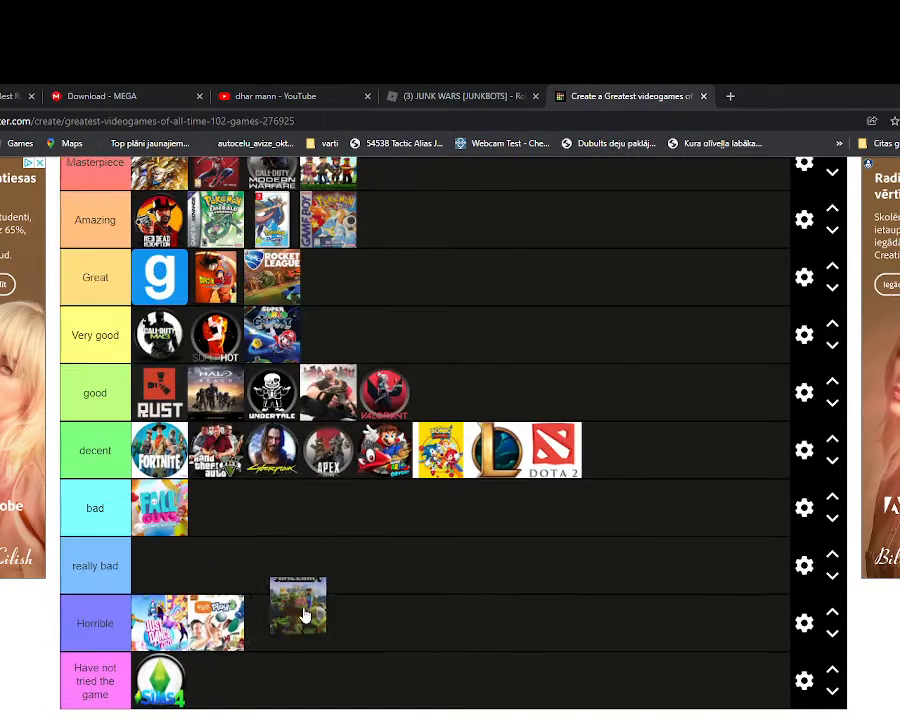
Scroll through the game pool and tier rows down toward the Save/Download area.
{"action": "scroll", "scroll_direction": "up", "scroll_amount": 3}
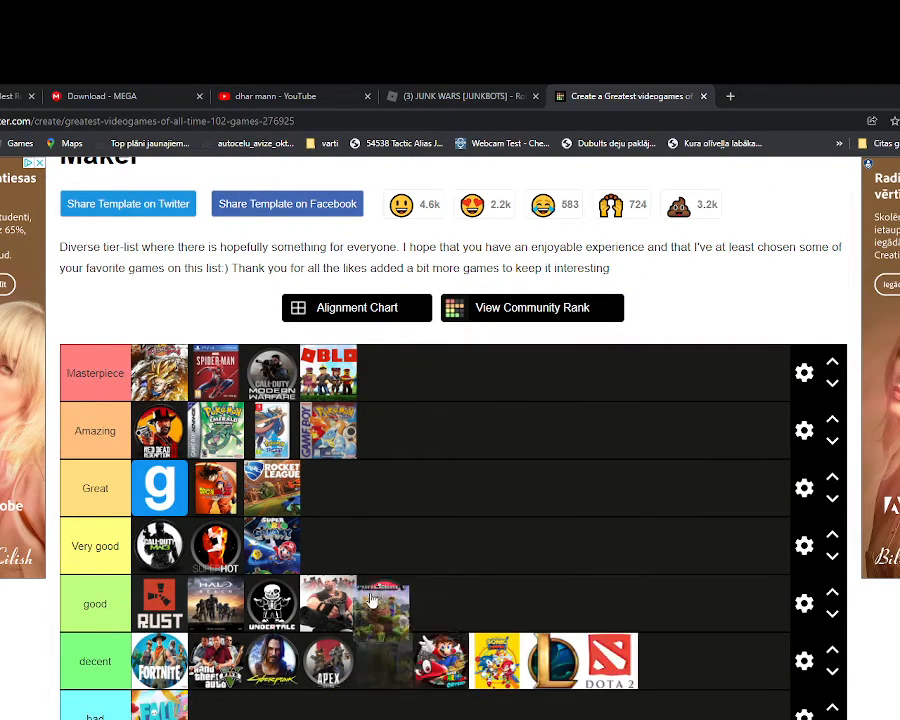
{"action": "scroll", "scroll_direction": "down", "scroll_amount": 3}
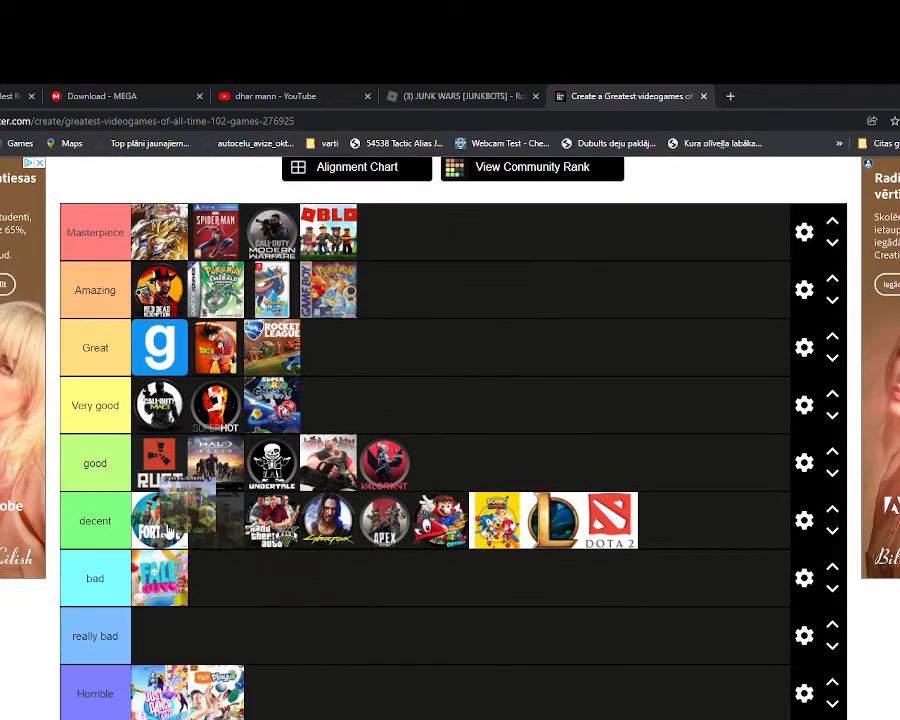
{"action": "scroll", "scroll_direction": "down", "scroll_amount": 3}
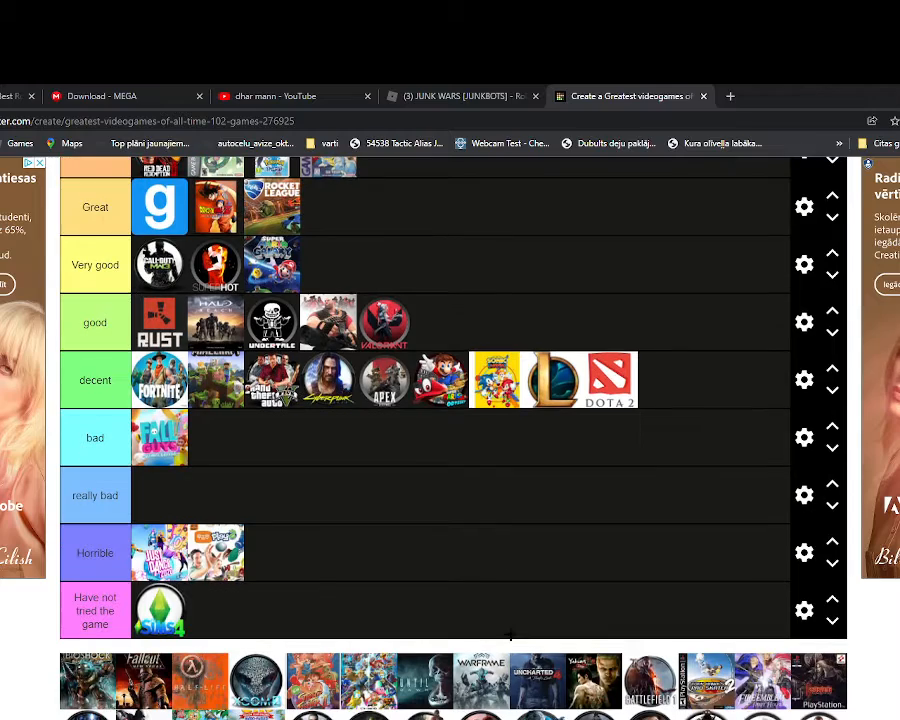
{"action": "scroll", "scroll_direction": "up", "scroll_amount": 3}
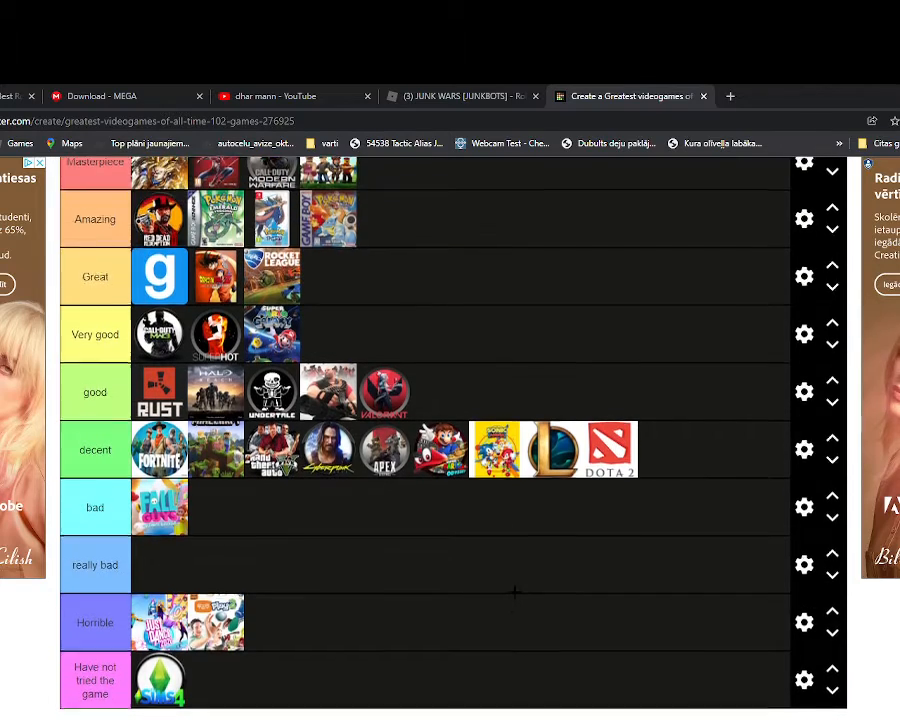
{"action": "scroll", "scroll_direction": "down", "scroll_amount": 3}
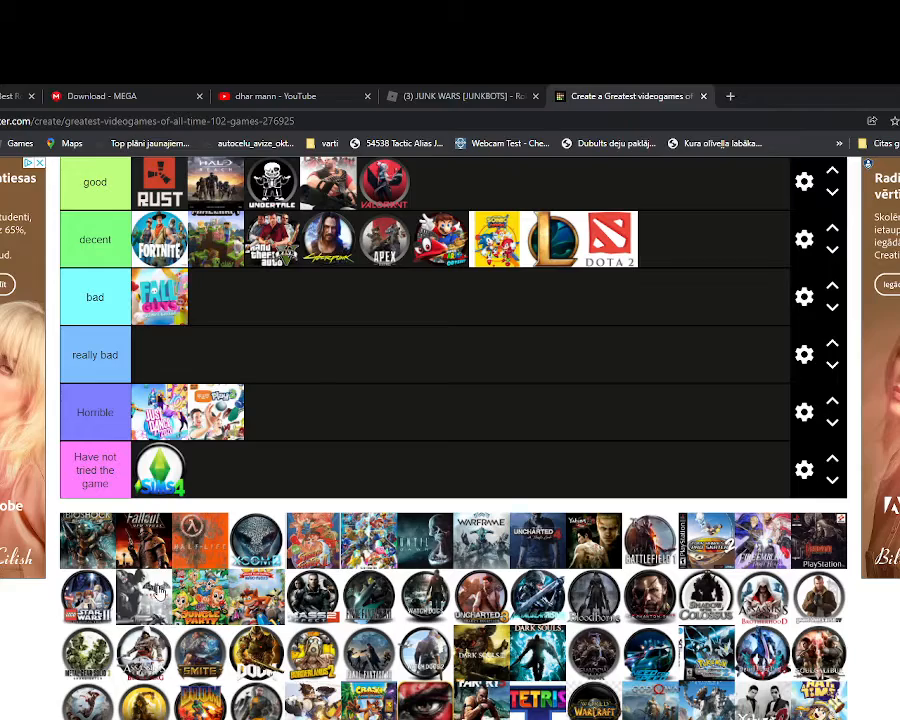
{"action": "scroll", "scroll_direction": "up", "scroll_amount": 3}
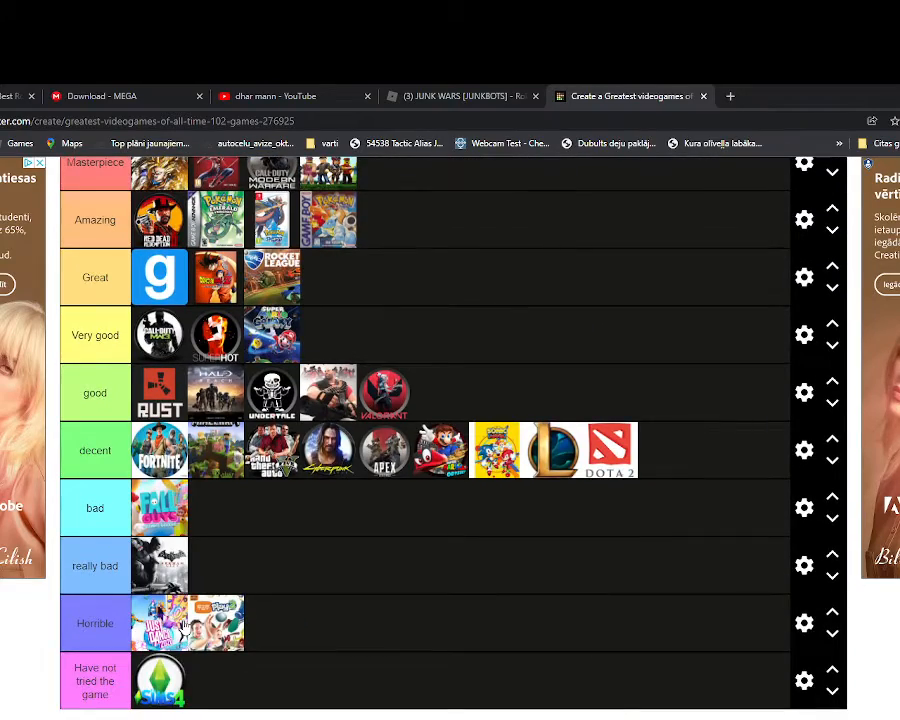
{"action": "scroll", "scroll_direction": "down", "scroll_amount": 3}
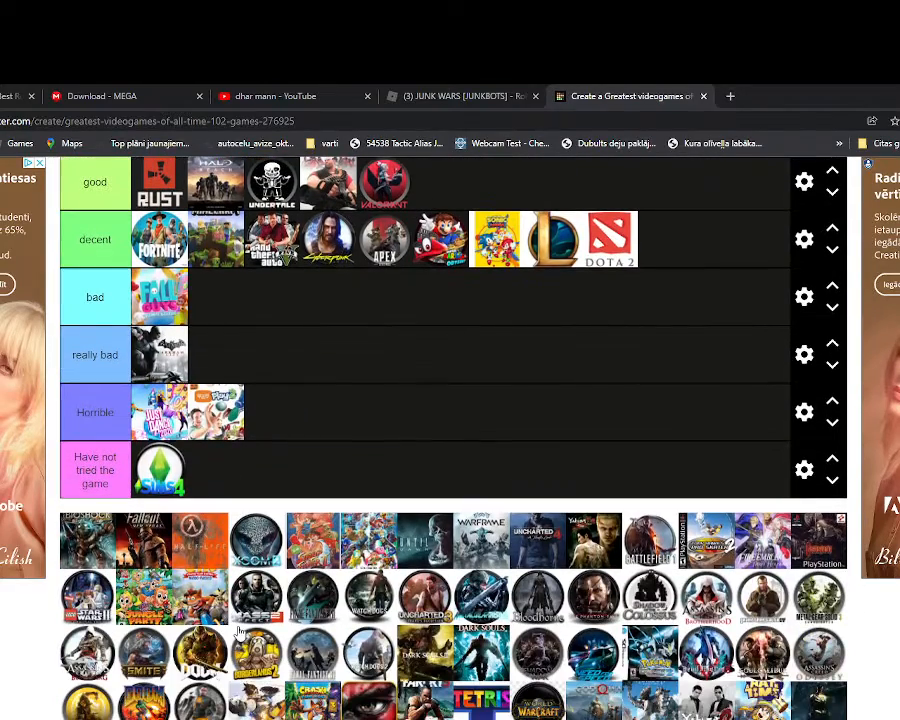
{"action": "scroll", "scroll_direction": "down", "scroll_amount": 3}
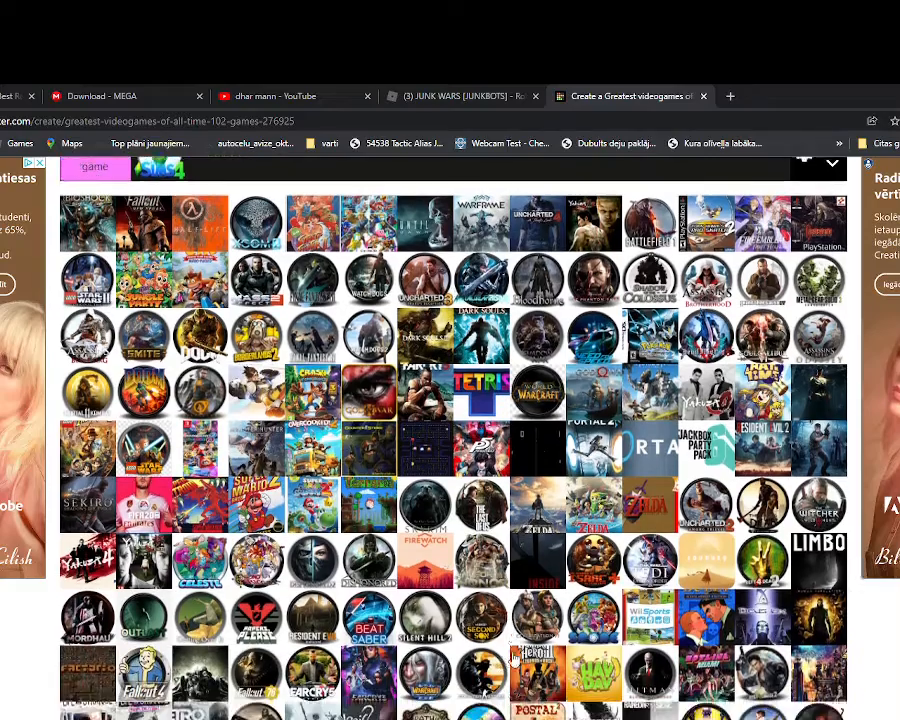
{"action": "scroll", "scroll_direction": "down", "scroll_amount": 3}
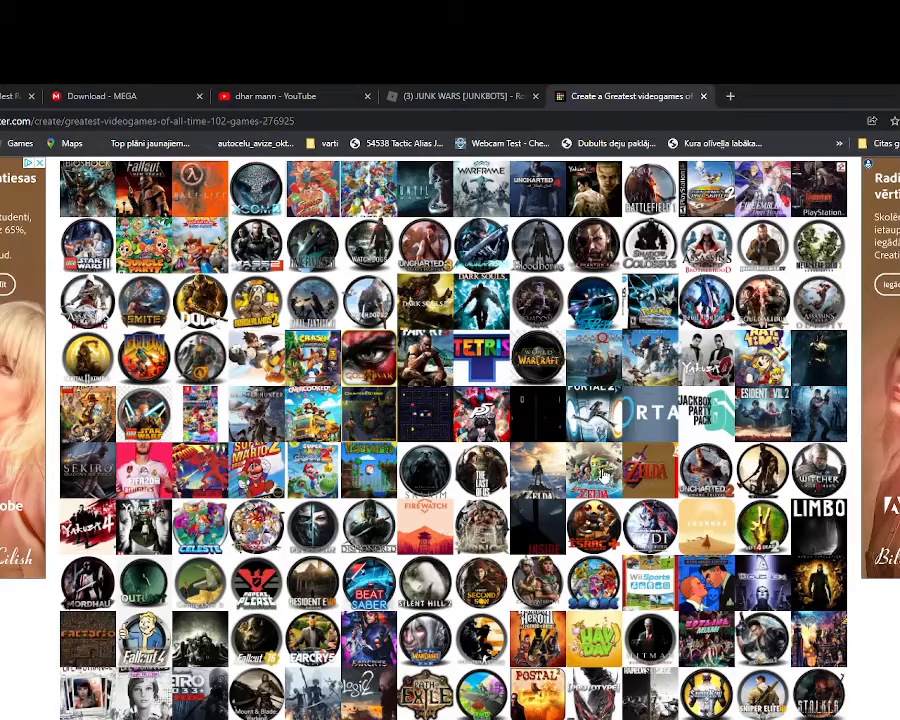
{"action": "scroll", "scroll_direction": "down", "scroll_amount": 3}
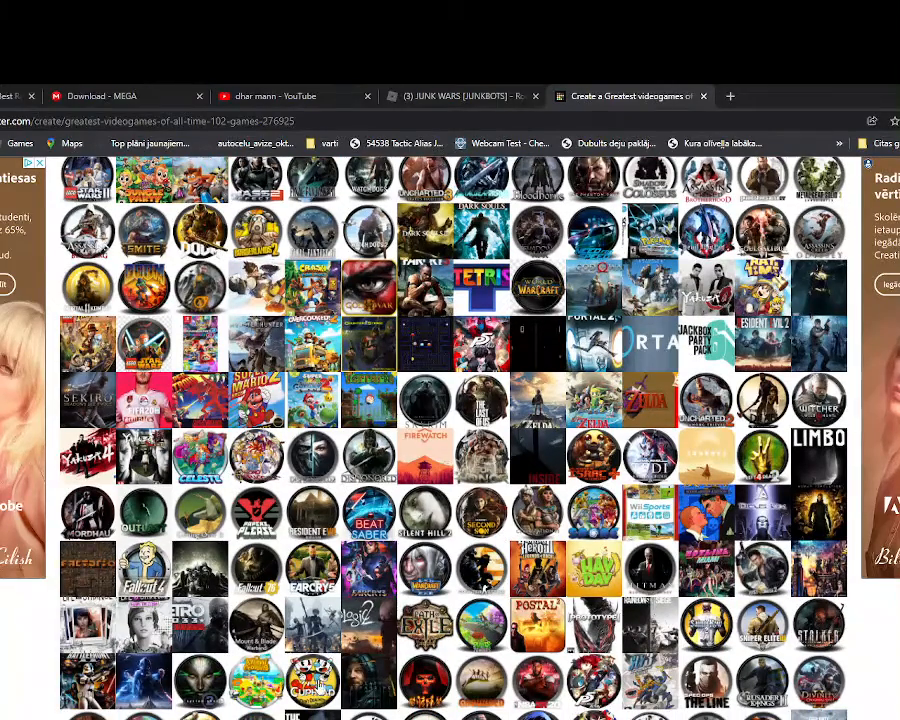
{"action": "scroll", "scroll_direction": "up", "scroll_amount": 3}
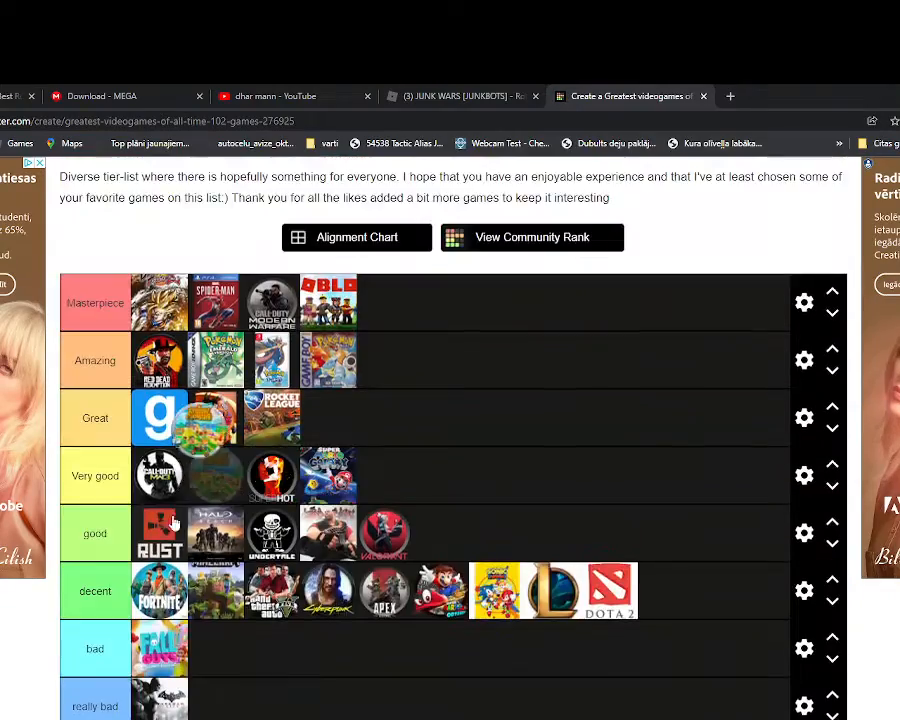
{"action": "scroll", "scroll_direction": "down", "scroll_amount": 3}
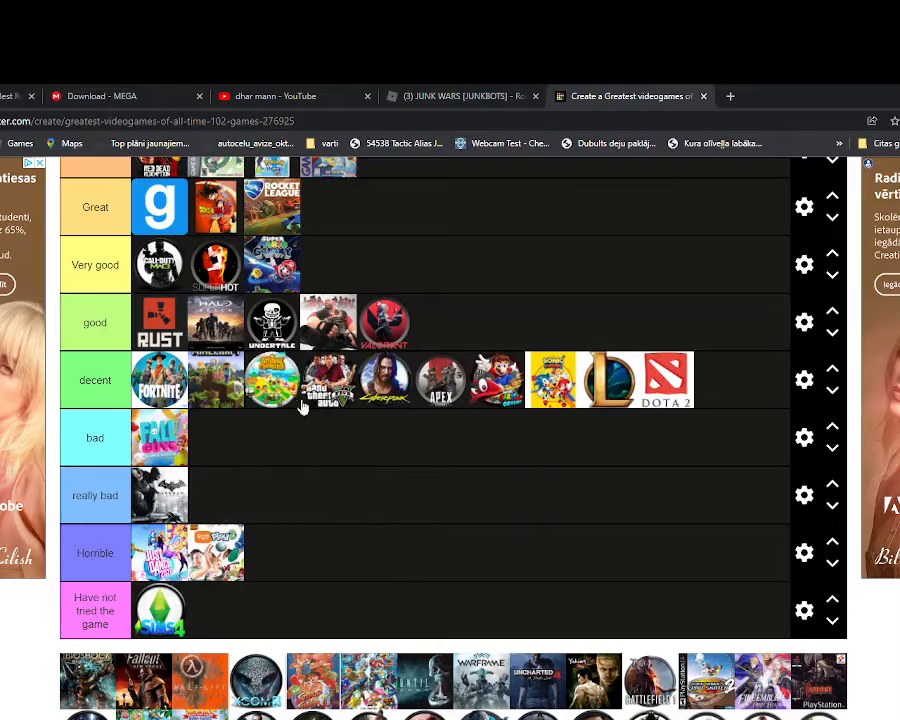
{"action": "scroll", "scroll_direction": "down", "scroll_amount": 3}
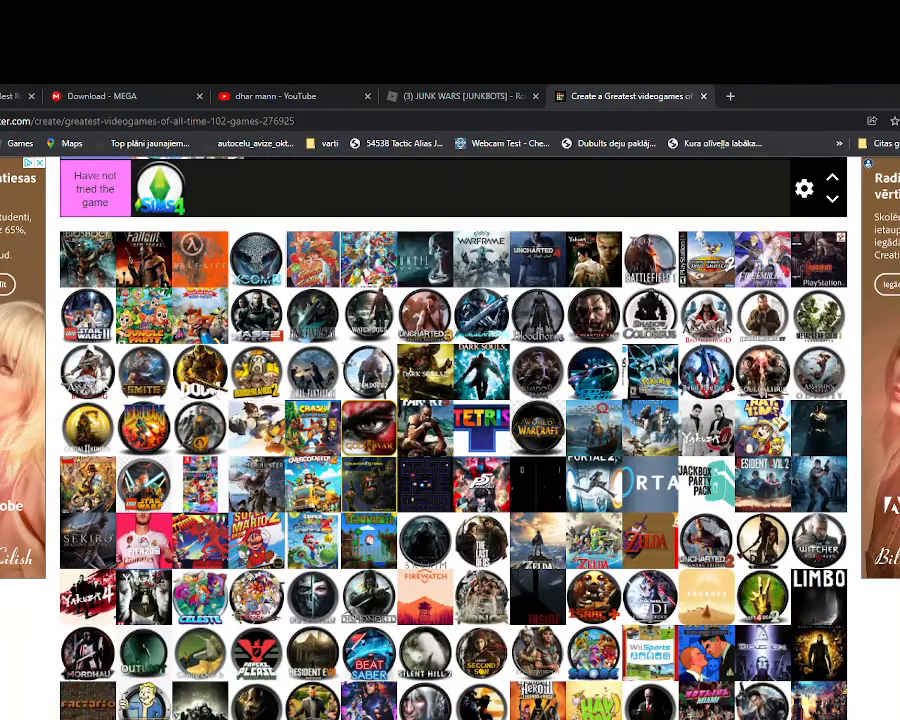
{"action": "scroll", "scroll_direction": "down", "scroll_amount": 3}
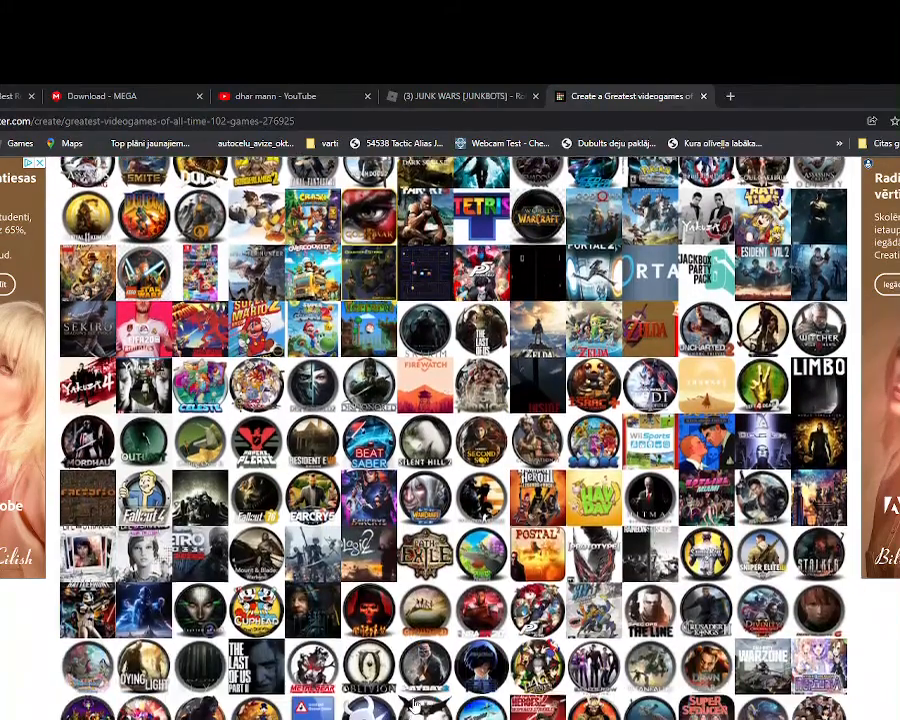
{"action": "scroll", "scroll_direction": "down", "scroll_amount": 3}
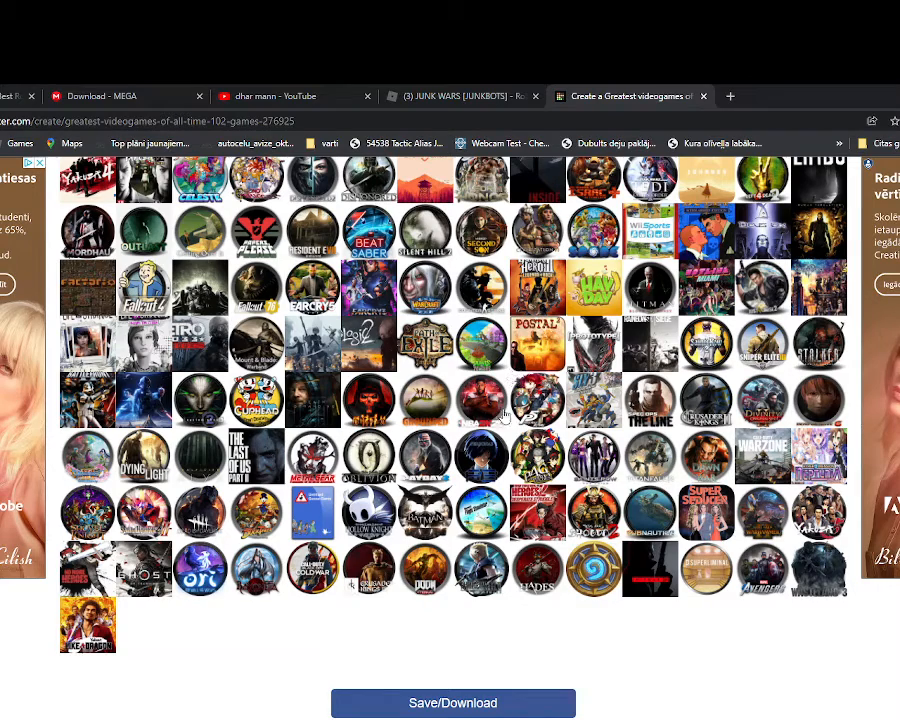
{"action": "mouse_move", "coordinate": [306, 624]}
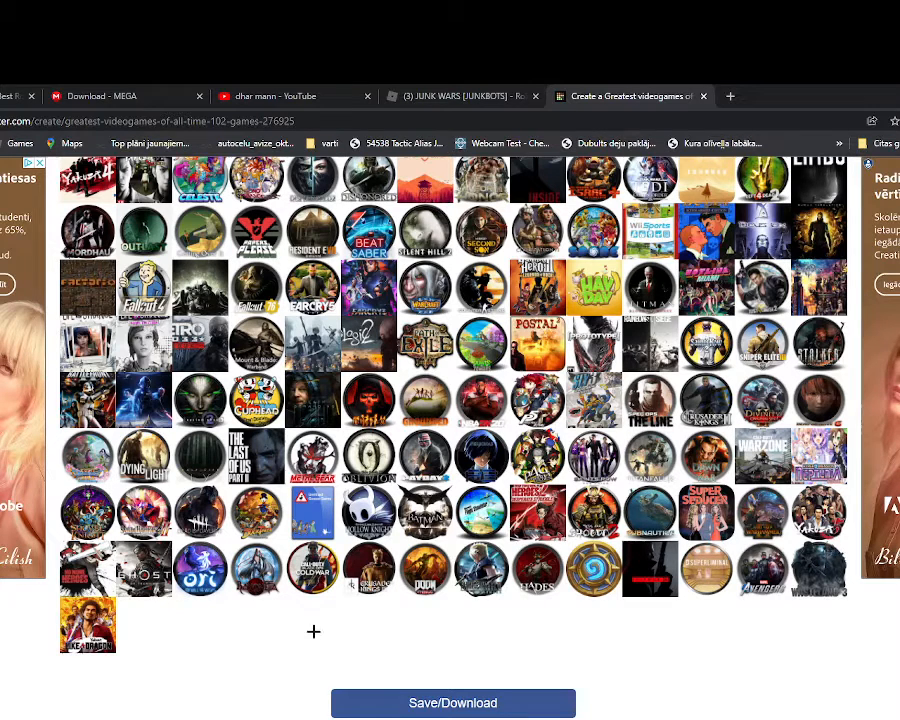
Drag a game icon from the pool into the bad tier row.
{"action": "scroll", "scroll_direction": "up", "scroll_amount": 3}
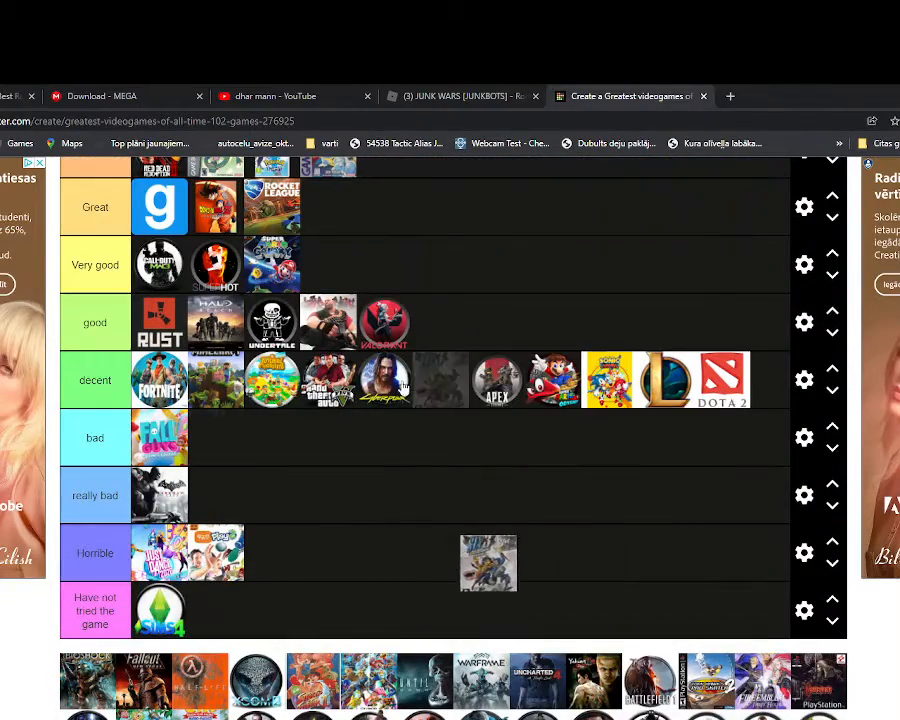
{"action": "left_click_drag", "start_coordinate": [488, 564], "coordinate": [440, 380]}
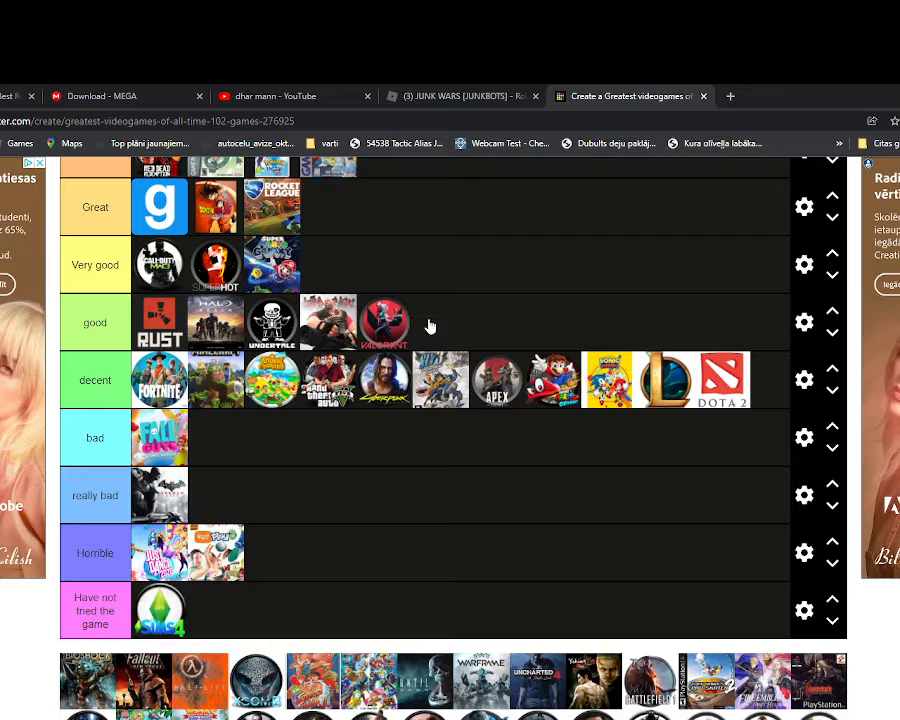
{"action": "mouse_move", "coordinate": [458, 378]}
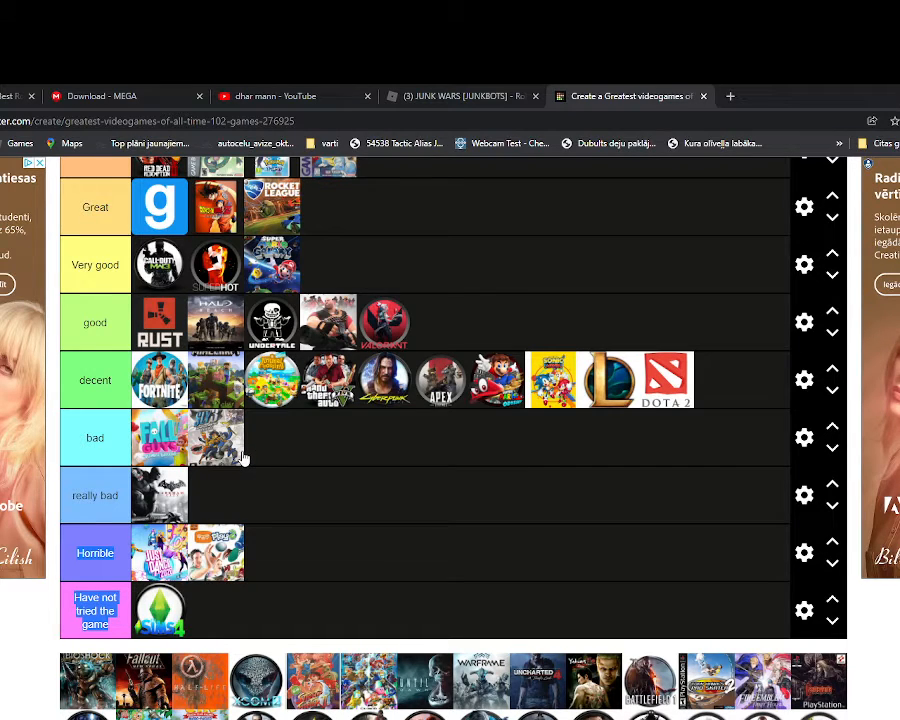
{"action": "scroll", "scroll_direction": "down", "scroll_amount": 3}
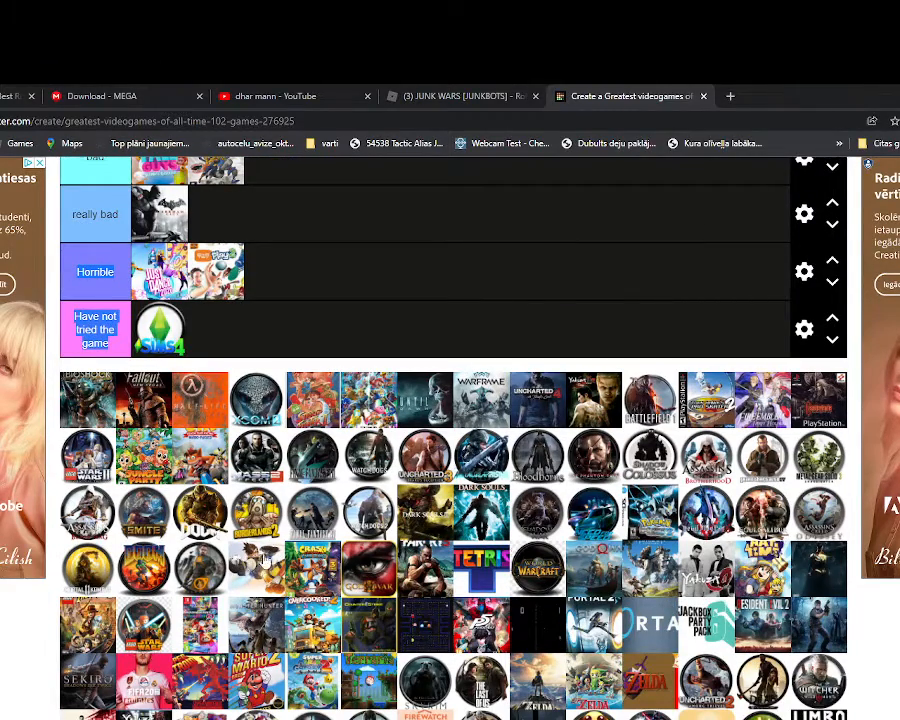
{"action": "scroll", "scroll_direction": "up", "scroll_amount": 3}
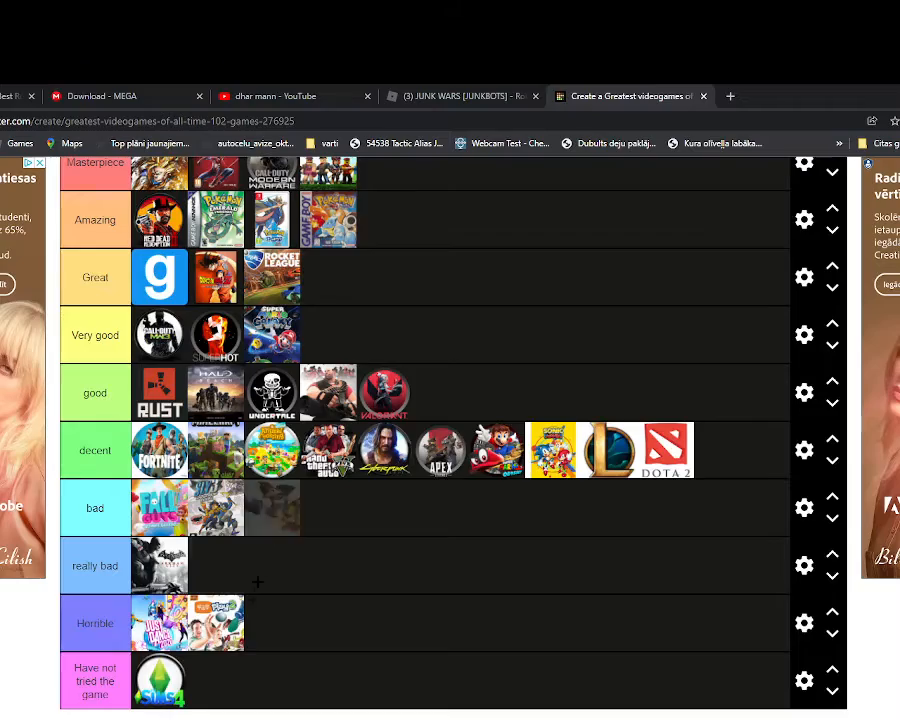
{"action": "scroll", "scroll_direction": "down", "scroll_amount": 3}
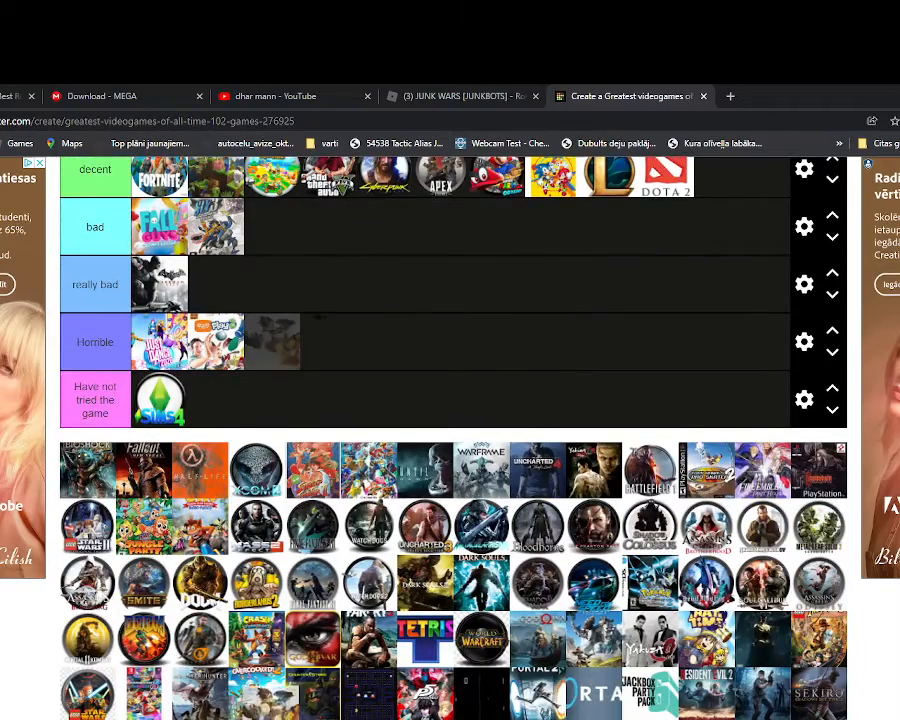
{"action": "scroll", "scroll_direction": "down", "scroll_amount": 3}
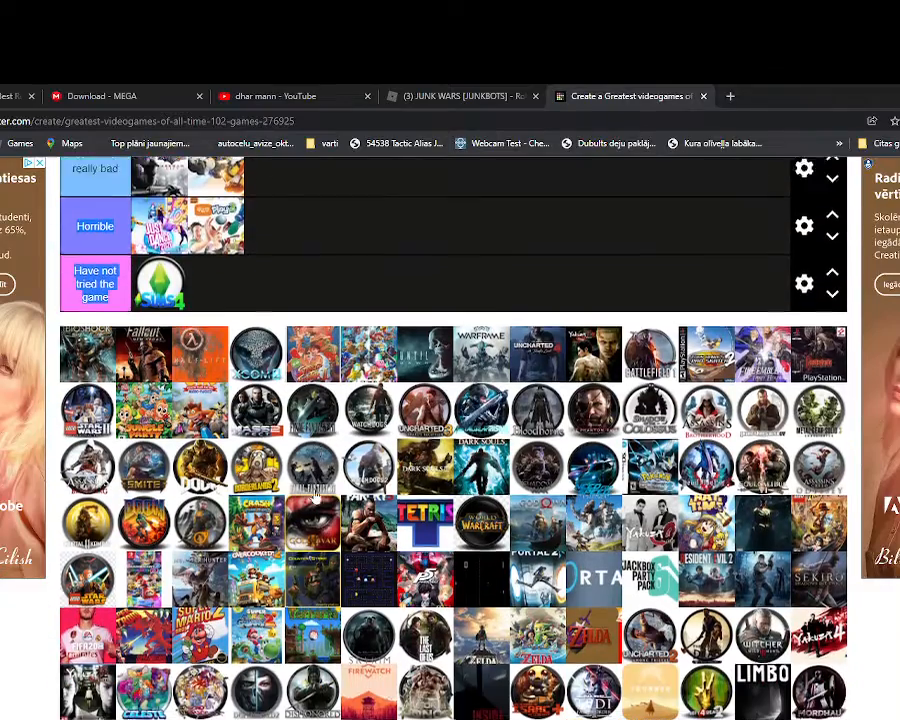
{"action": "scroll", "scroll_direction": "down", "scroll_amount": 3}
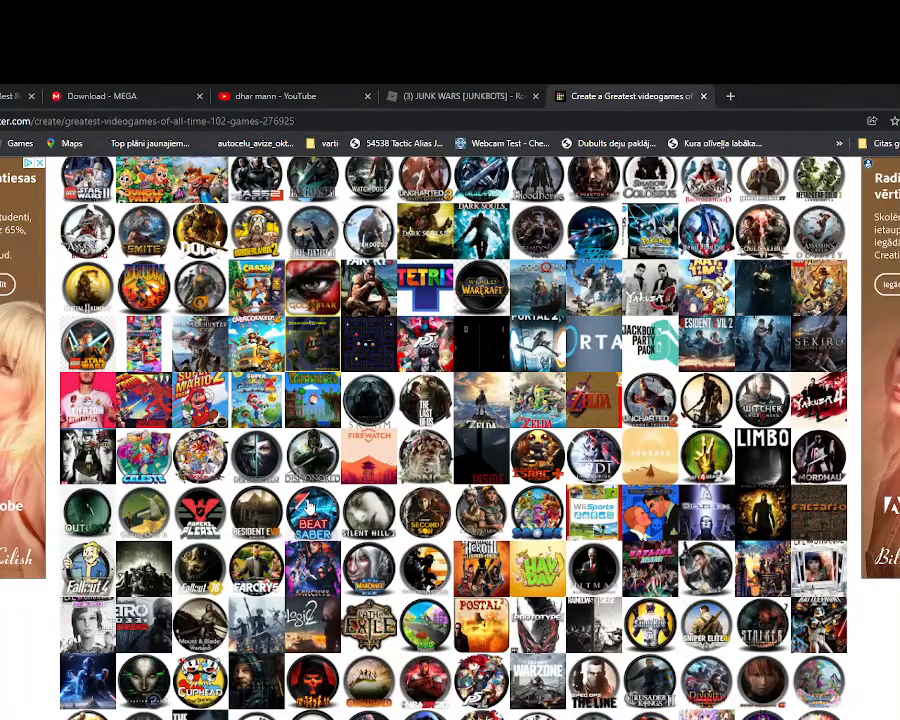
{"action": "scroll", "scroll_direction": "down", "scroll_amount": 3}
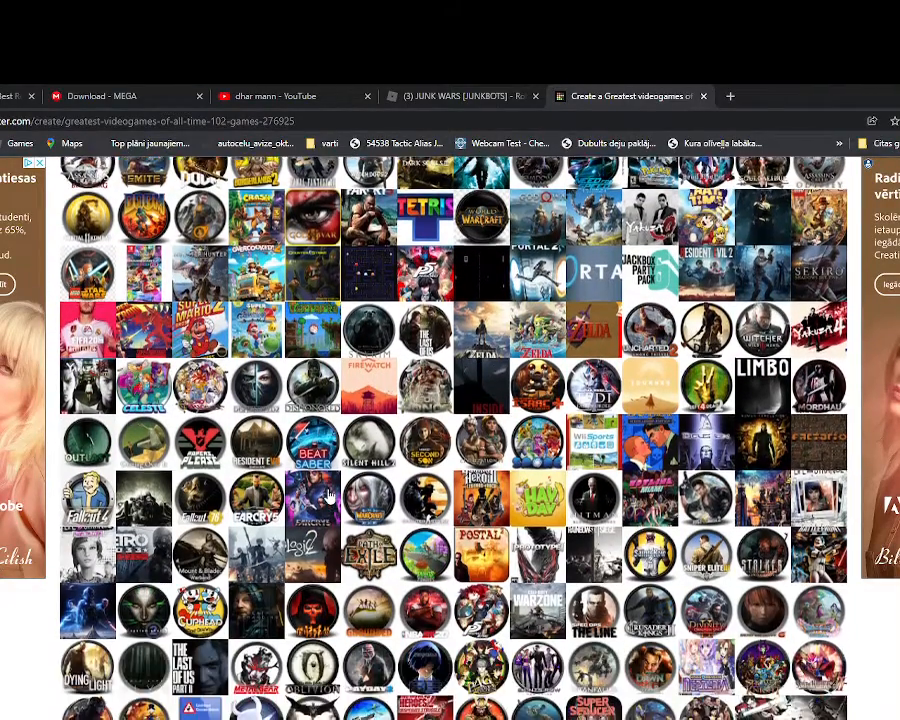
{"action": "scroll", "scroll_direction": "down", "scroll_amount": 3}
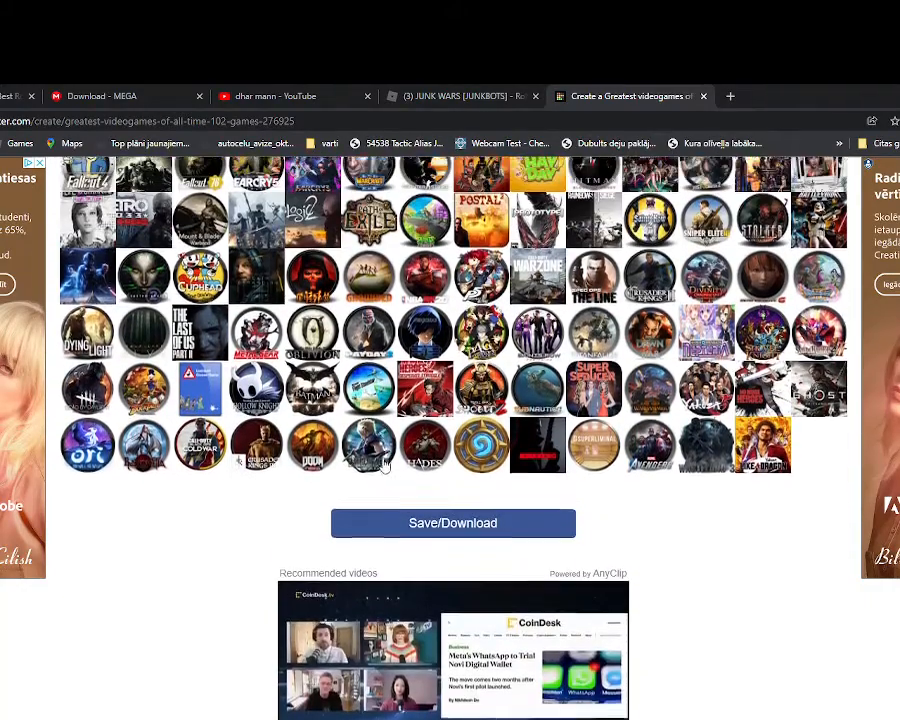
{"action": "scroll", "scroll_direction": "up", "scroll_amount": 3}
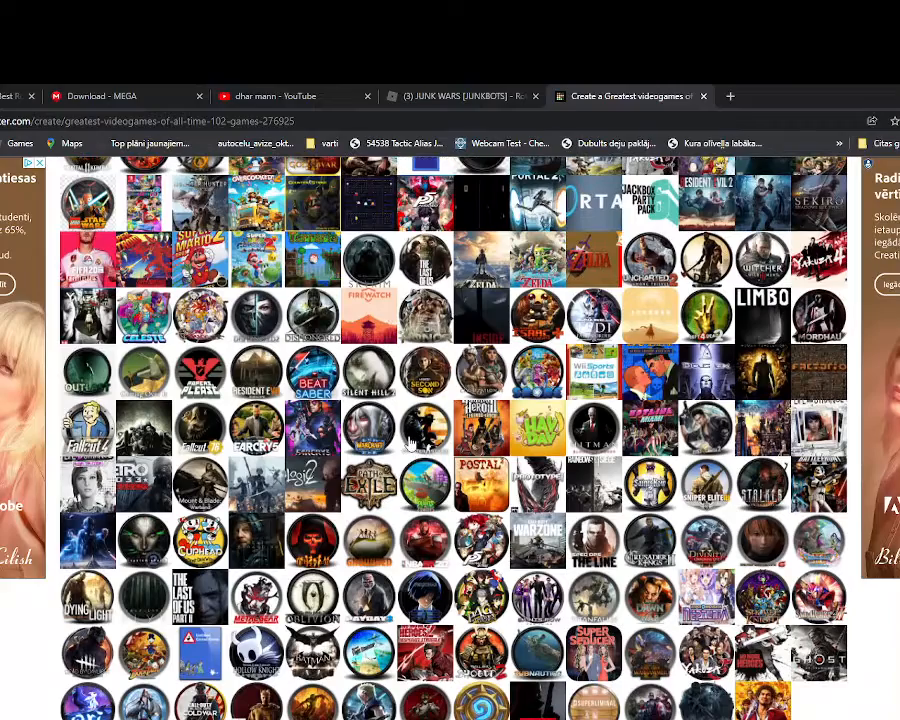
{"action": "scroll", "scroll_direction": "up", "scroll_amount": 3}
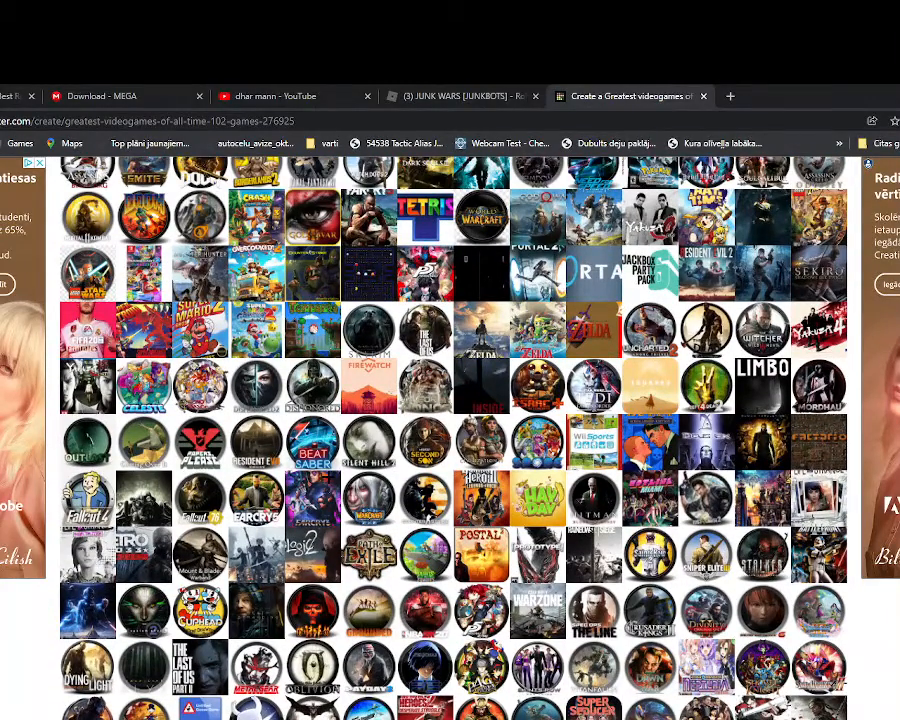
{"action": "scroll", "scroll_direction": "up", "scroll_amount": 3}
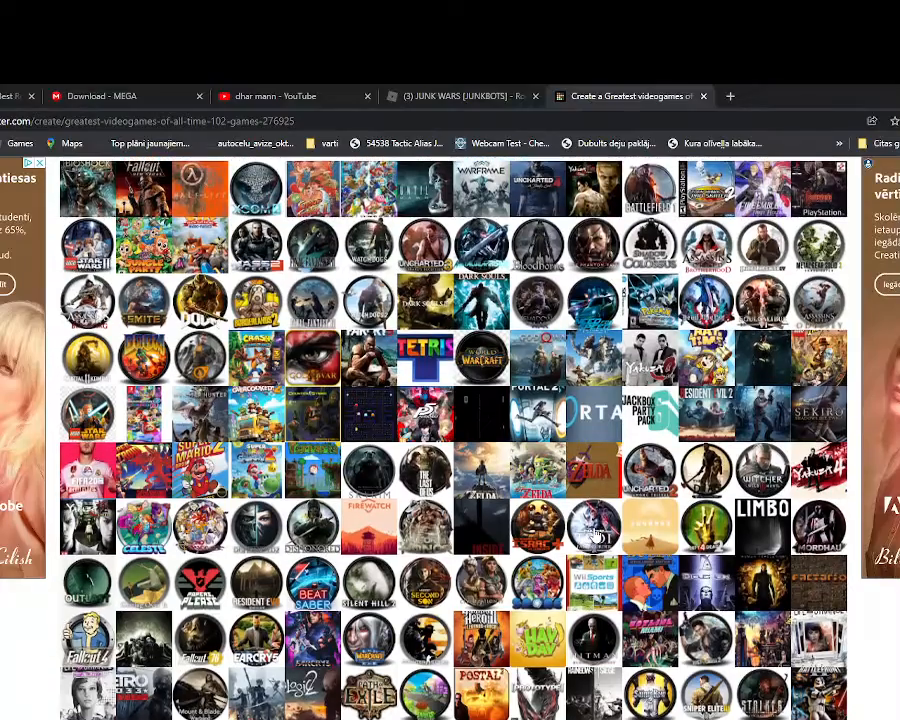
{"action": "scroll", "scroll_direction": "up", "scroll_amount": 3}
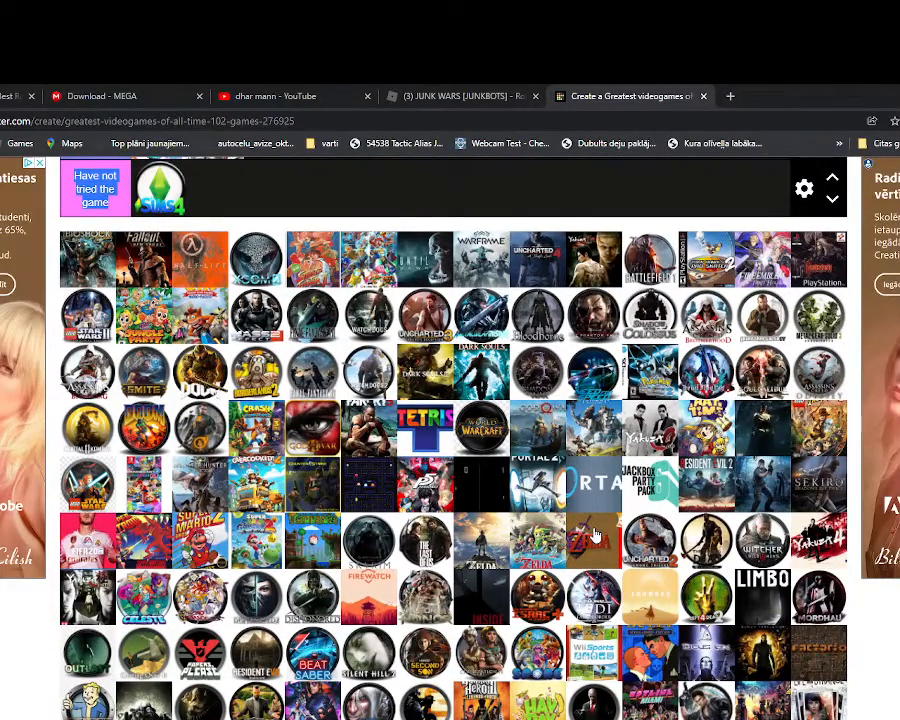
{"action": "mouse_move", "coordinate": [310, 340]}
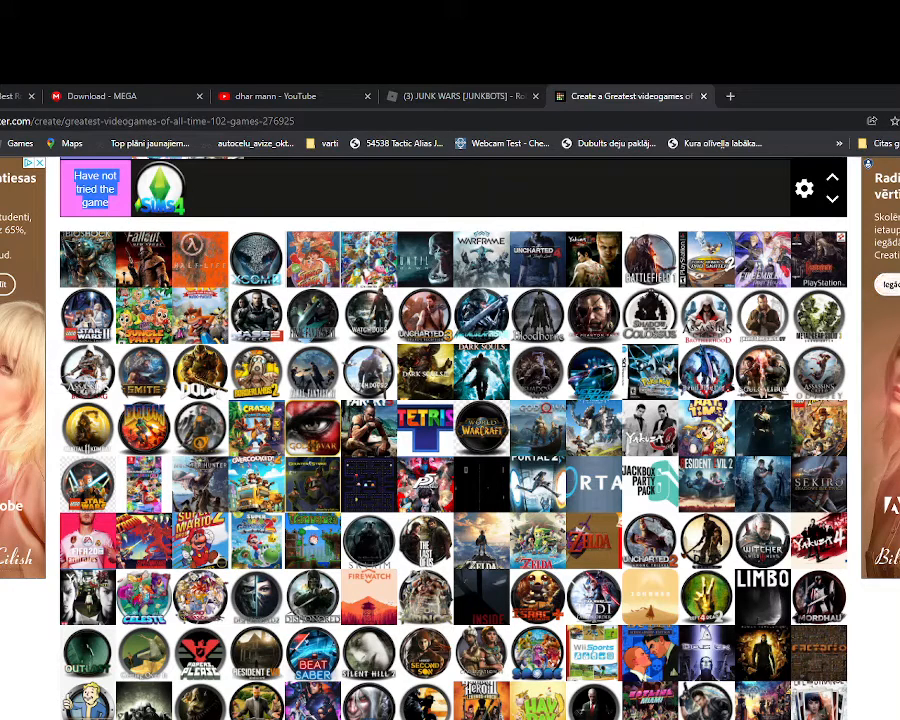
{"action": "mouse_move", "coordinate": [876, 372]}
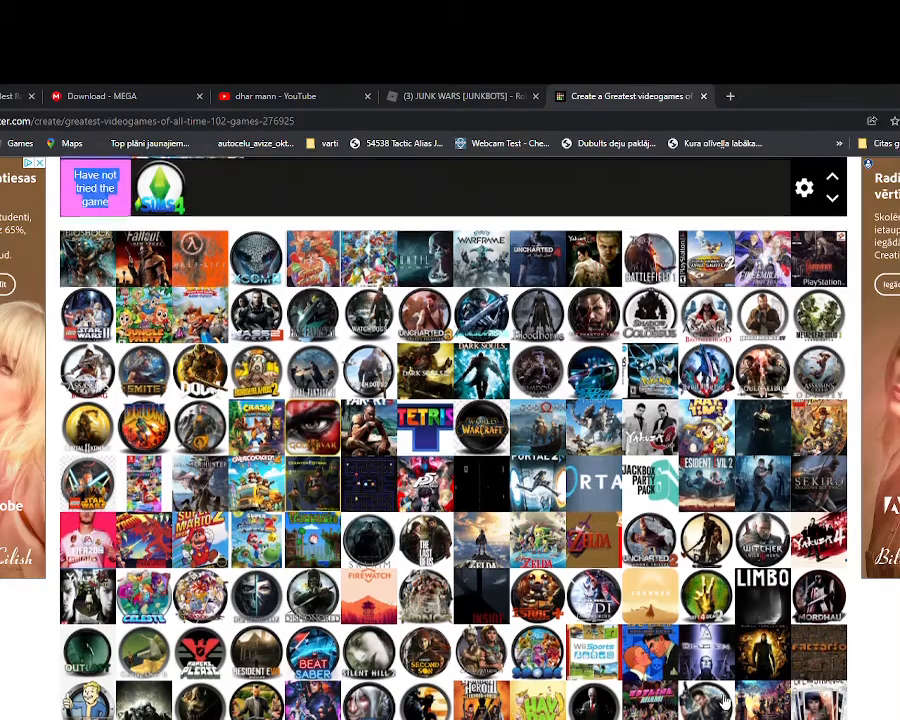
{"action": "scroll", "scroll_direction": "down", "scroll_amount": 3}
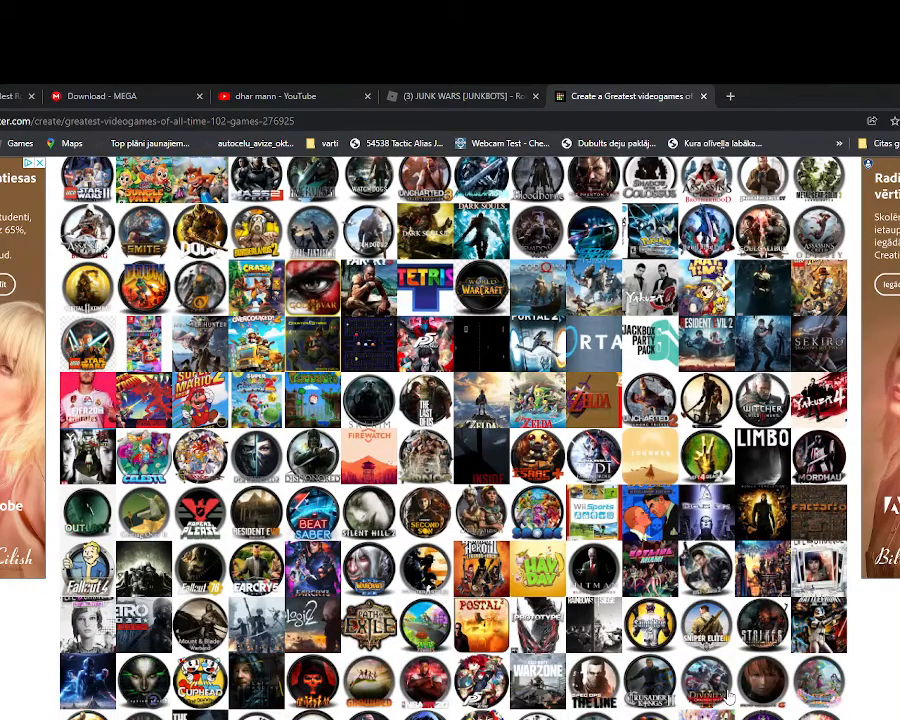
{"action": "scroll", "scroll_direction": "down", "scroll_amount": 3}
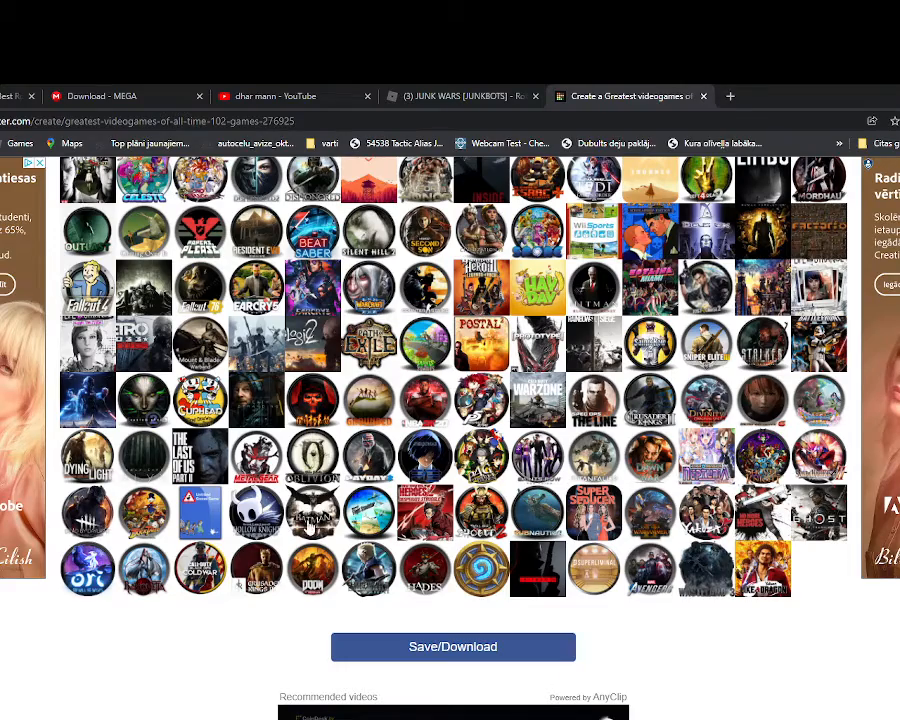
{"action": "scroll", "scroll_direction": "up", "scroll_amount": 3}
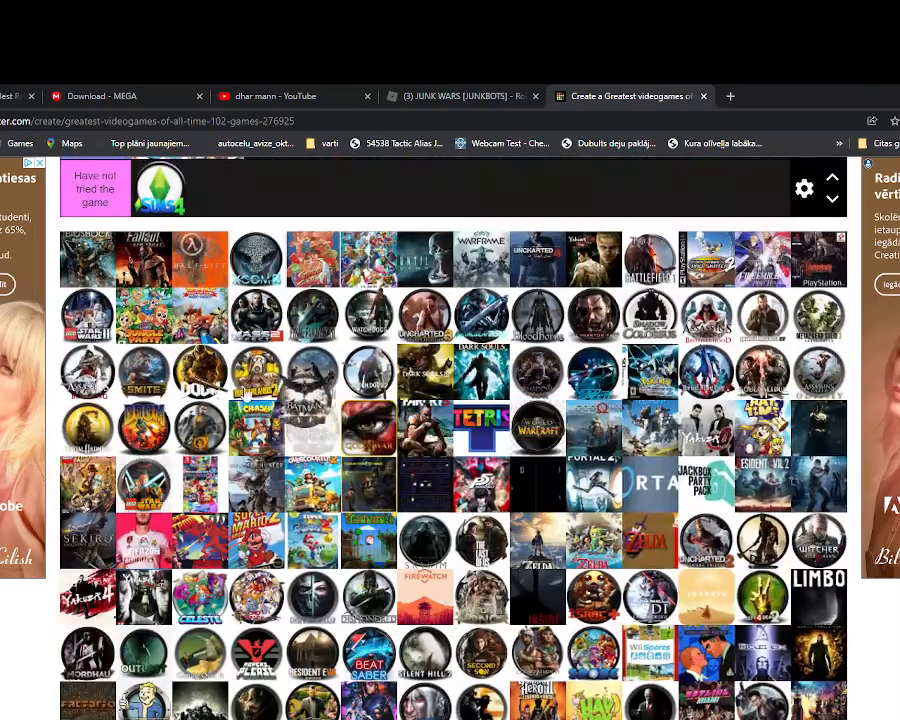
{"action": "scroll", "scroll_direction": "up", "scroll_amount": 3}
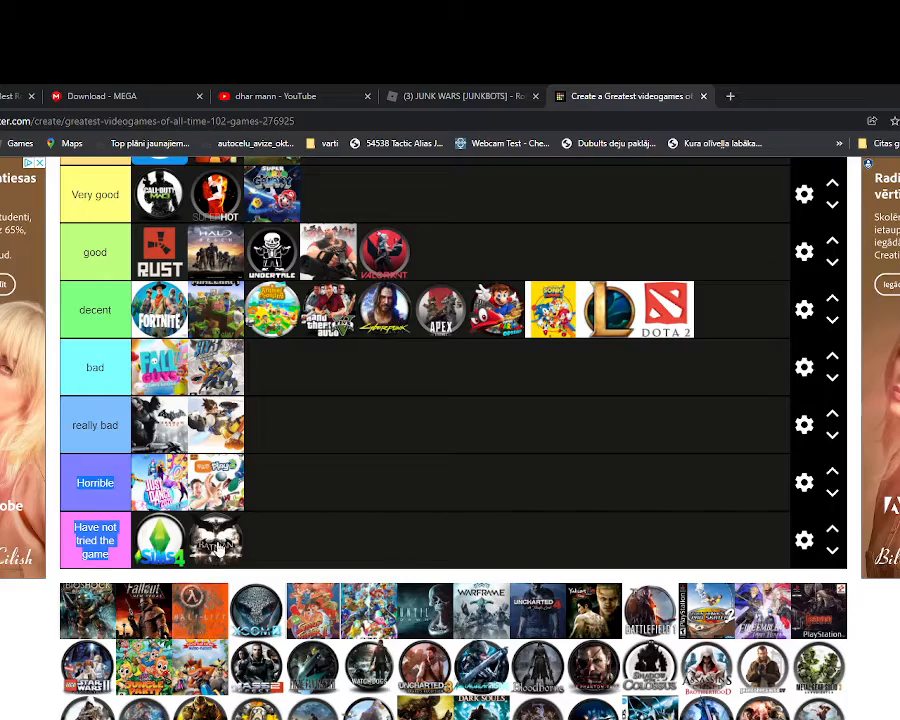
{"action": "scroll", "scroll_direction": "up", "scroll_amount": 3}
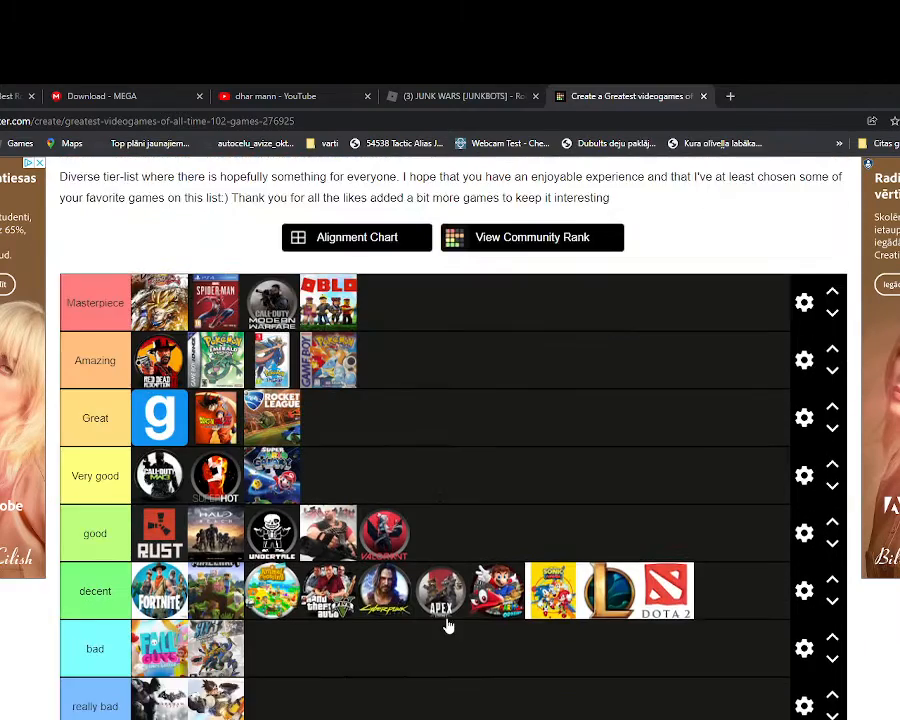
{"action": "scroll", "scroll_direction": "down", "scroll_amount": 3}
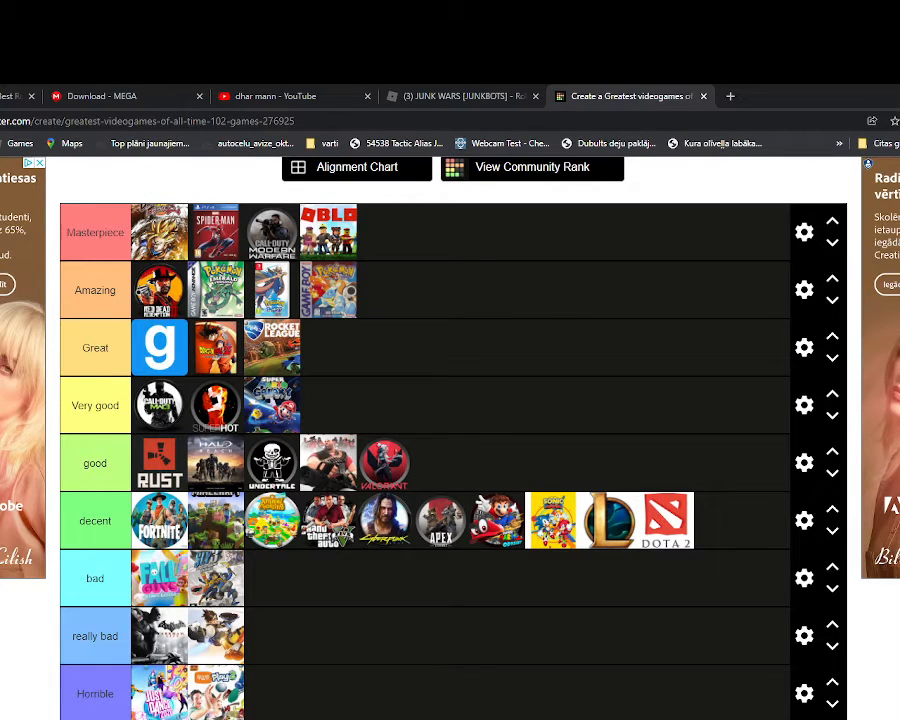
{"action": "scroll", "scroll_direction": "down", "scroll_amount": 3}
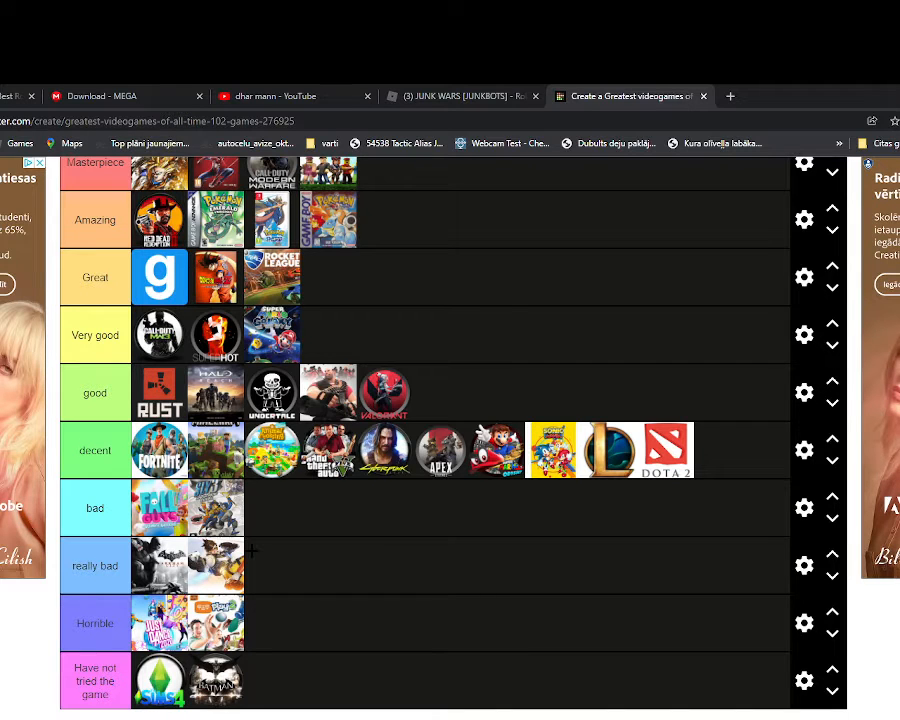
{"action": "scroll", "scroll_direction": "up", "scroll_amount": 3}
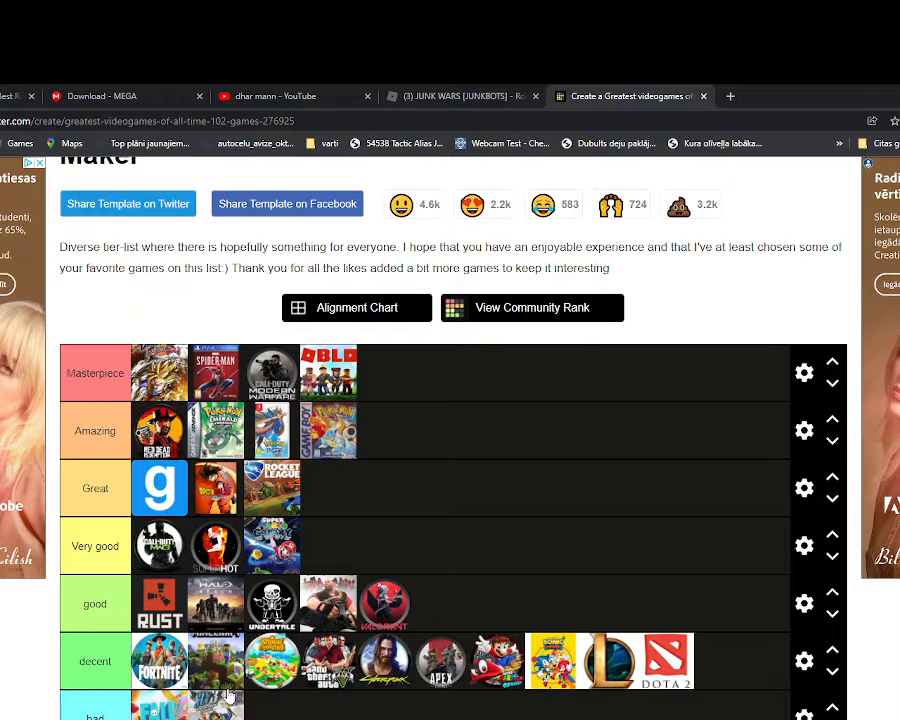
{"action": "scroll", "scroll_direction": "down", "scroll_amount": 3}
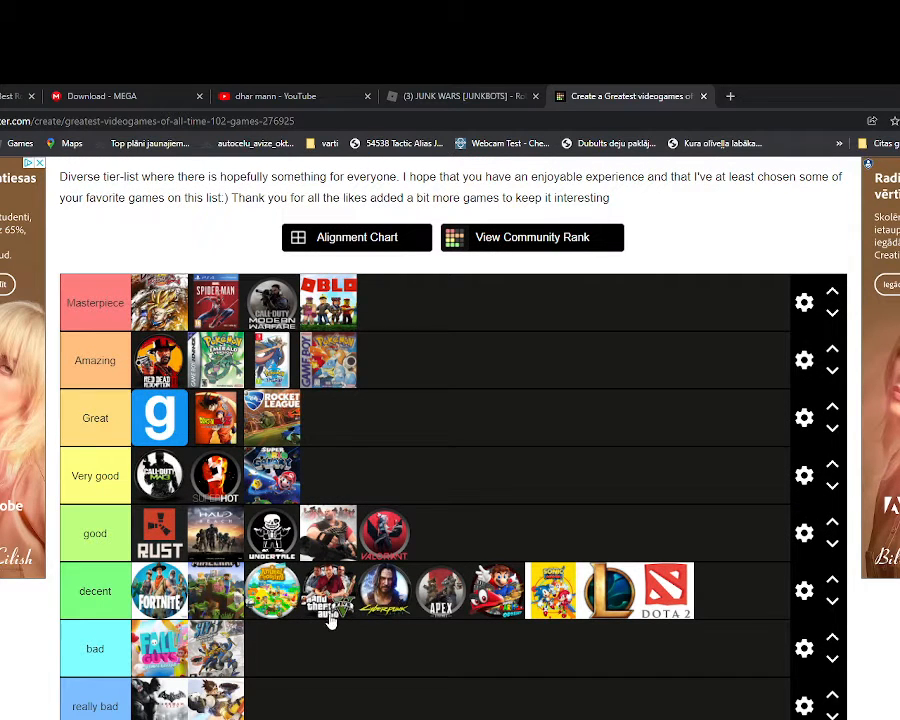
{"action": "mouse_move", "coordinate": [396, 590]}
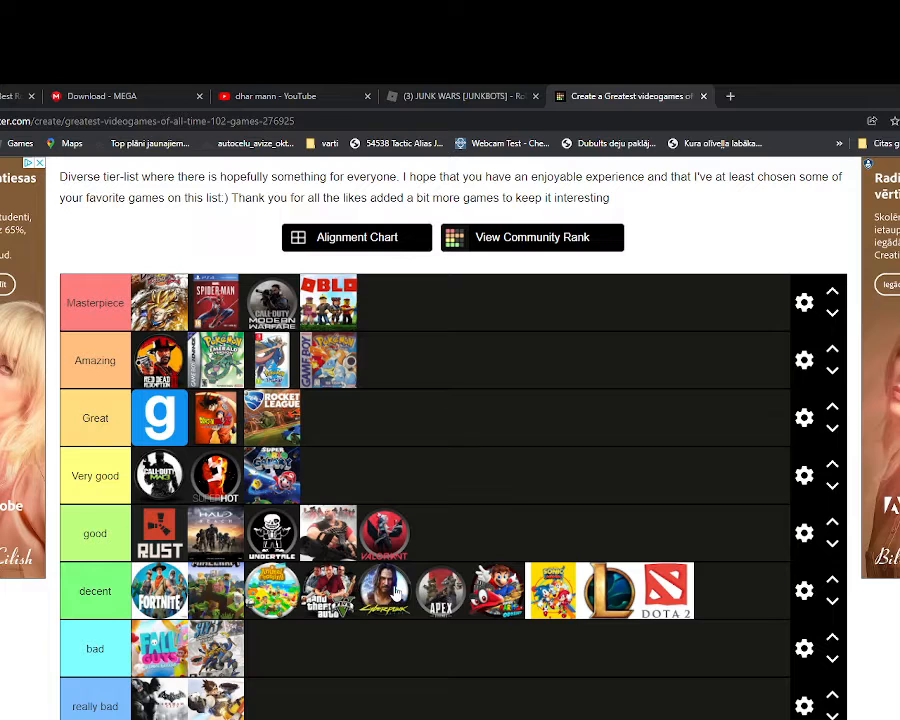
{"action": "mouse_move", "coordinate": [504, 578]}
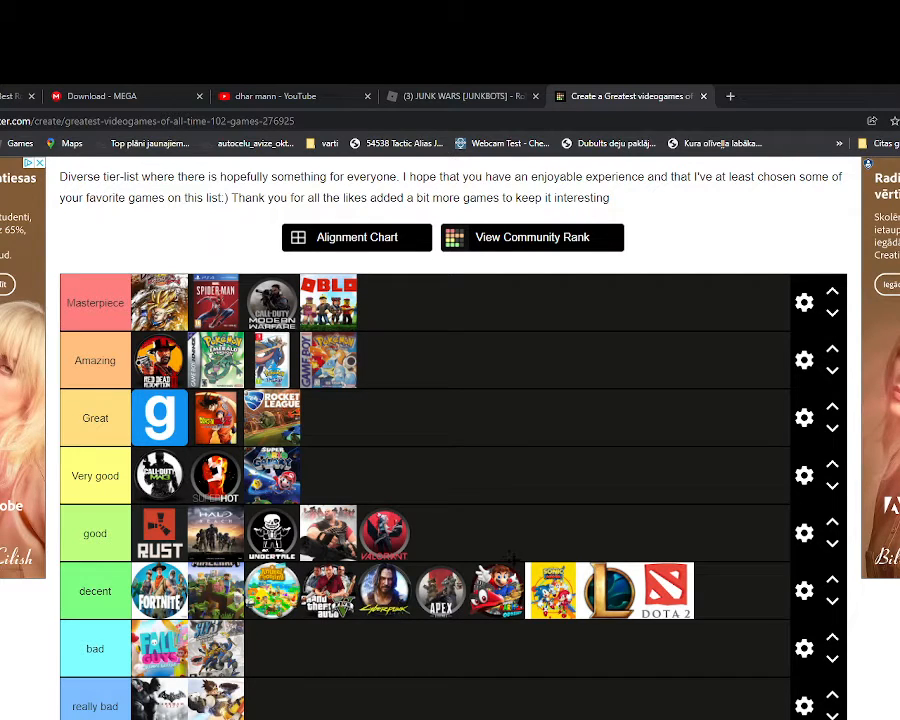
{"action": "mouse_move", "coordinate": [644, 596]}
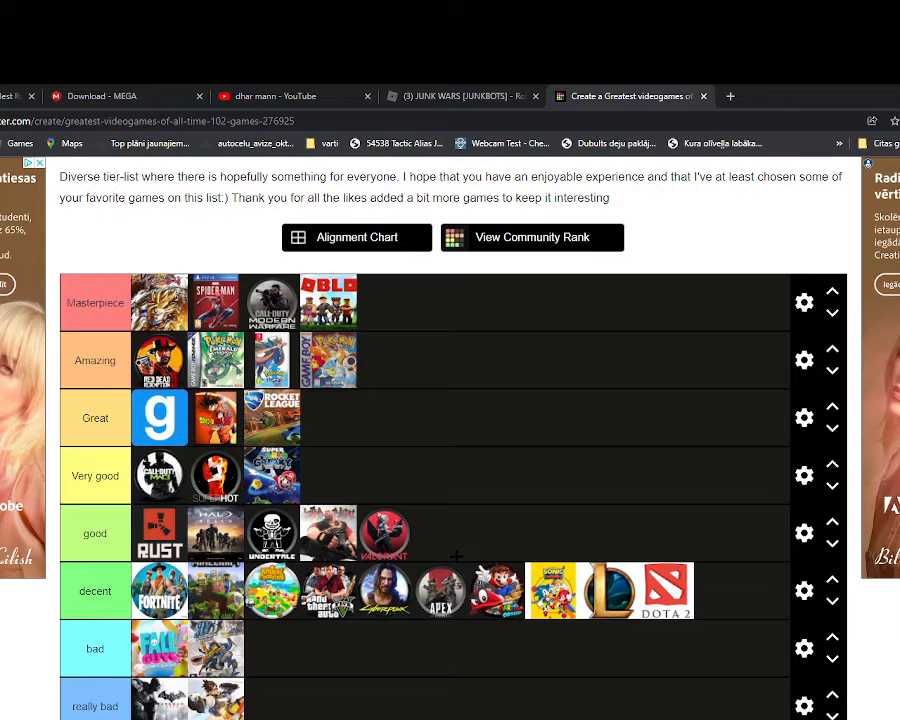
{"action": "scroll", "scroll_direction": "up", "scroll_amount": 3}
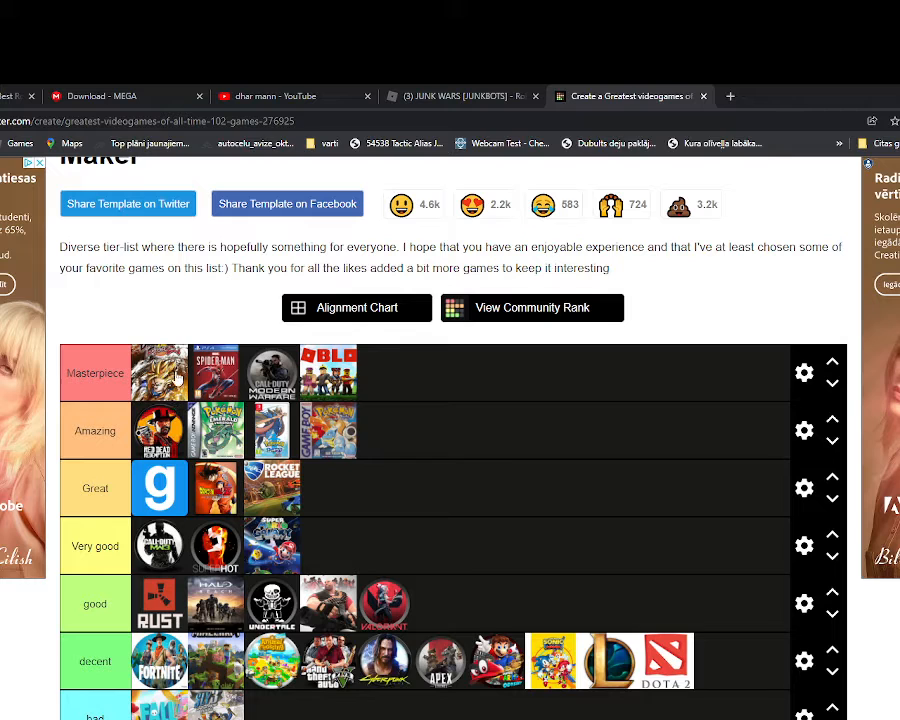
{"action": "mouse_move", "coordinate": [216, 402]}
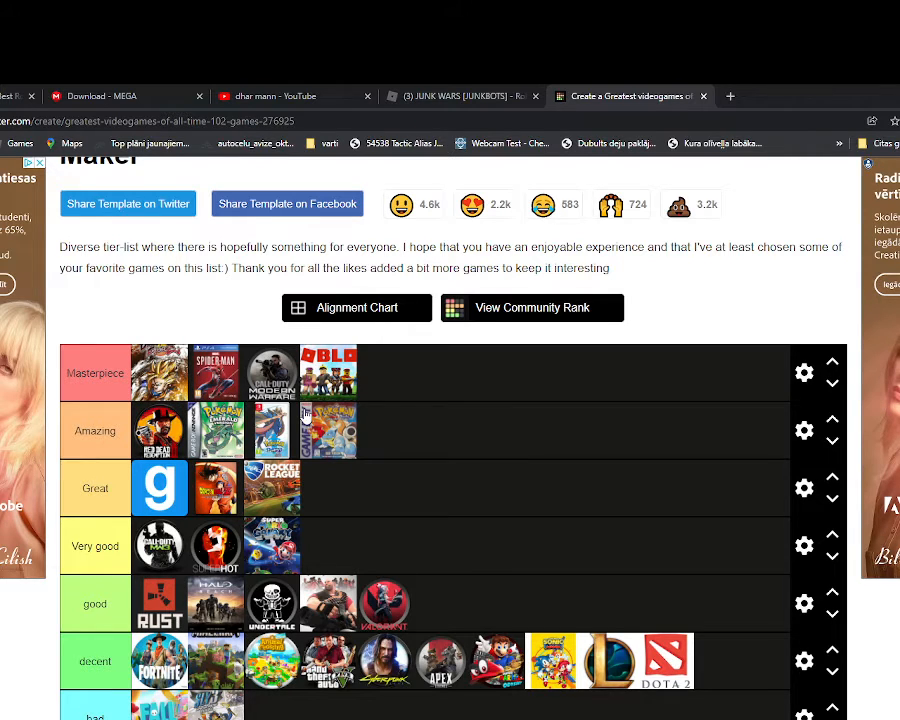
{"action": "scroll", "scroll_direction": "down", "scroll_amount": 3}
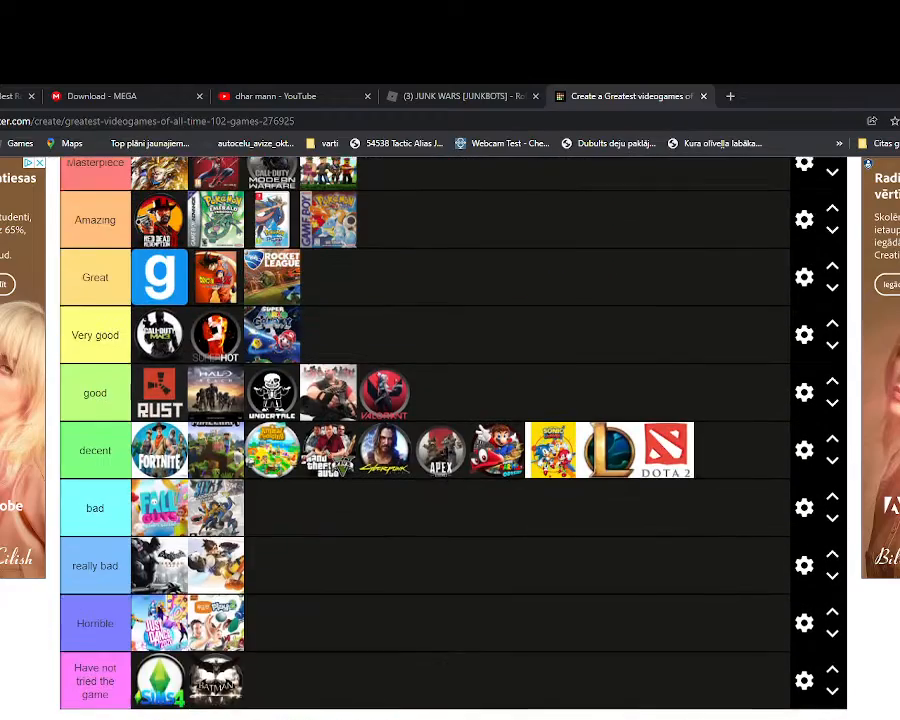
{"action": "scroll", "scroll_direction": "up", "scroll_amount": 3}
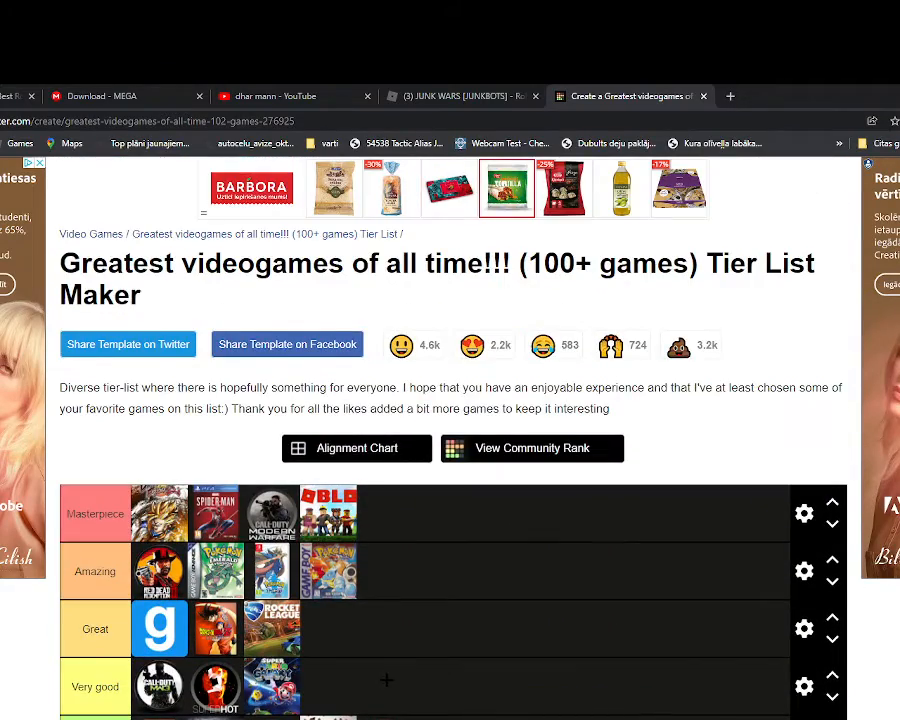
{"action": "scroll", "scroll_direction": "down", "scroll_amount": 3}
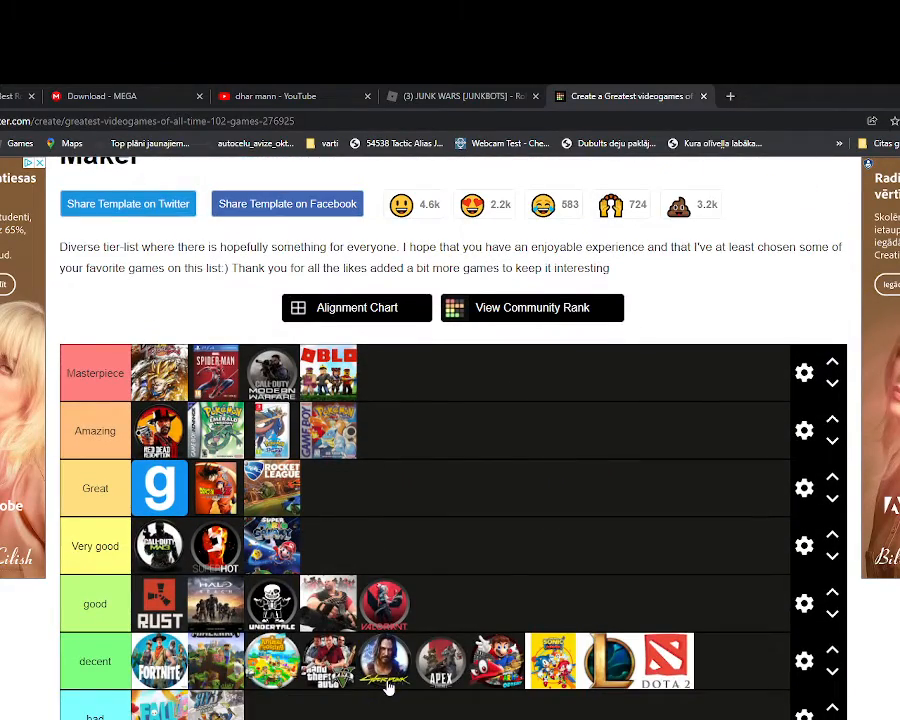
{"action": "scroll", "scroll_direction": "down", "scroll_amount": 3}
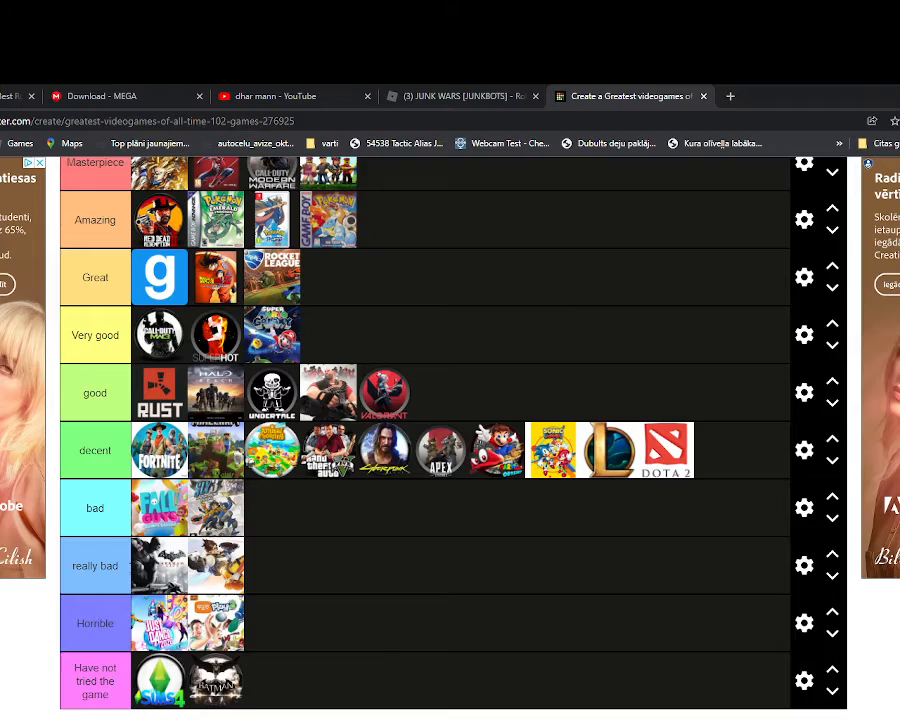
{"action": "scroll", "scroll_direction": "up", "scroll_amount": 3}
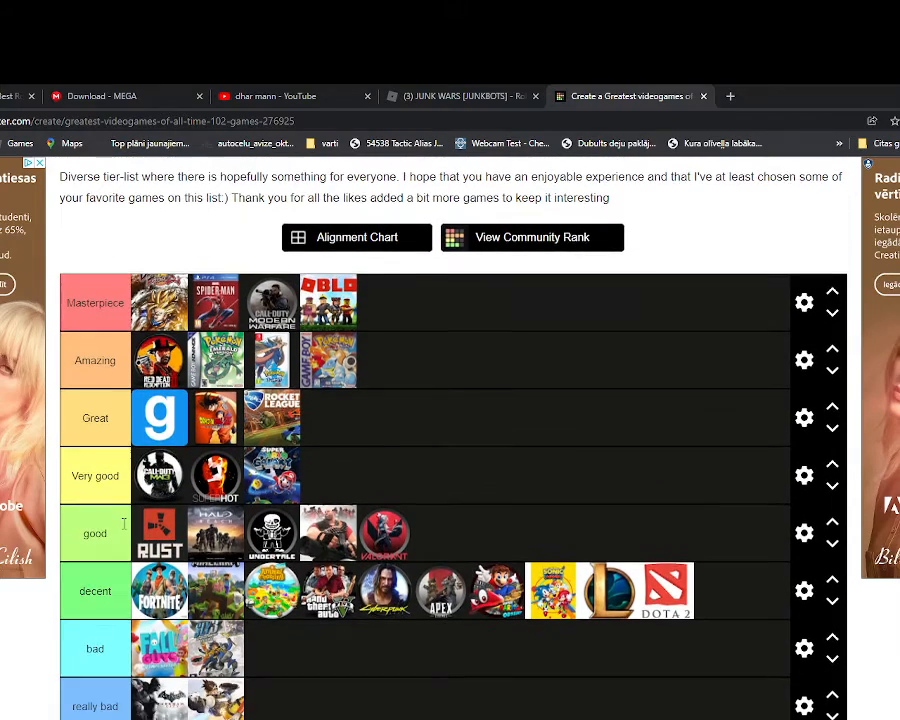
{"action": "scroll", "scroll_direction": "up", "scroll_amount": 3}
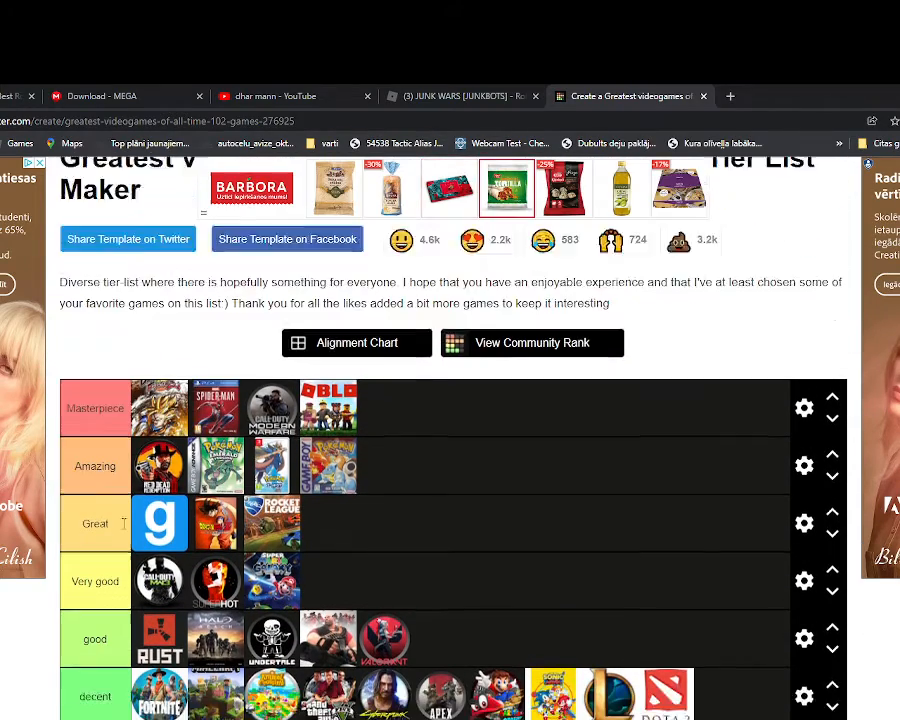
{"action": "scroll", "scroll_direction": "down", "scroll_amount": 3}
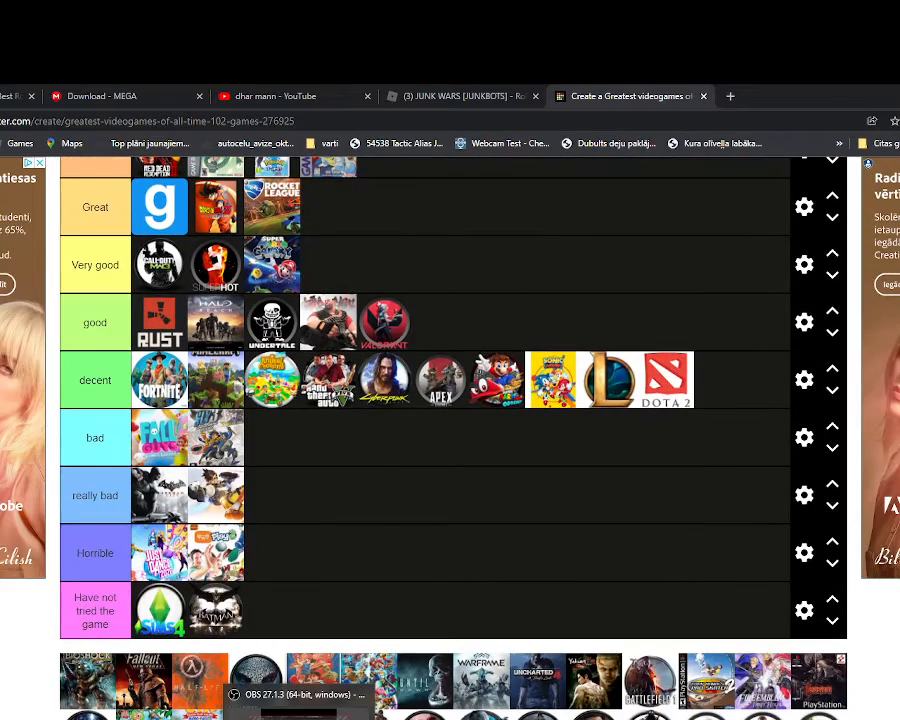
{"action": "scroll", "scroll_direction": "down", "scroll_amount": 3}
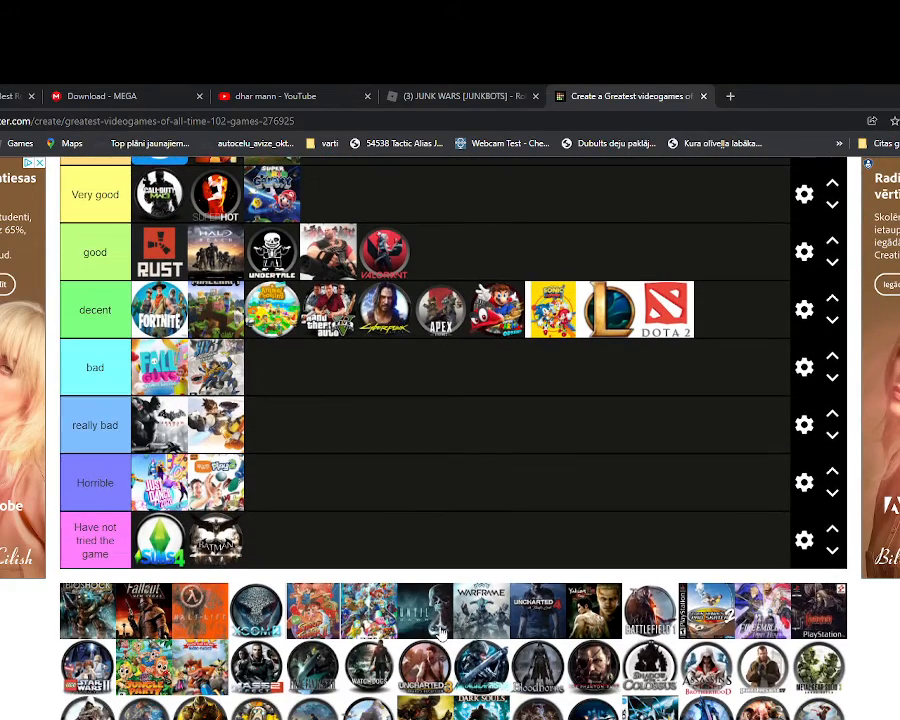
{"action": "scroll", "scroll_direction": "up", "scroll_amount": 3}
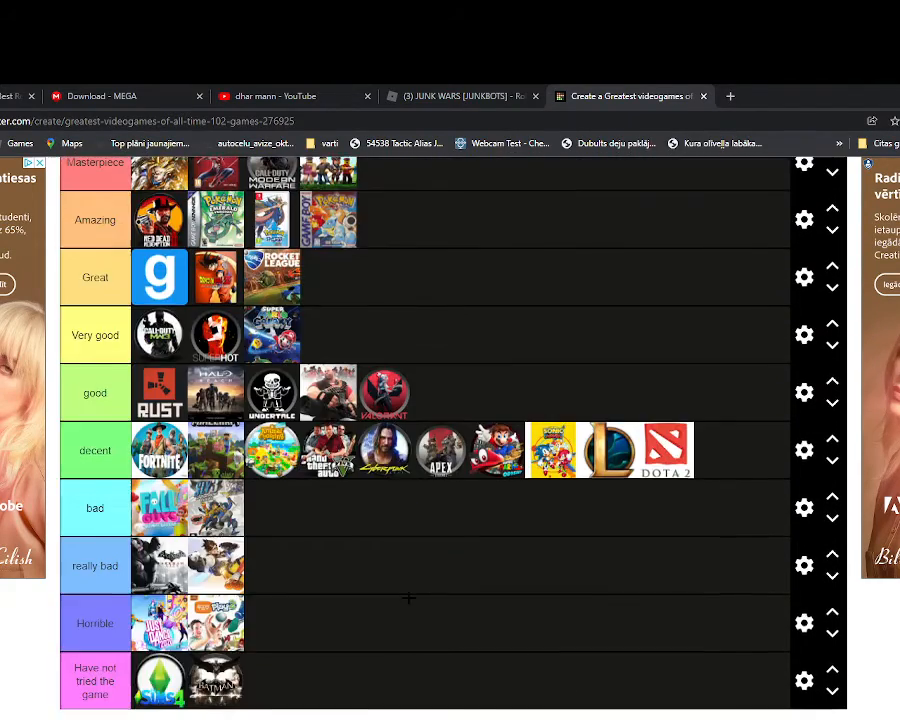
{"action": "scroll", "scroll_direction": "up", "scroll_amount": 3}
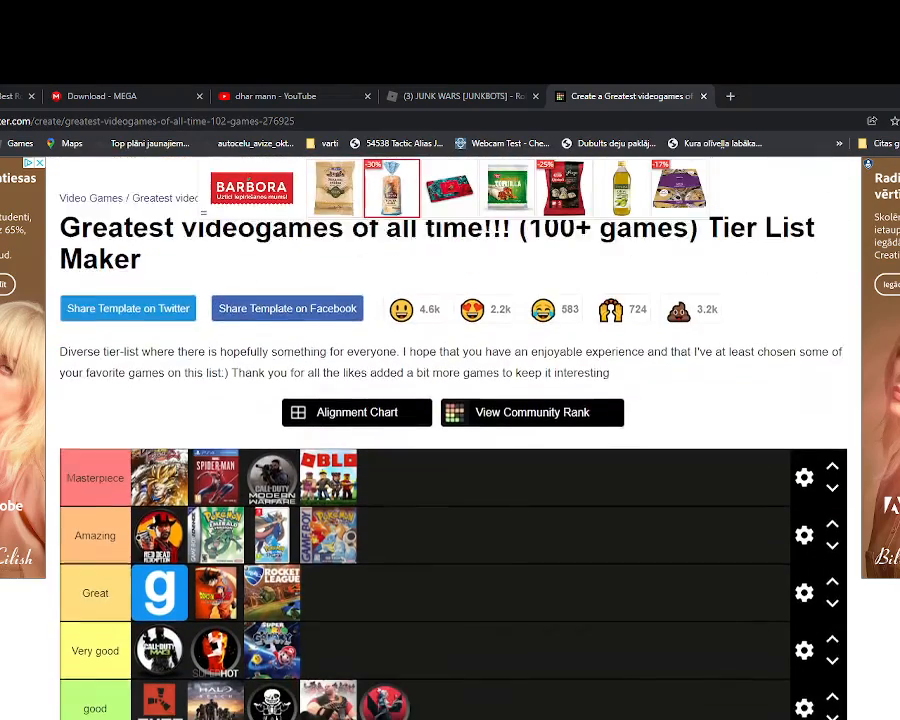